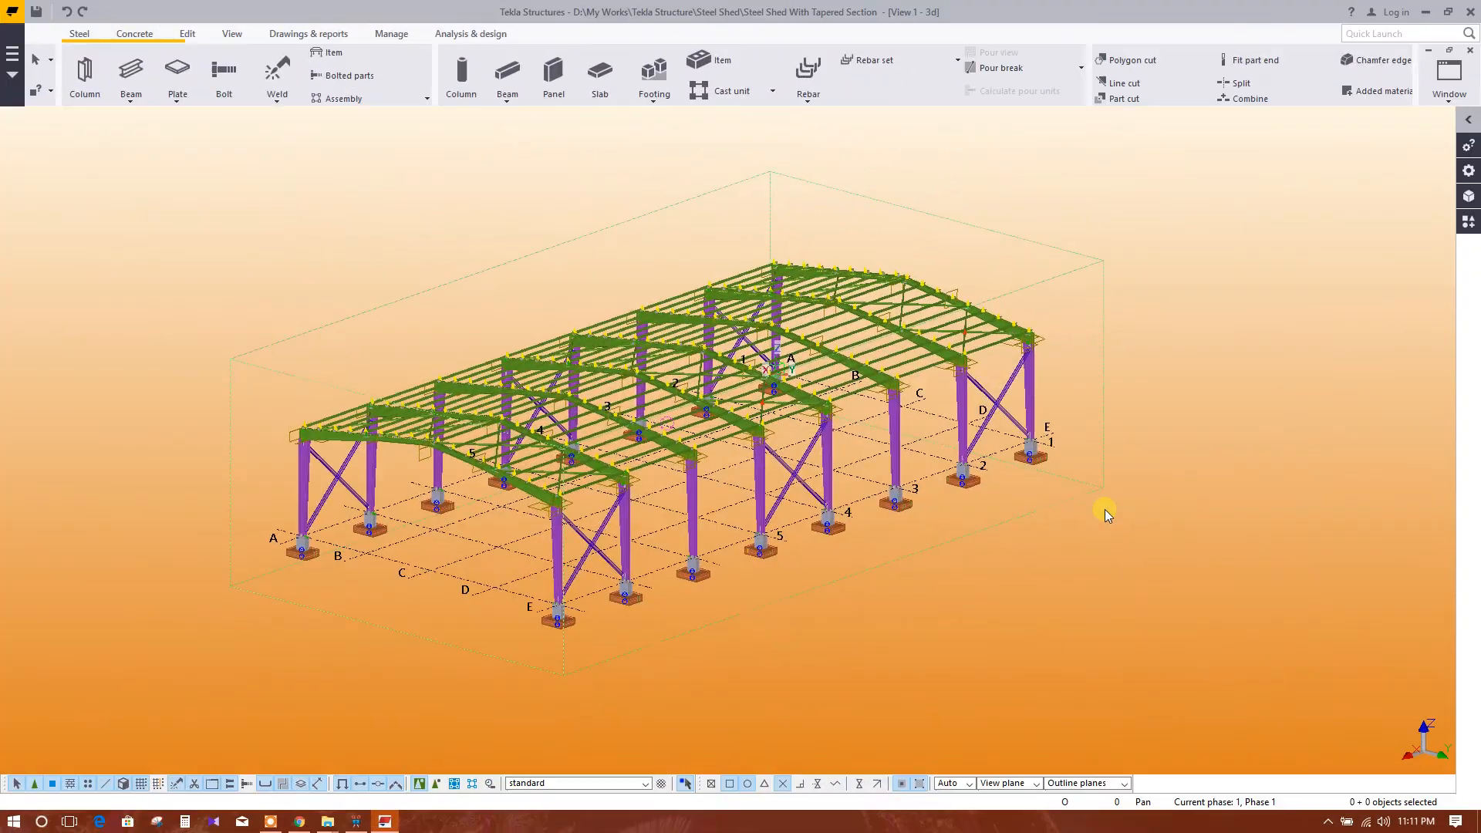
pyautogui.moveTo(1096, 550)
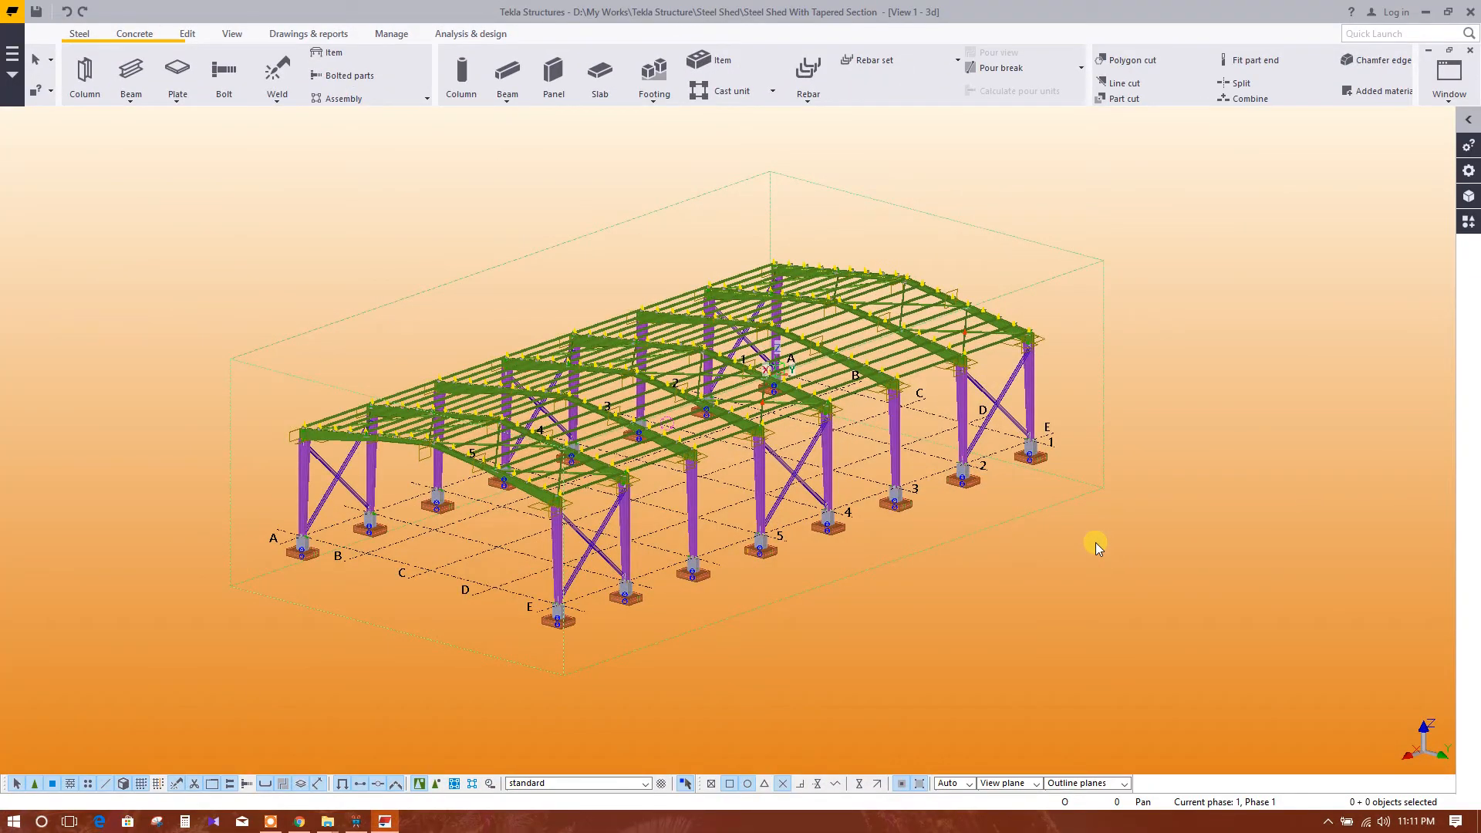
pyautogui.moveTo(1137, 445)
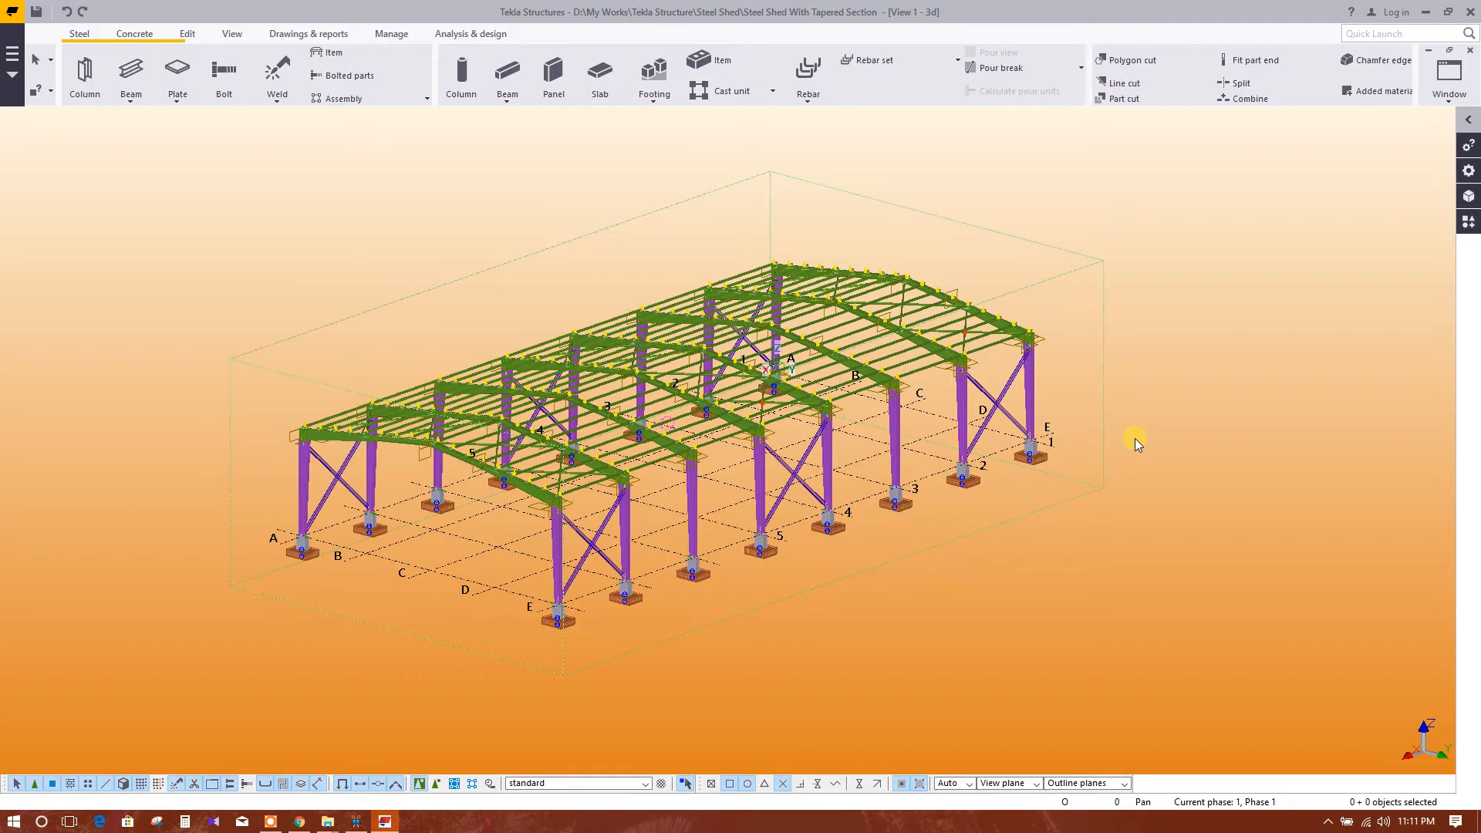
pyautogui.moveTo(1188, 321)
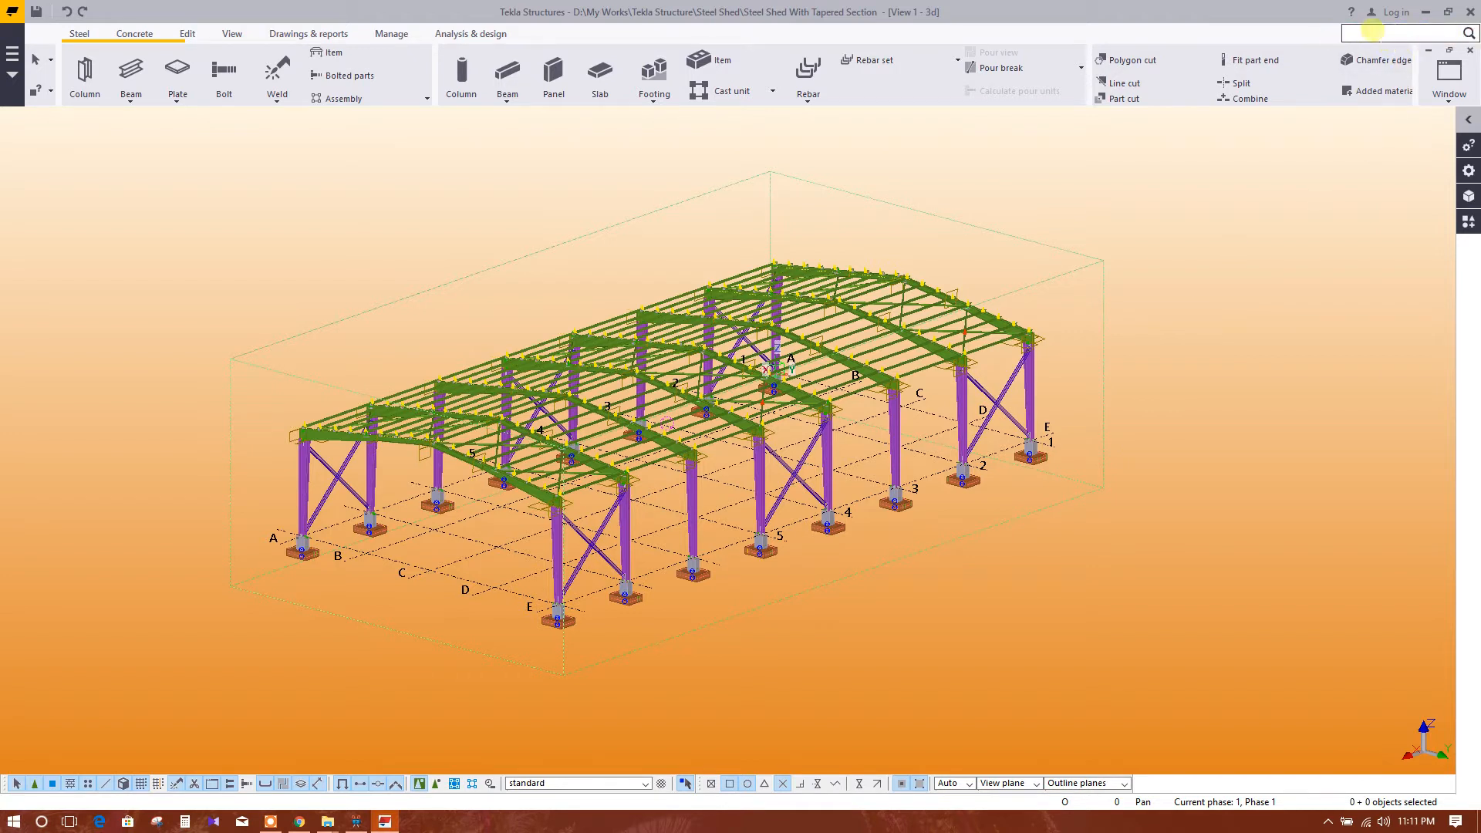
# Launch the Organizer by searching 'Organizer' in the Quick Launch box.
pyautogui.click(1407, 31)
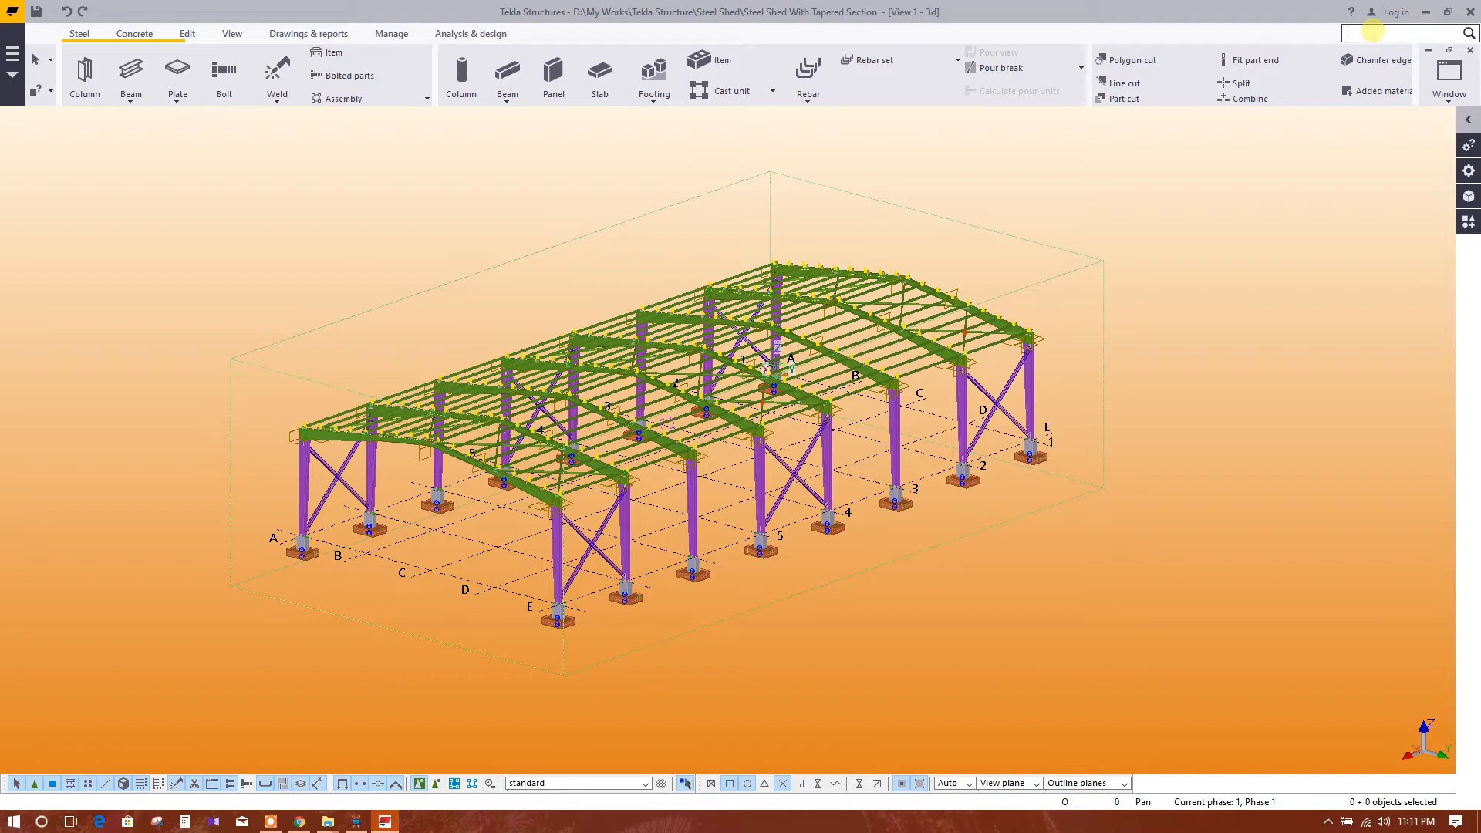
pyautogui.write('Or')
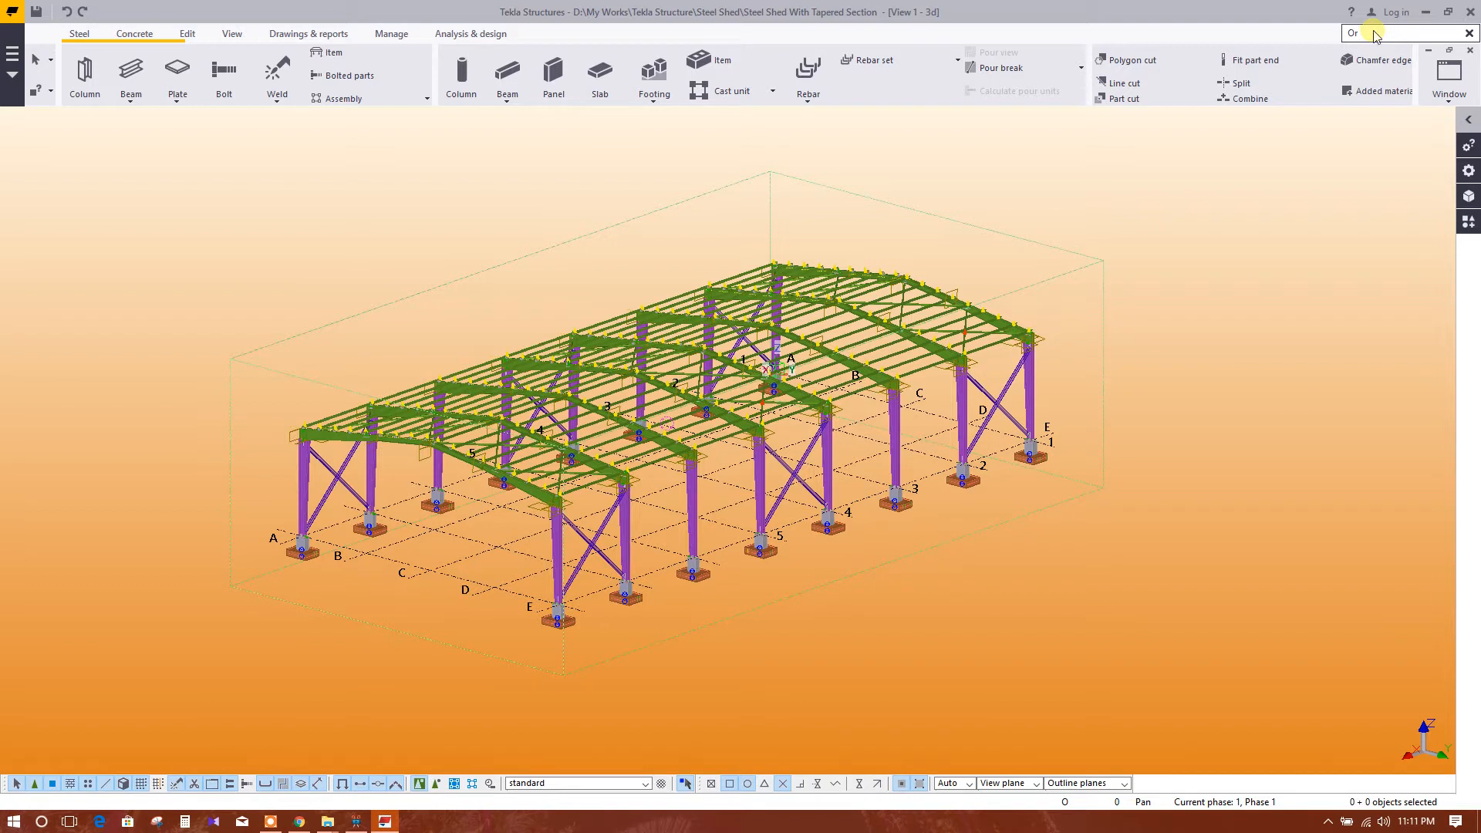
pyautogui.write('Organizer')
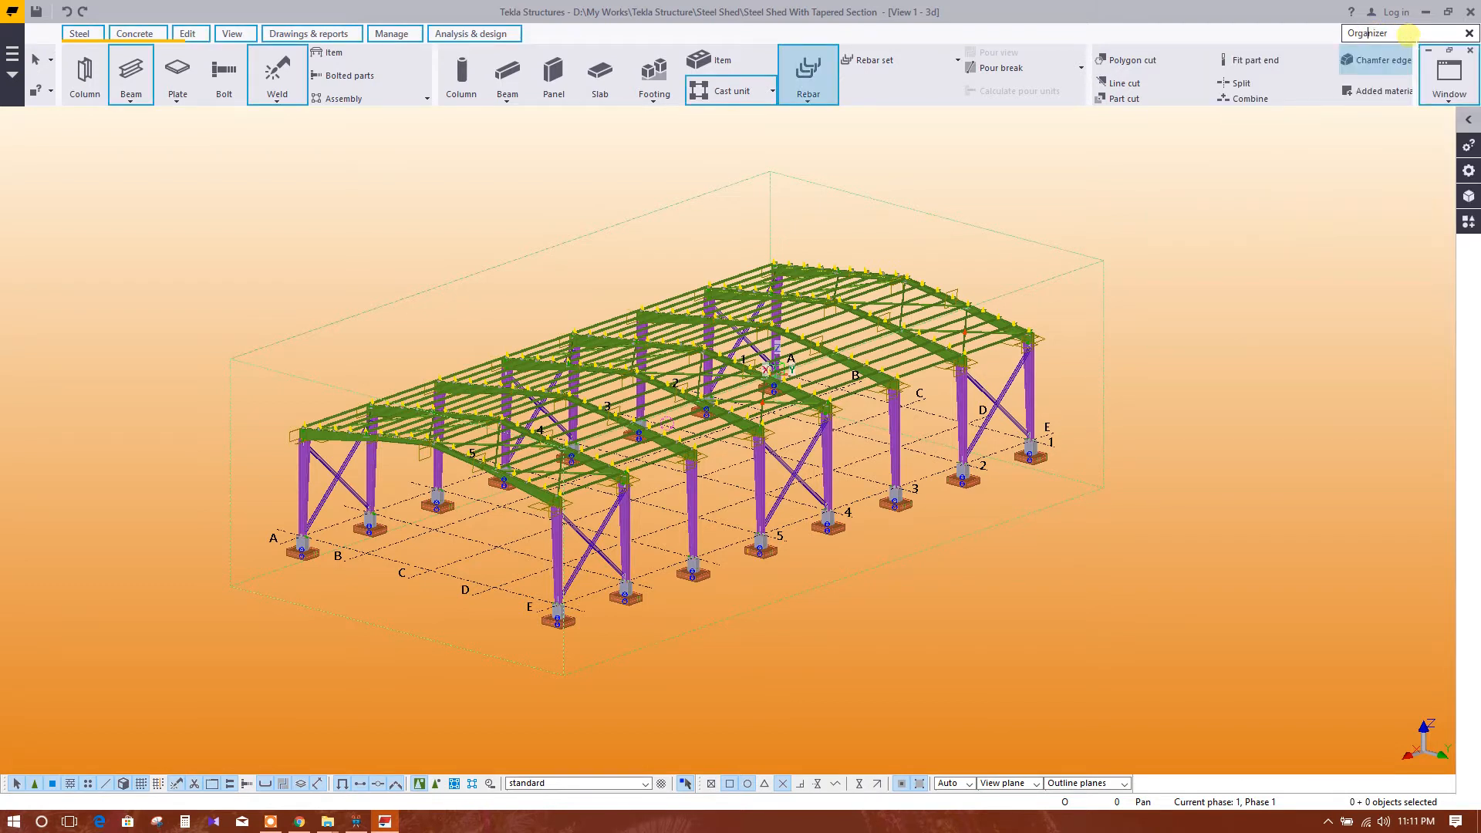
pyautogui.click(393, 32)
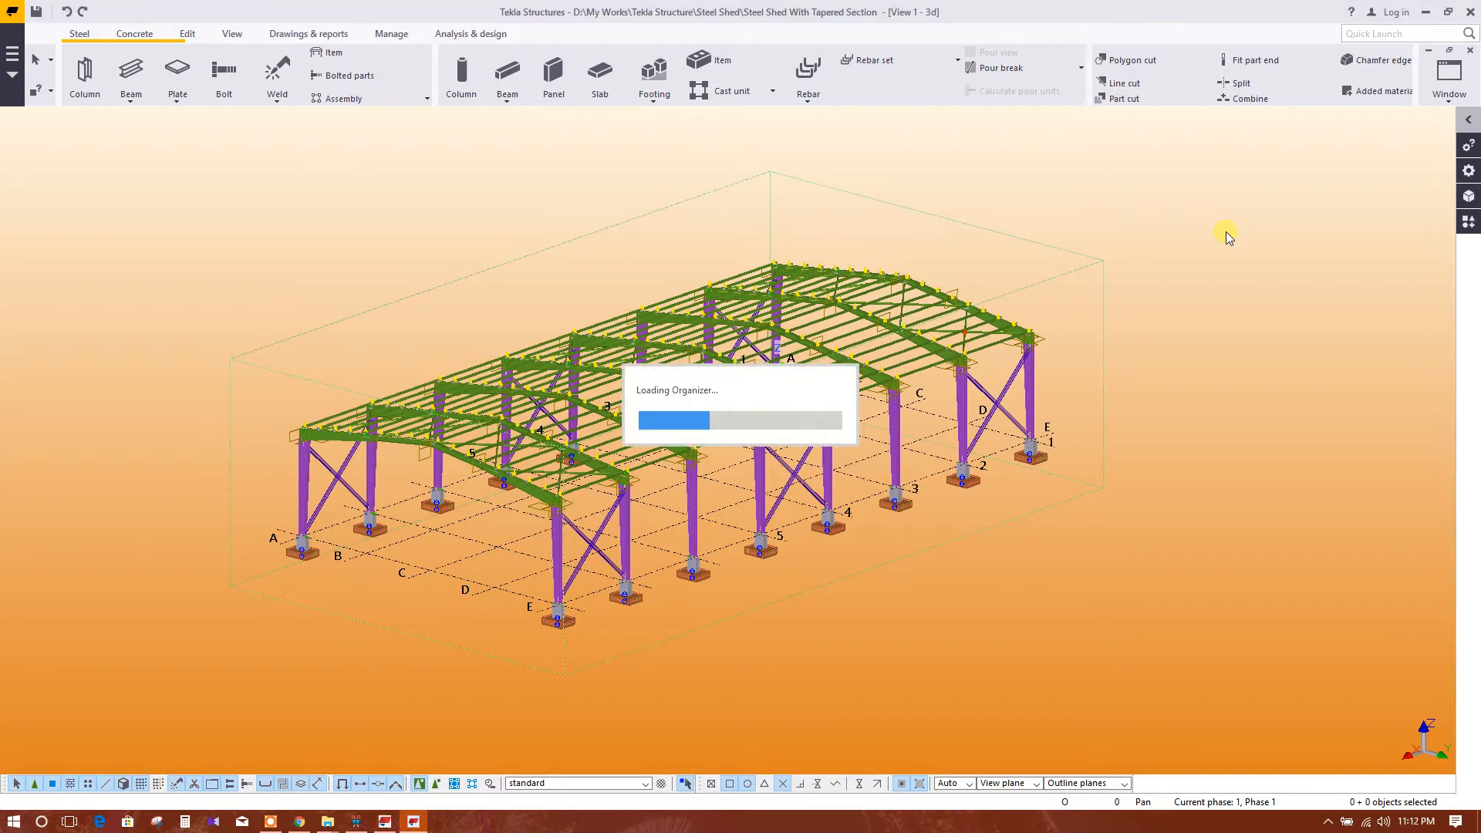
pyautogui.moveTo(775, 430)
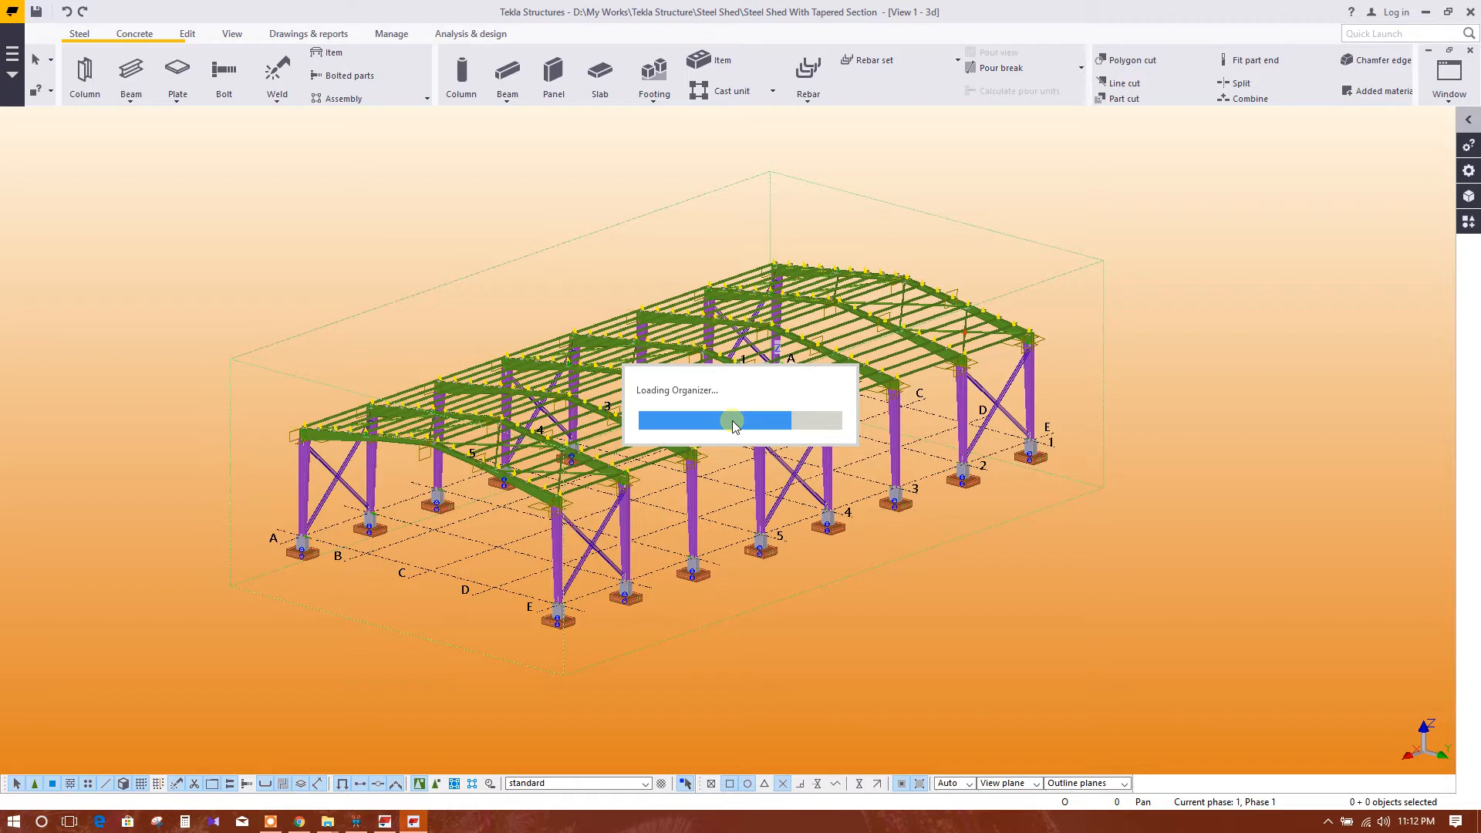
pyautogui.moveTo(755, 412)
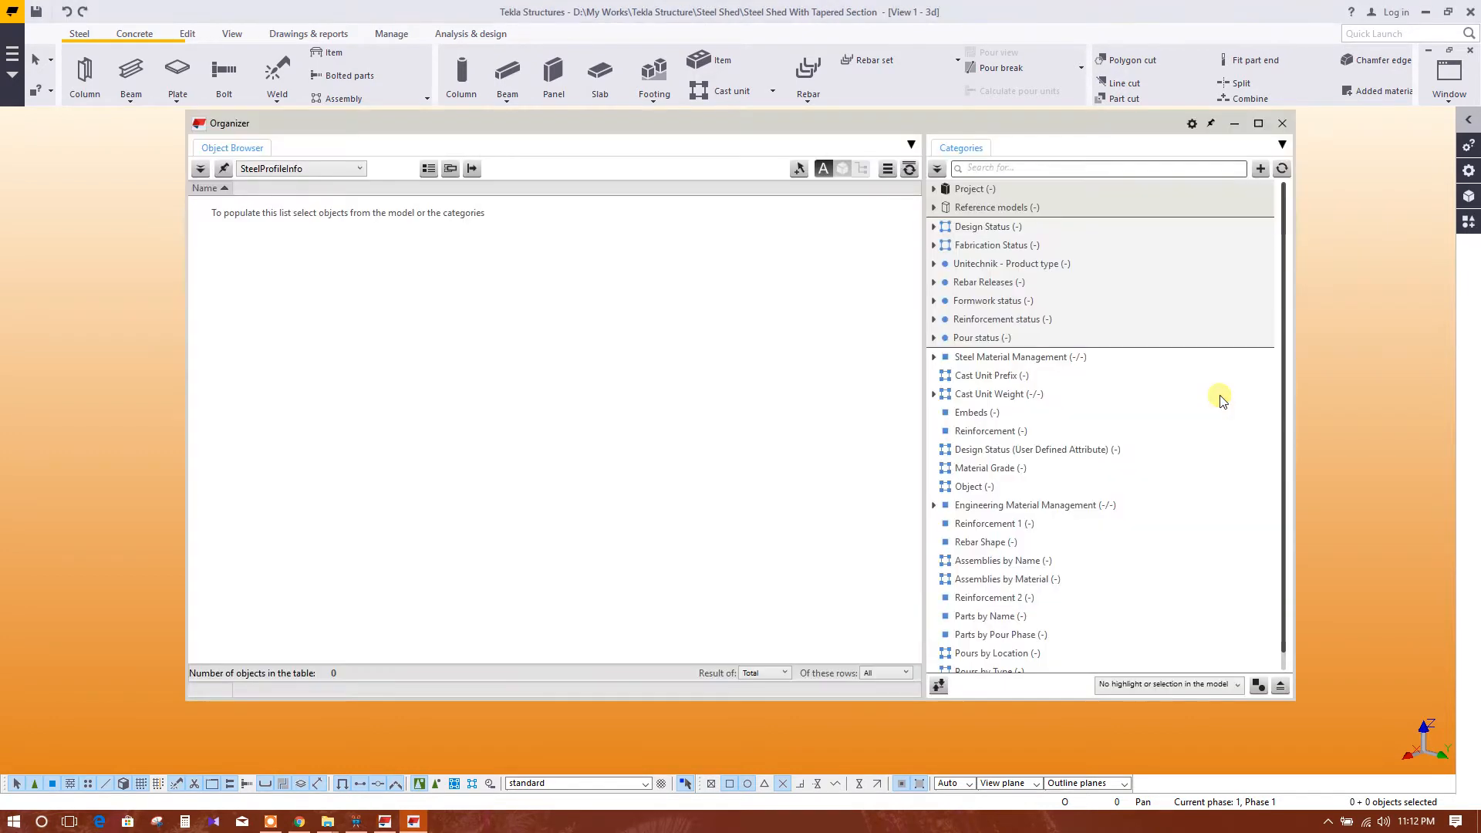
pyautogui.moveTo(773, 394)
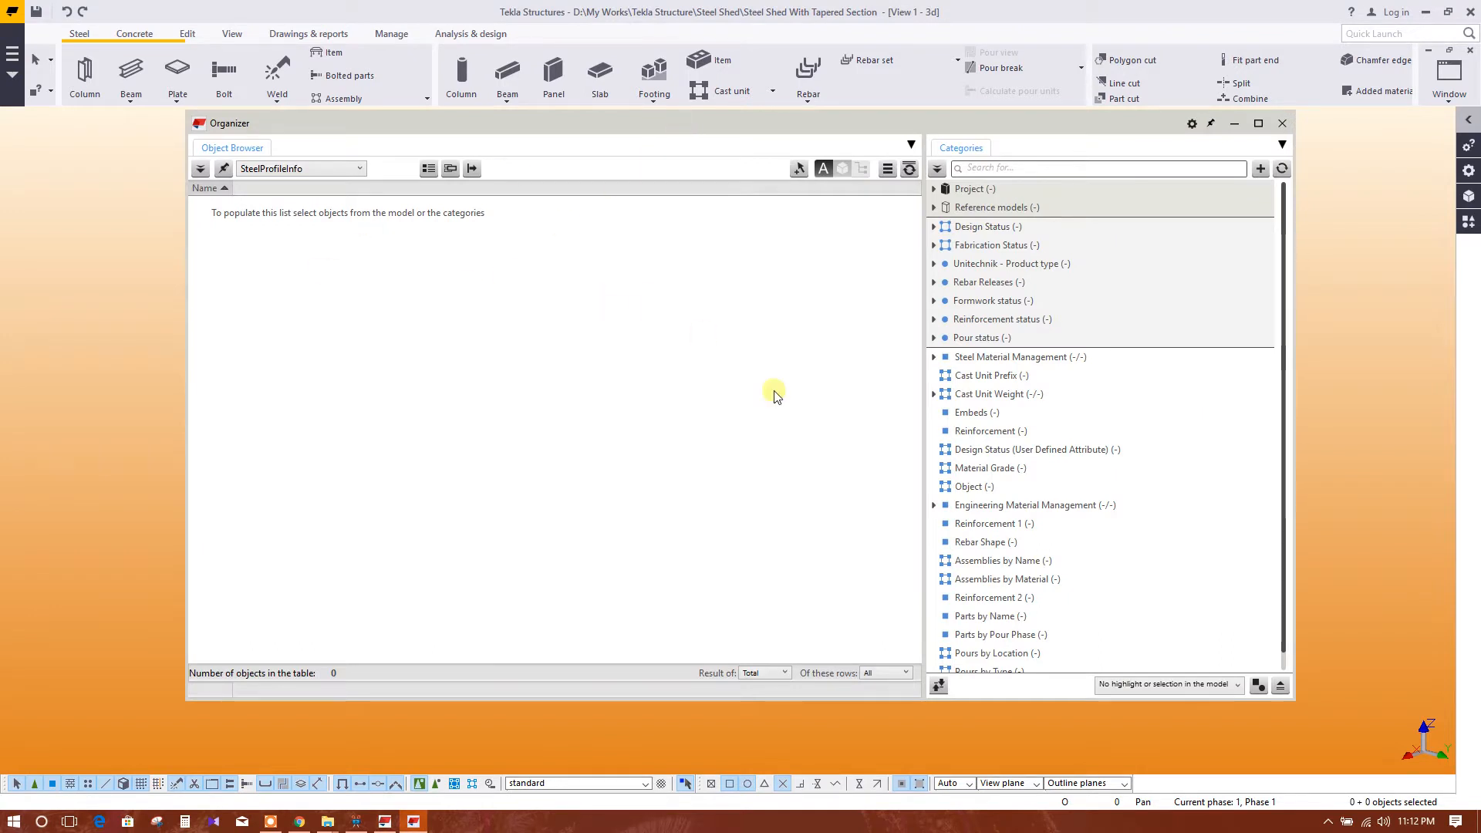
pyautogui.moveTo(747, 675)
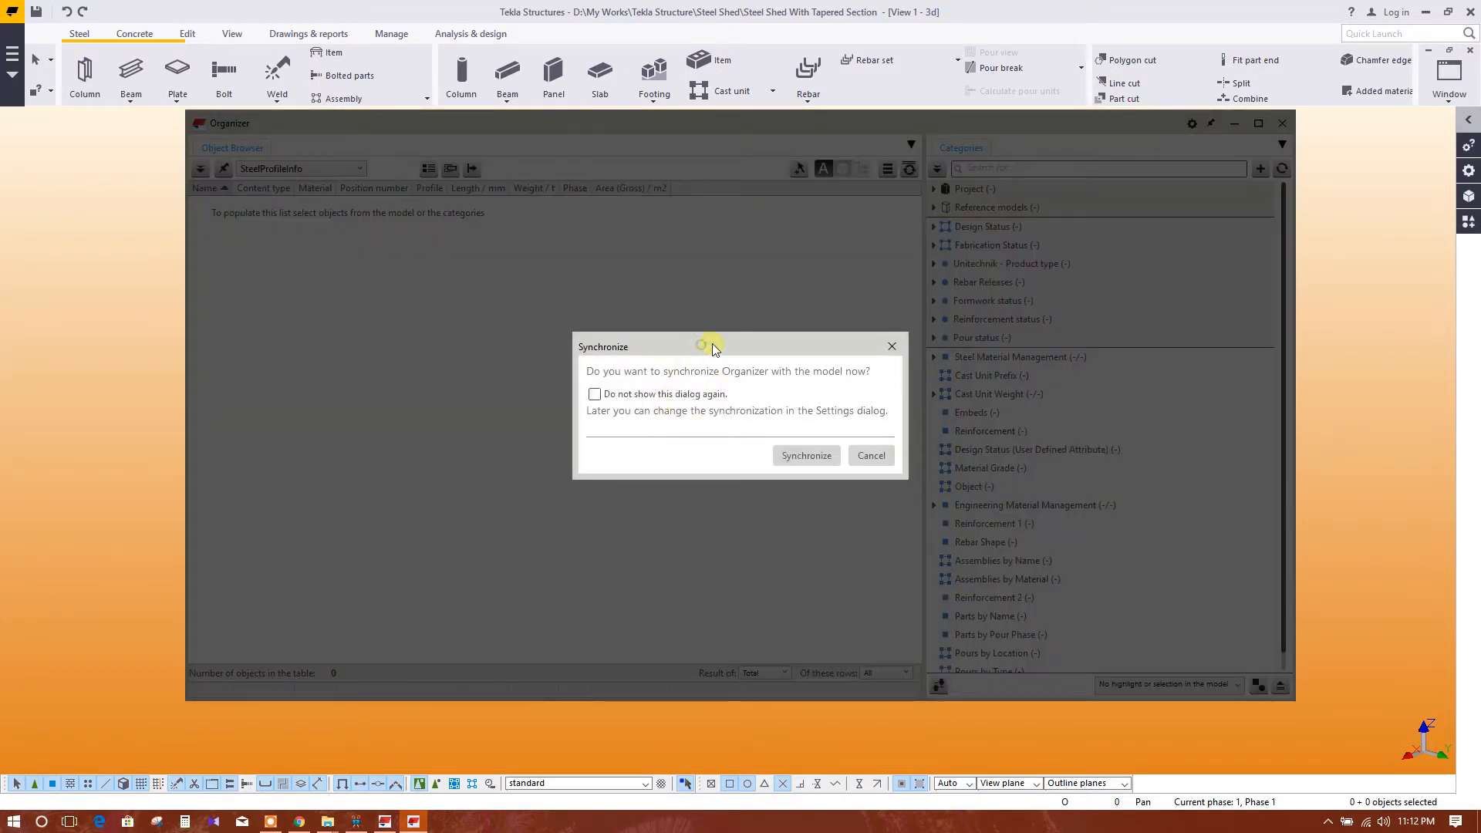
pyautogui.moveTo(789, 428)
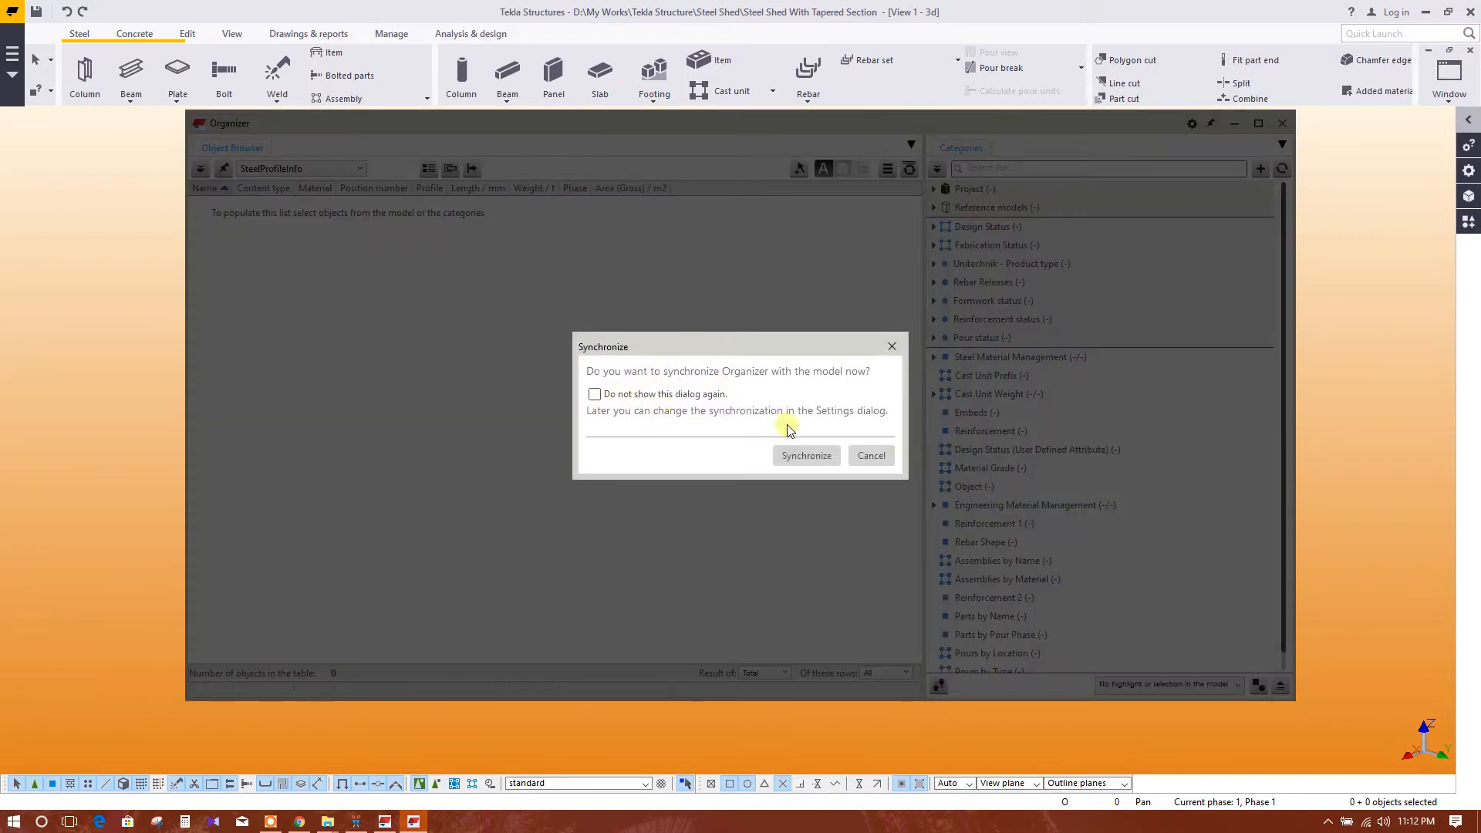
pyautogui.moveTo(688, 179)
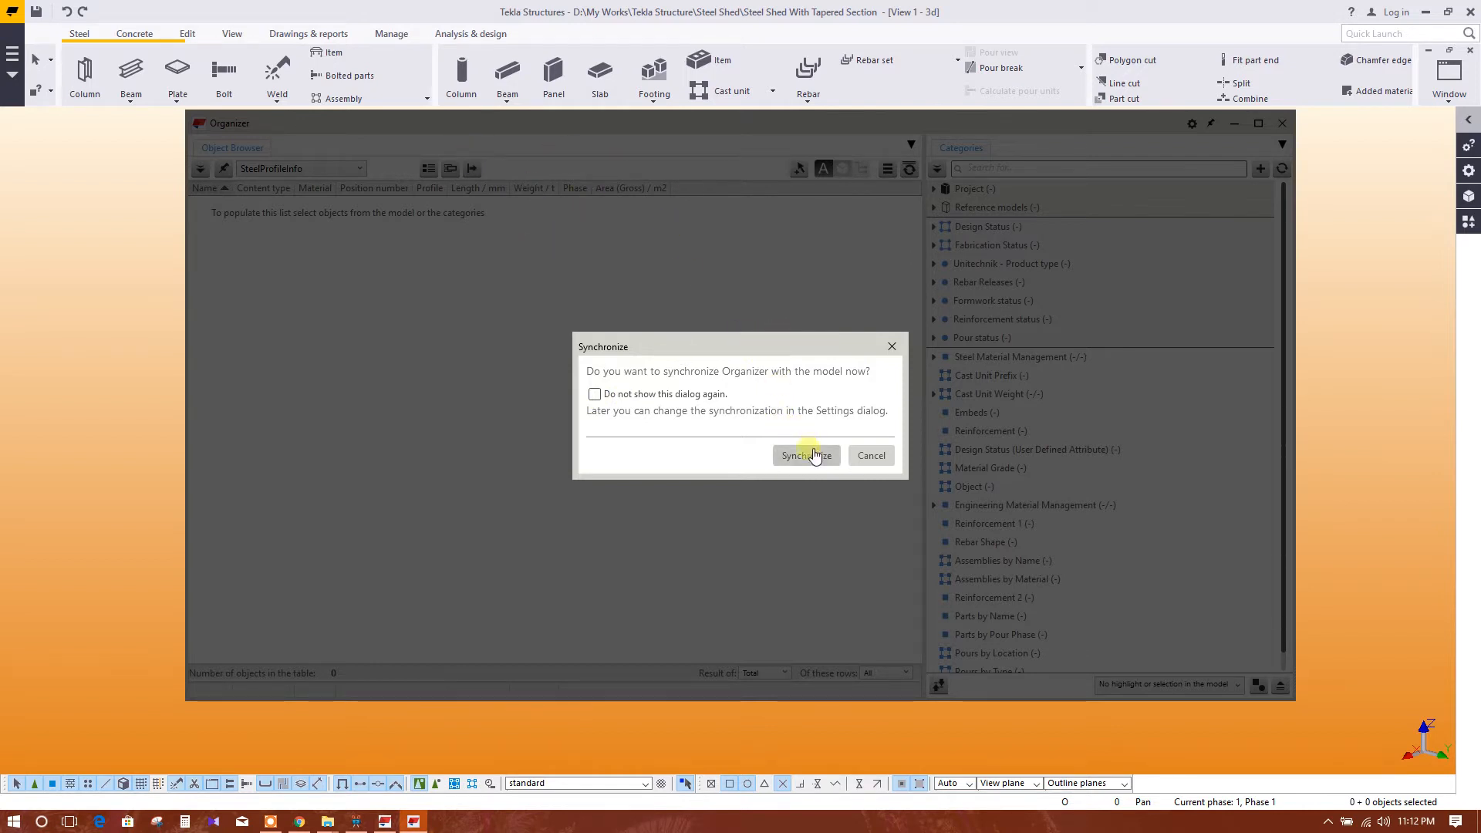
# Confirm Synchronize so the model objects load into the Organizer.
pyautogui.click(806, 455)
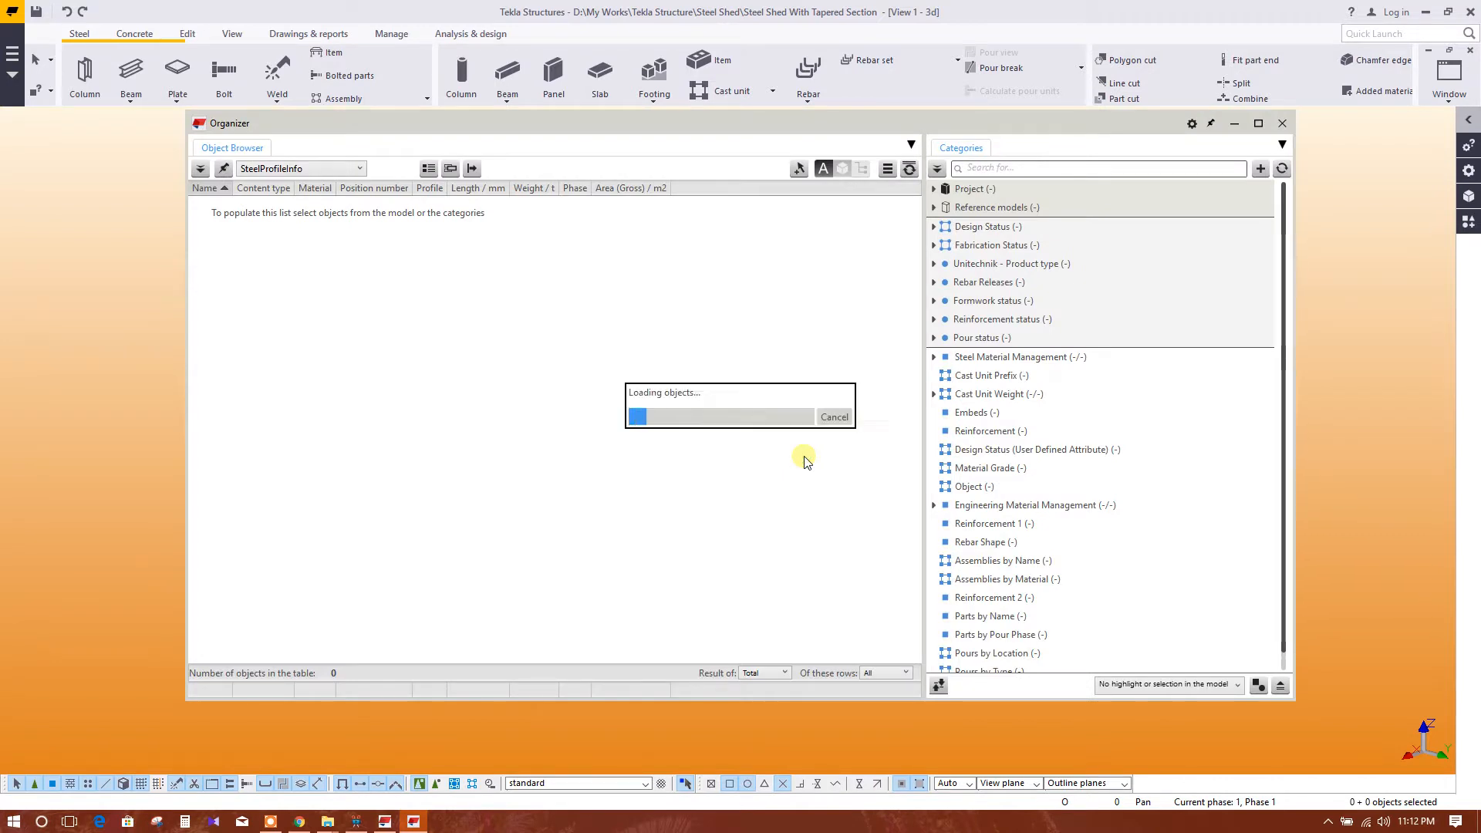
pyautogui.moveTo(761, 412)
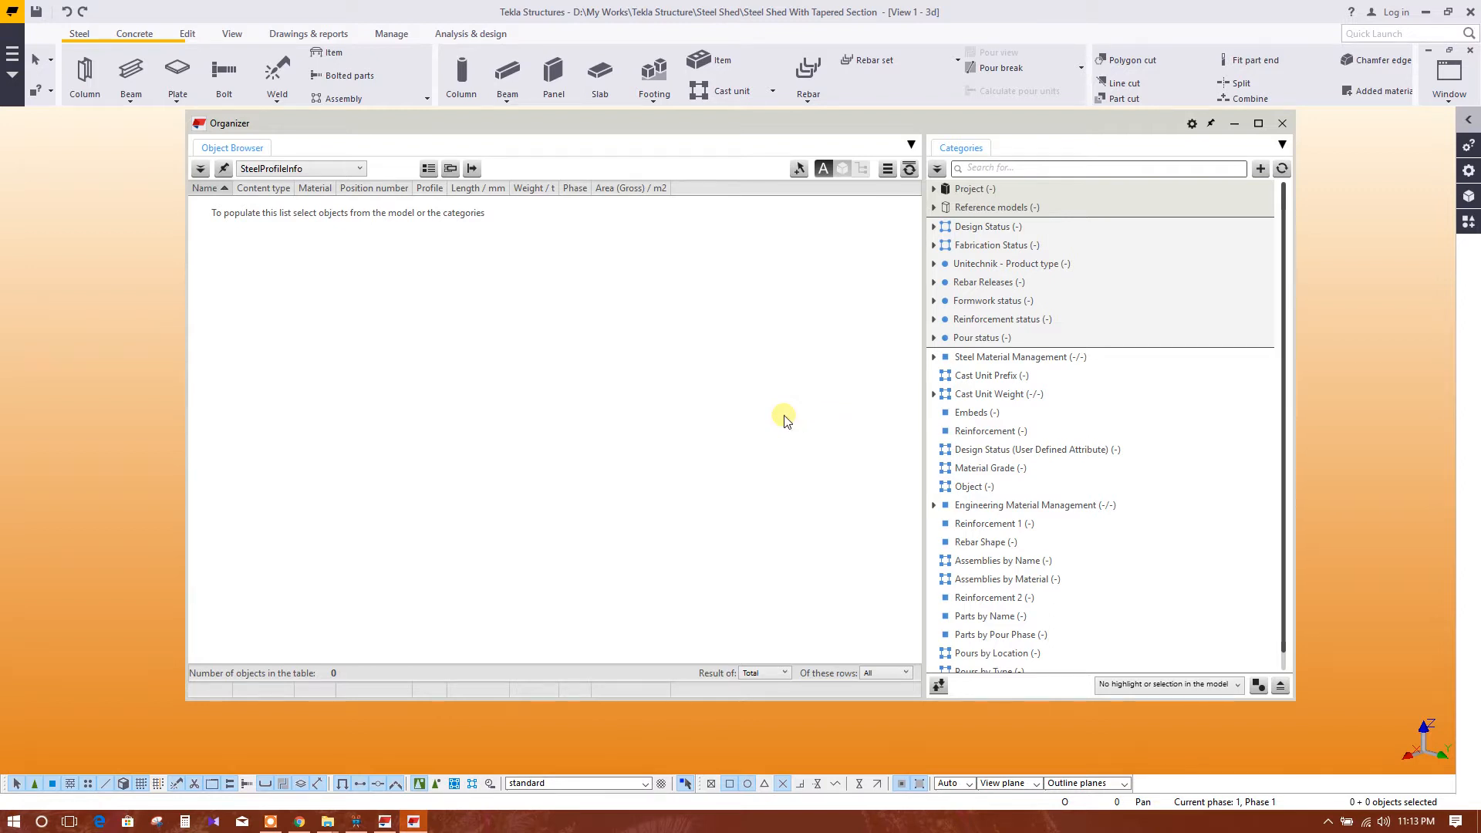
# List the Plate category under Steel Material Management and view its category properties.
pyautogui.click(1281, 168)
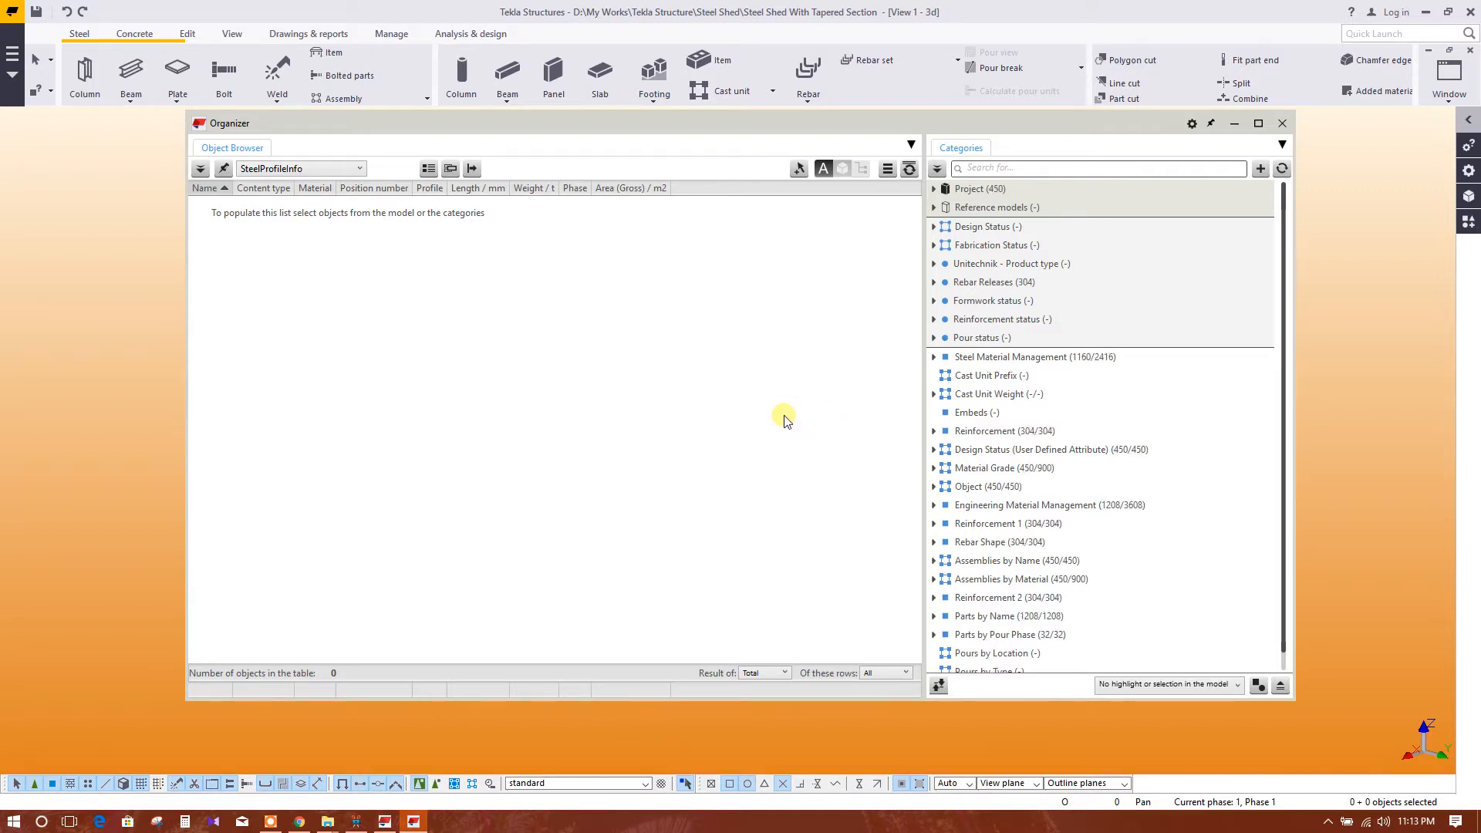
pyautogui.moveTo(1143, 397)
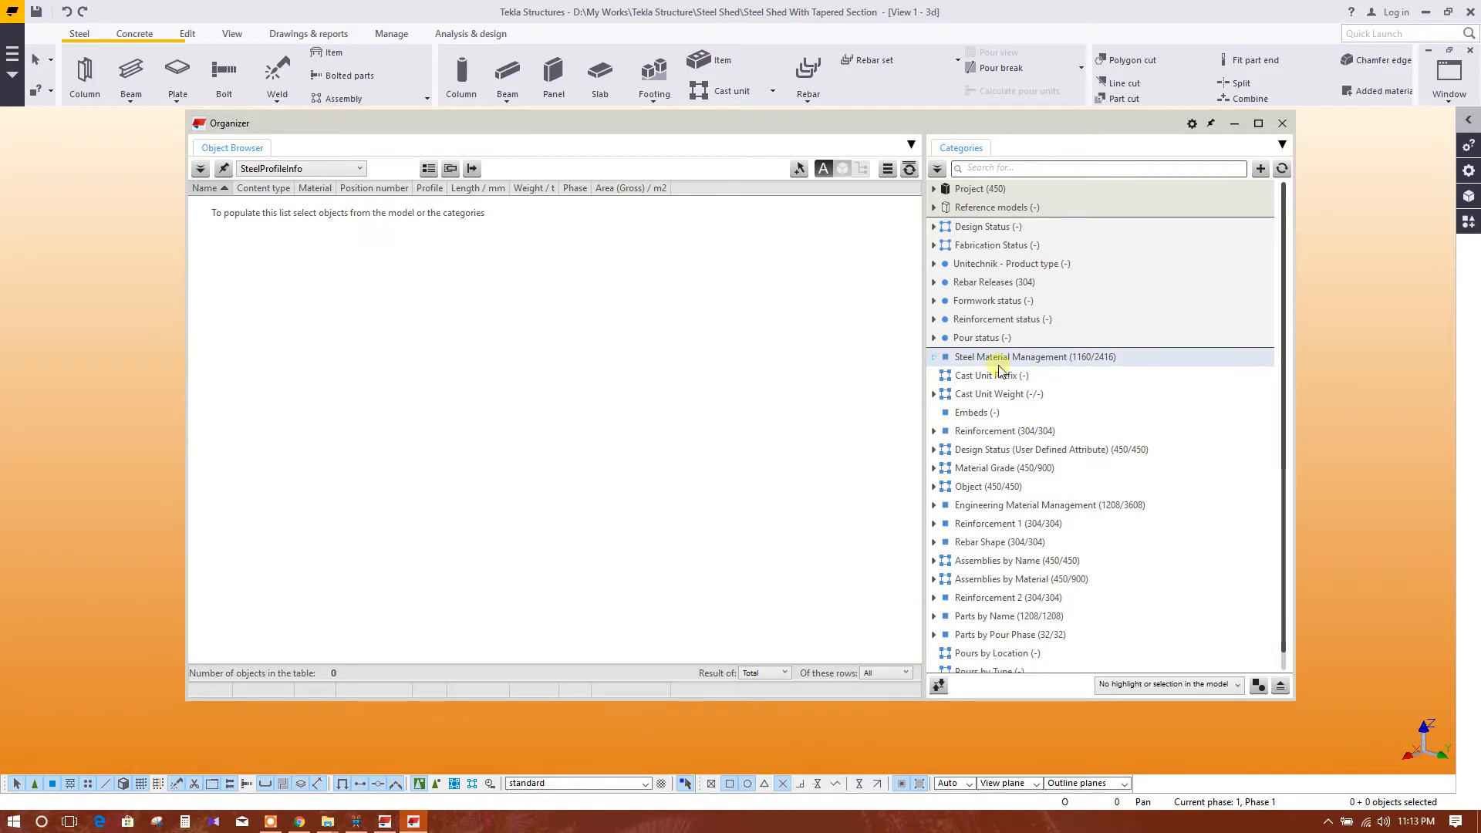
pyautogui.click(935, 357)
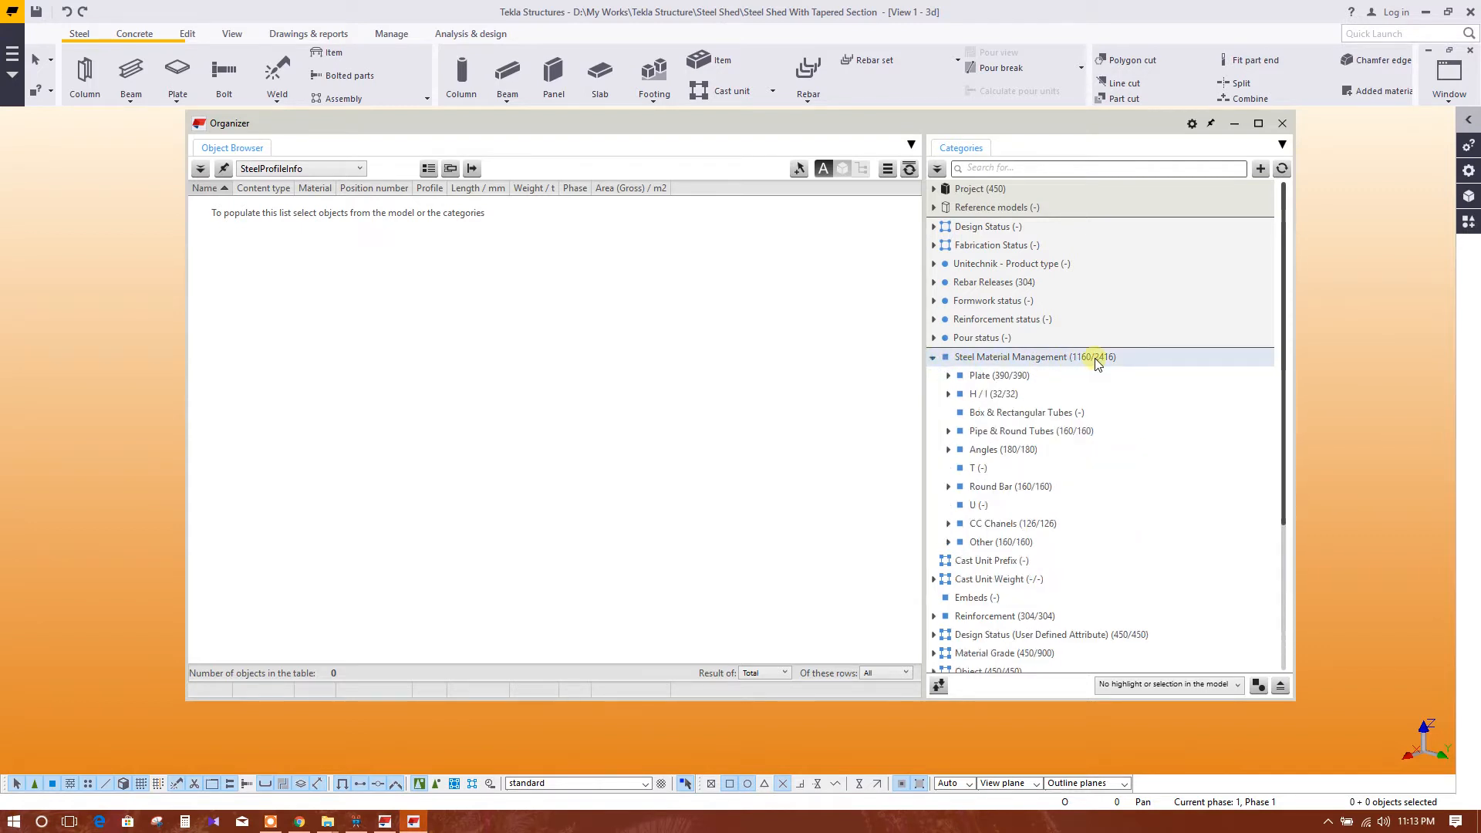
pyautogui.click(998, 375)
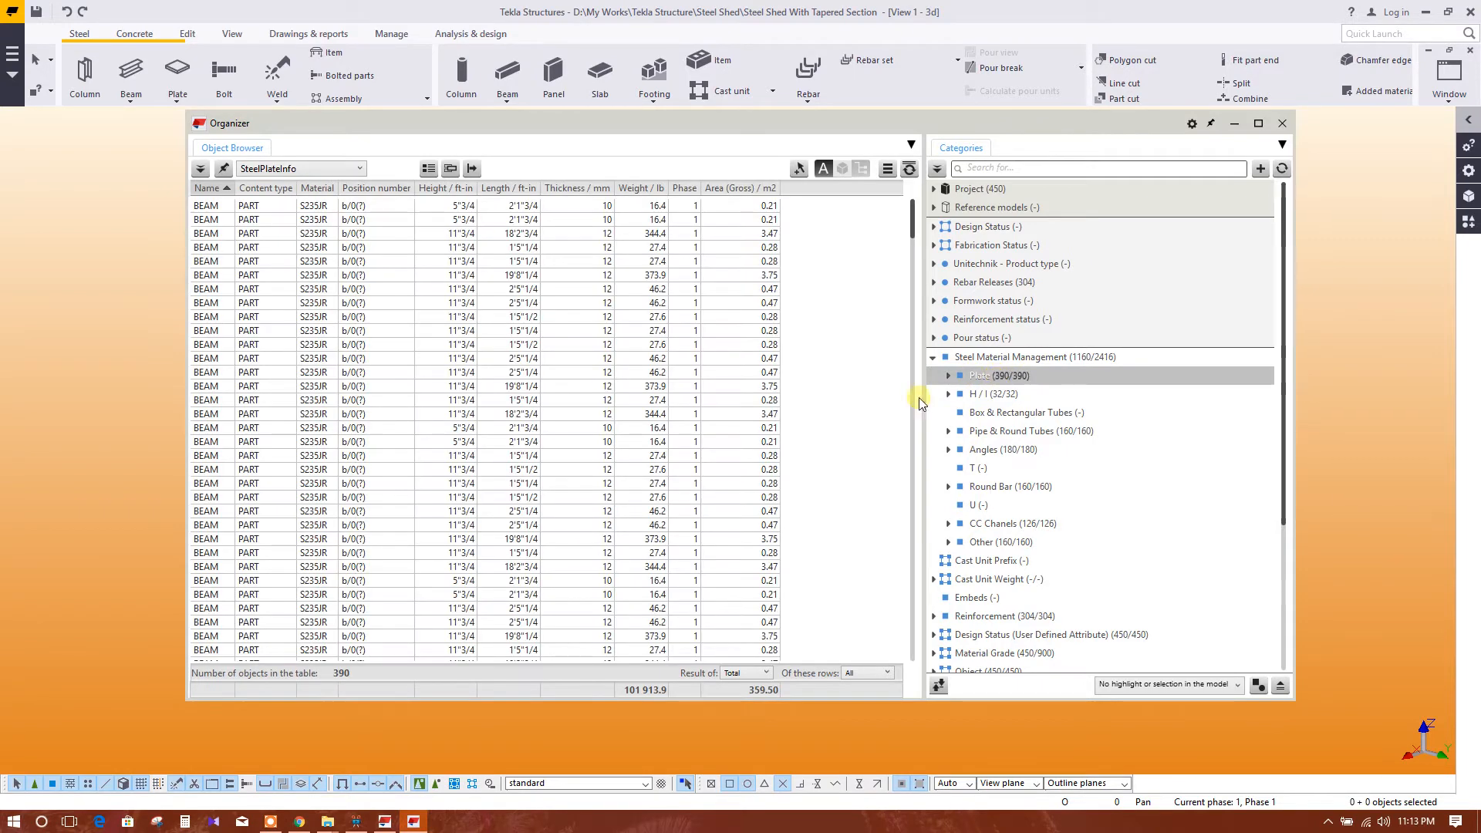
pyautogui.doubleClick(986, 375)
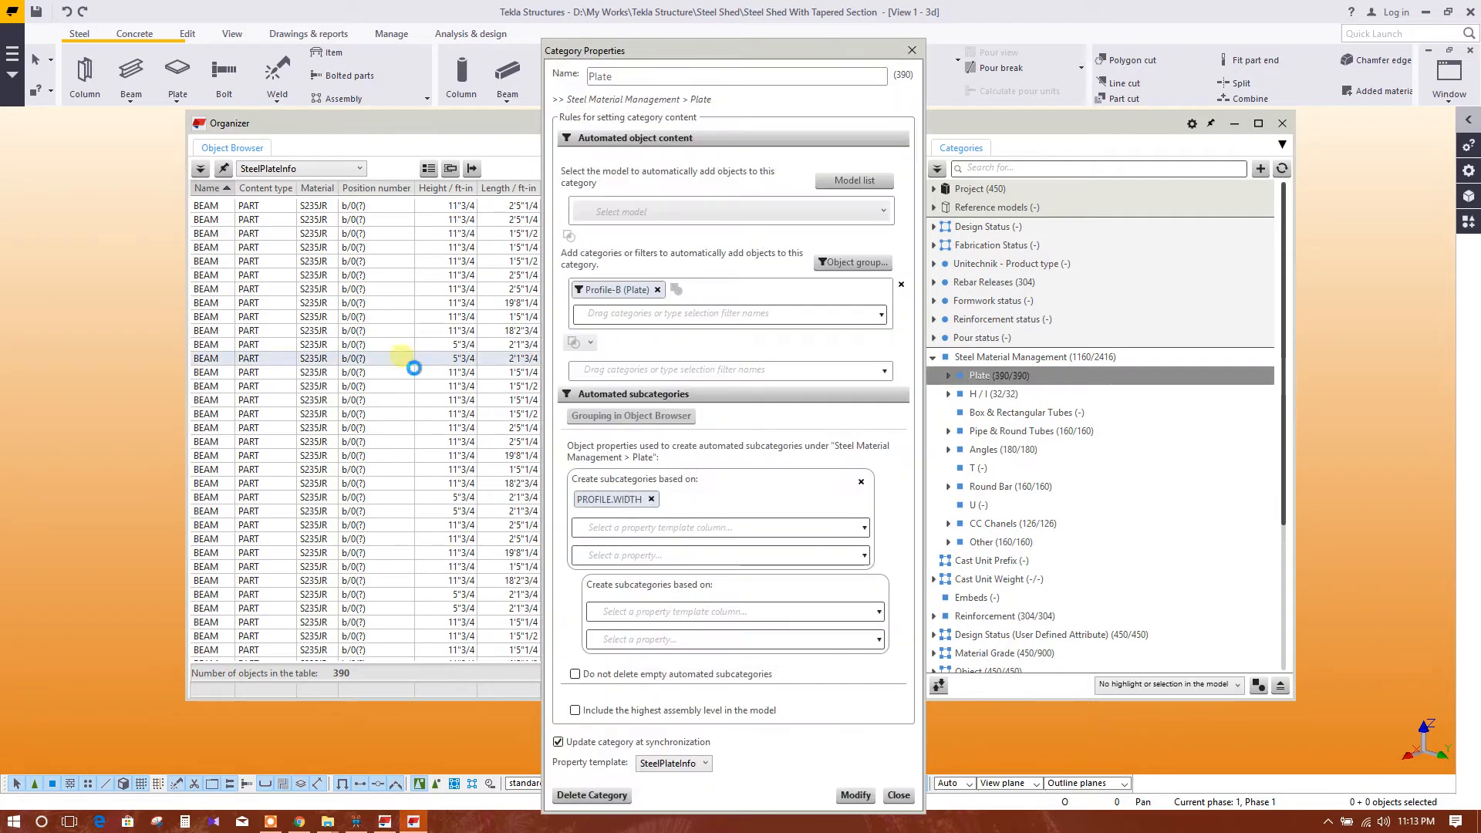
pyautogui.moveTo(775, 419)
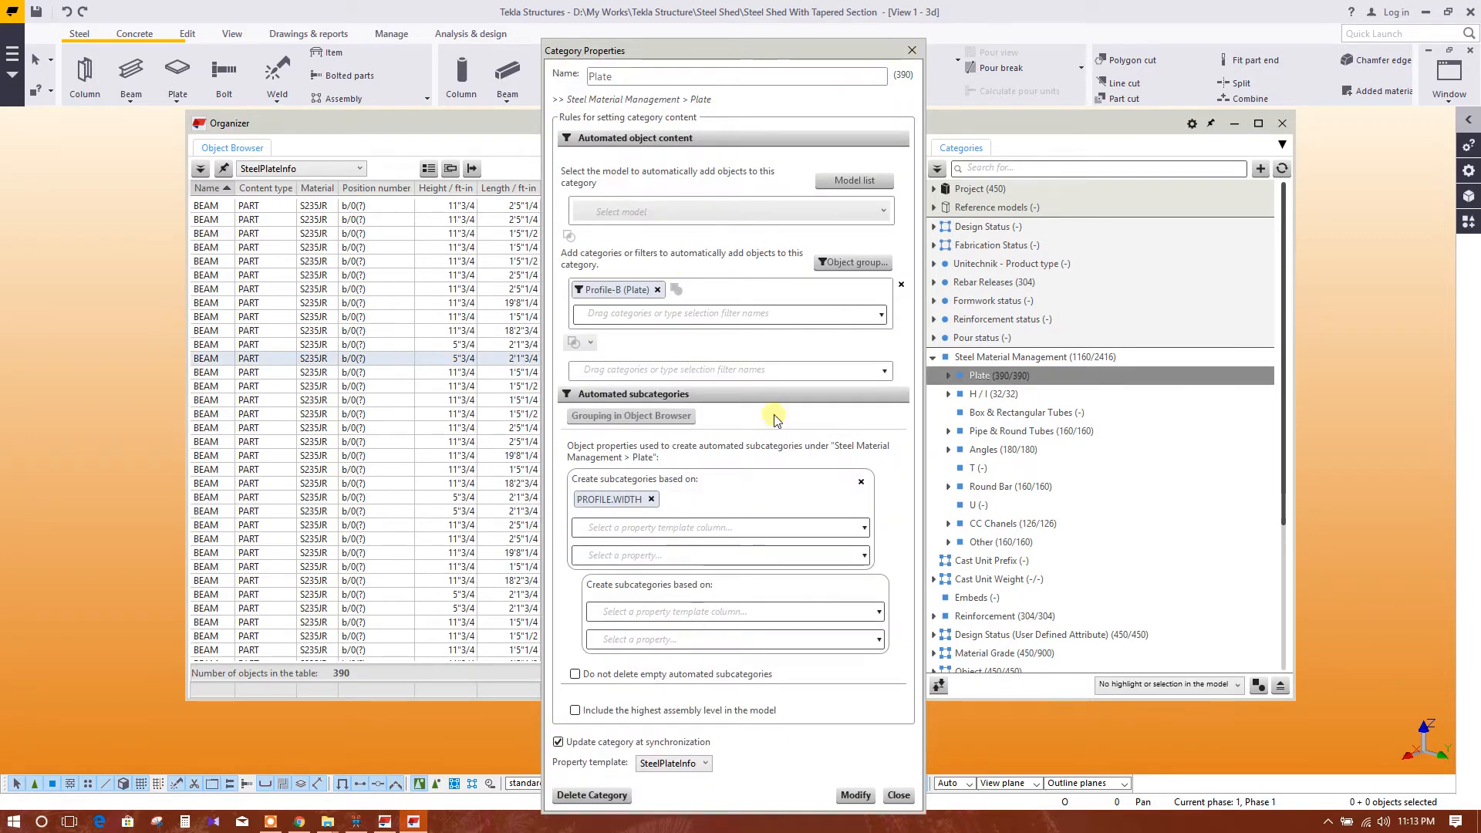
pyautogui.moveTo(911, 51)
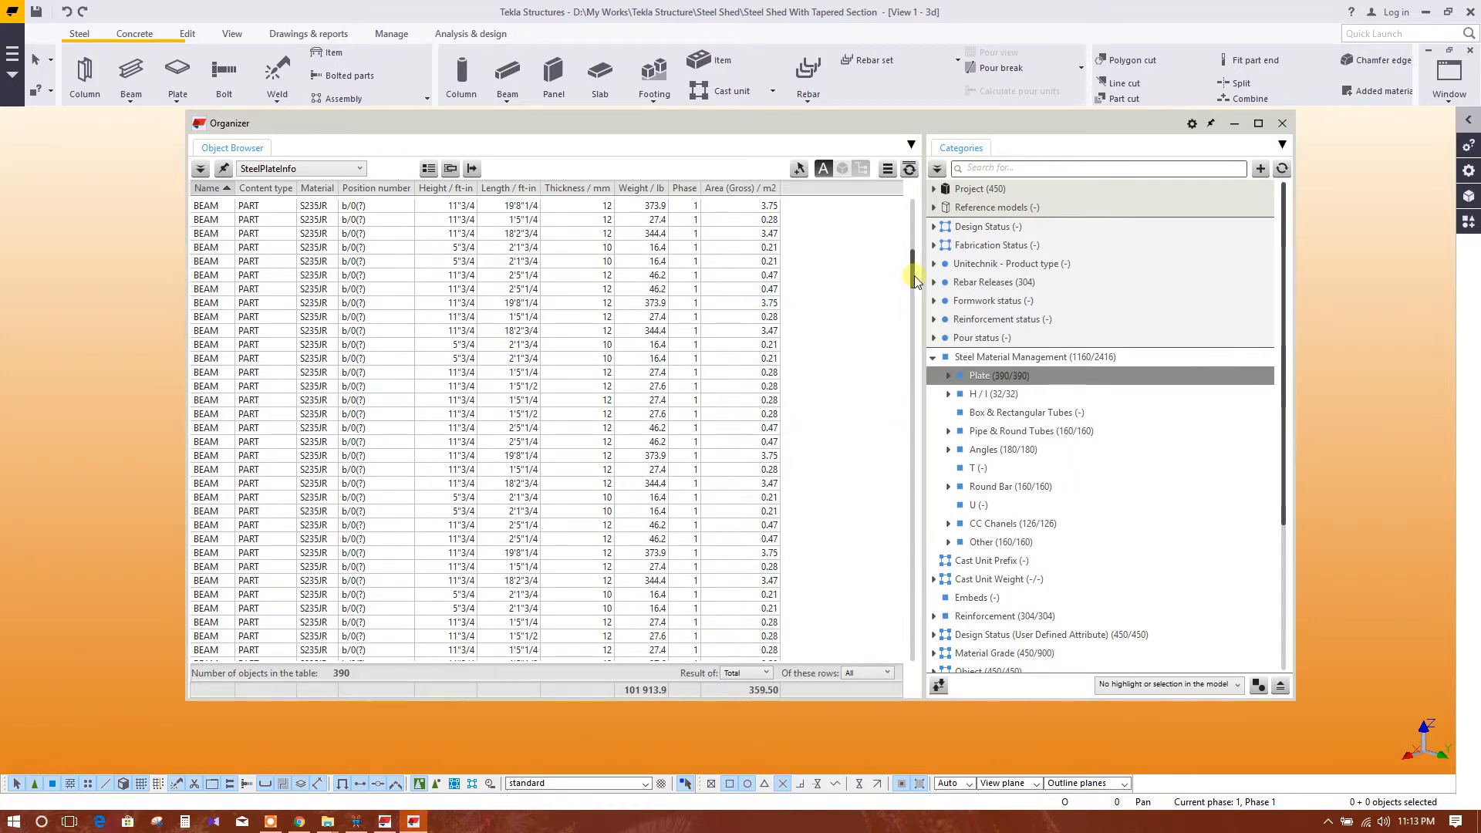
pyautogui.moveTo(912, 433)
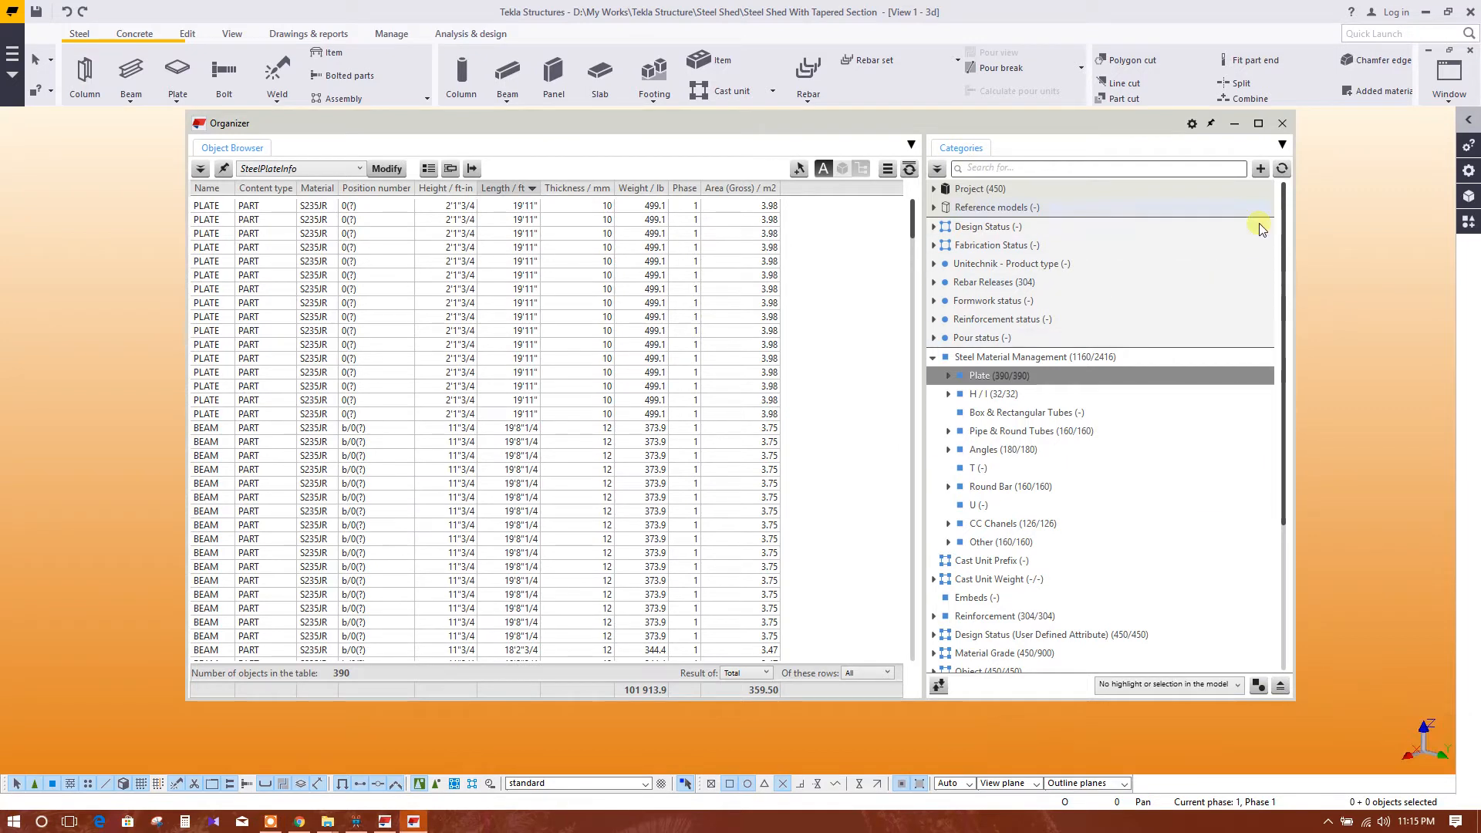
pyautogui.moveTo(1193, 129)
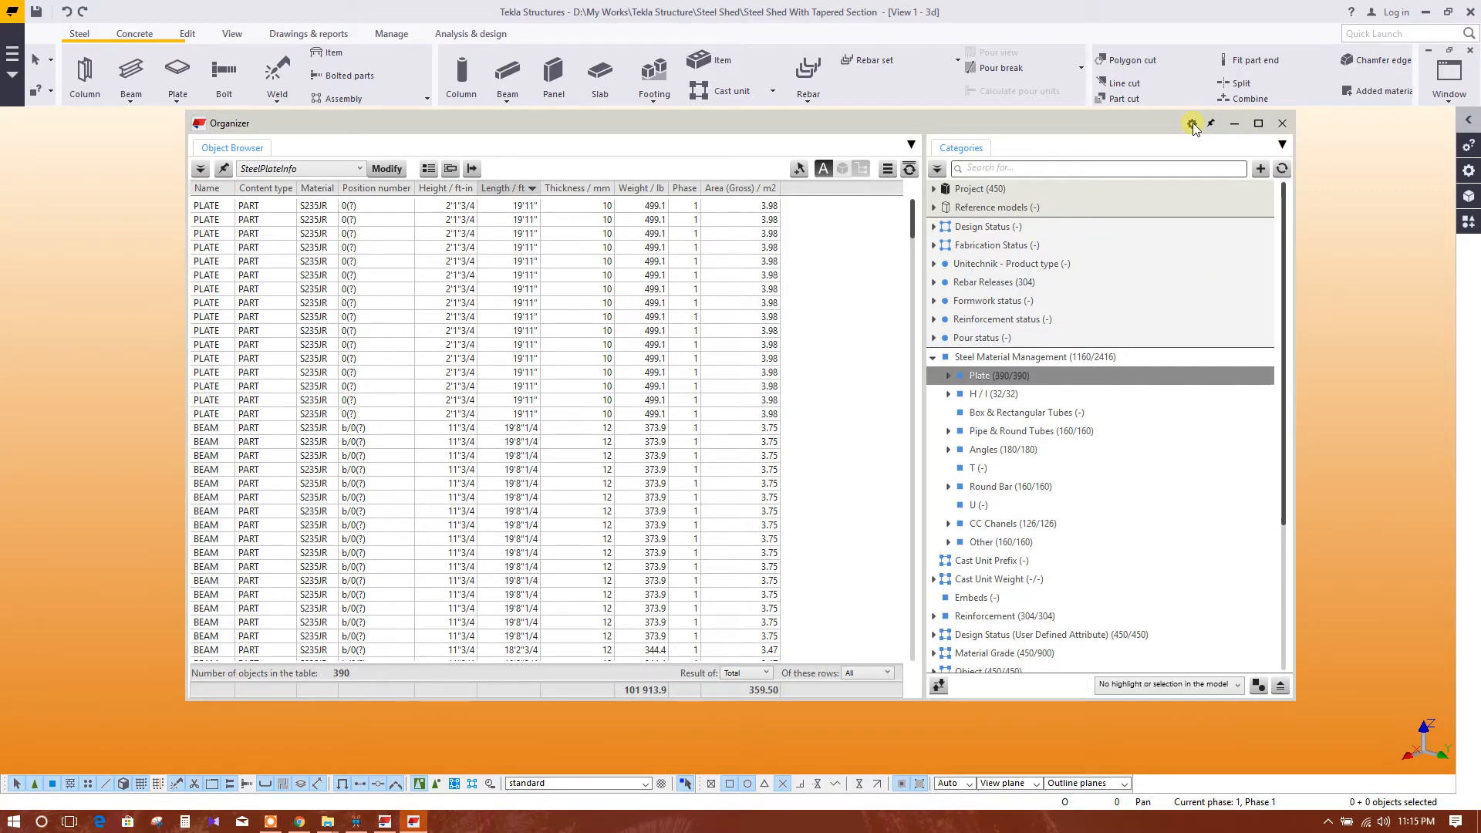
# Set Organizer settings to Metric units (mm, m2, m3, tonne) and review the weight unit and precision.
pyautogui.click(1193, 123)
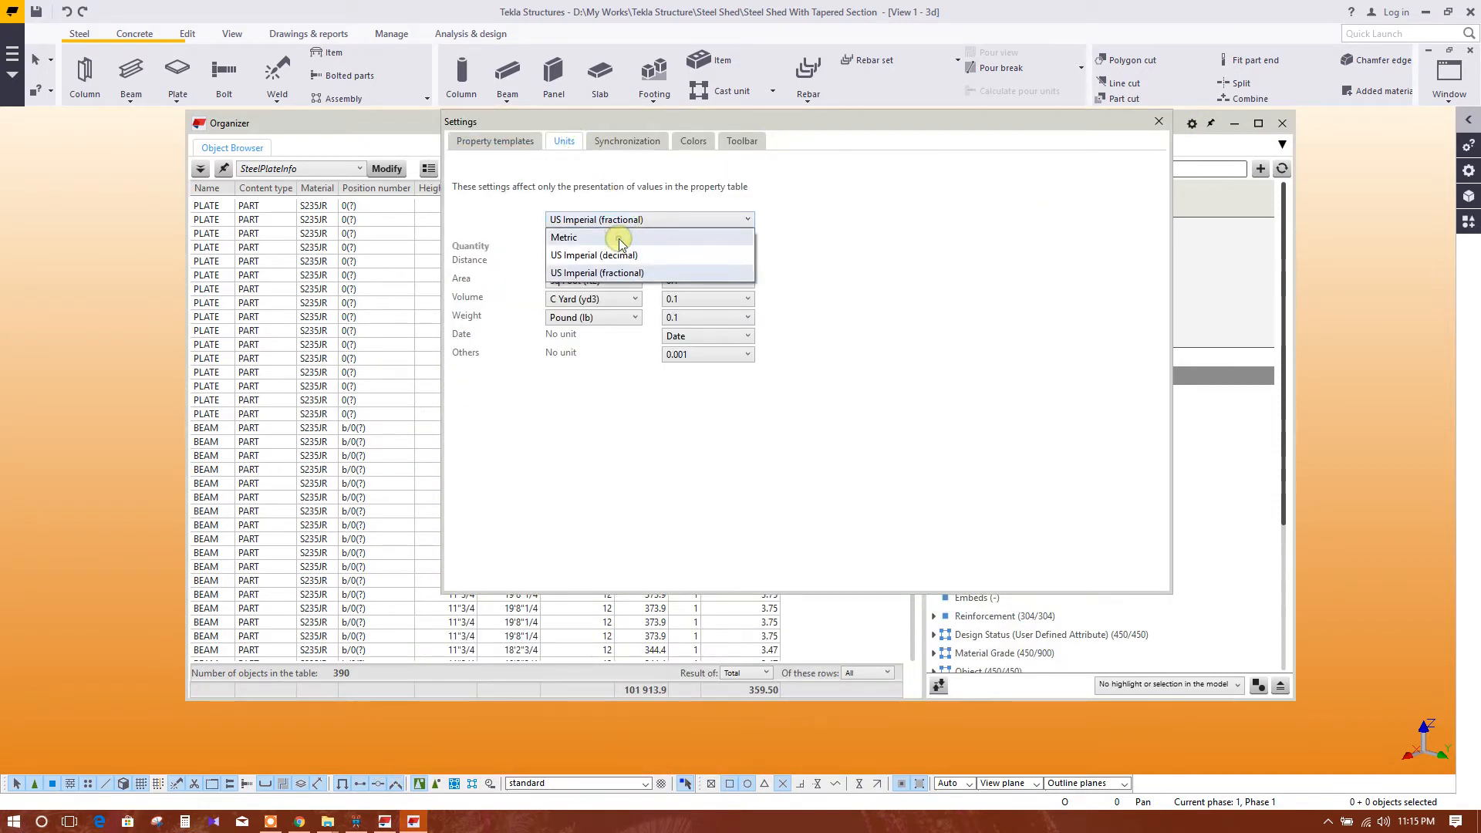
pyautogui.click(595, 273)
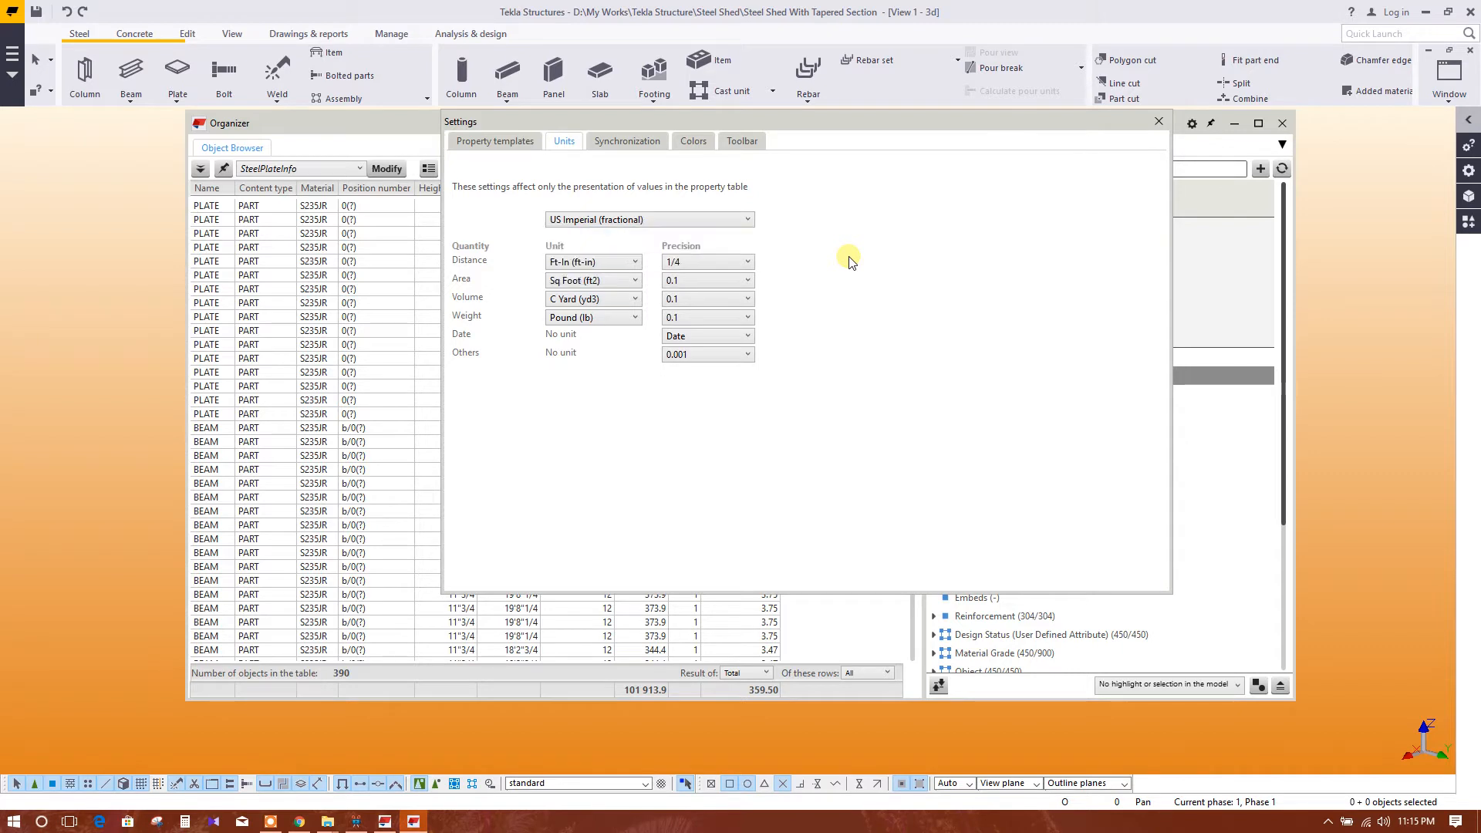
pyautogui.click(649, 219)
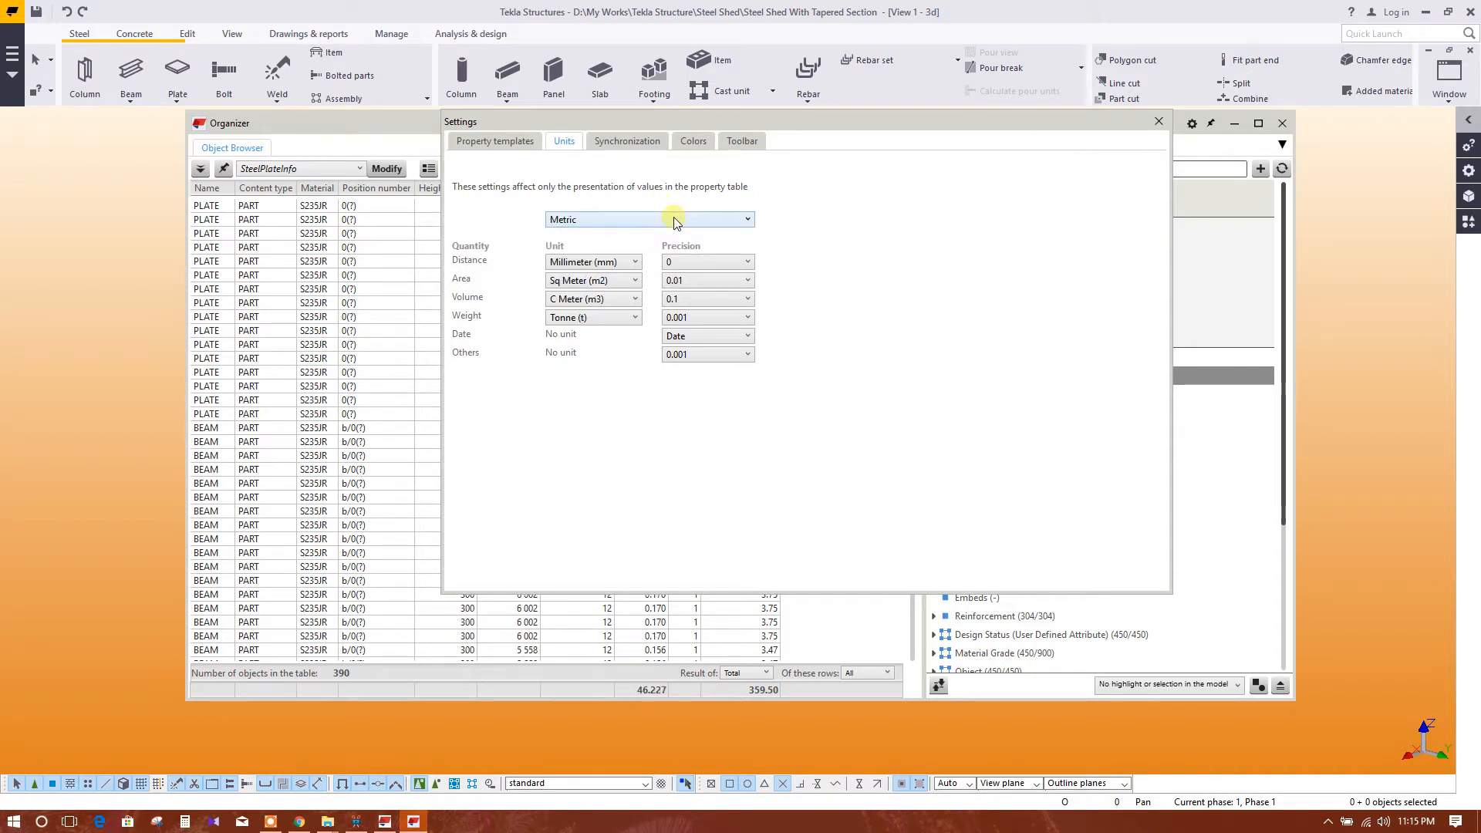
pyautogui.moveTo(593, 316)
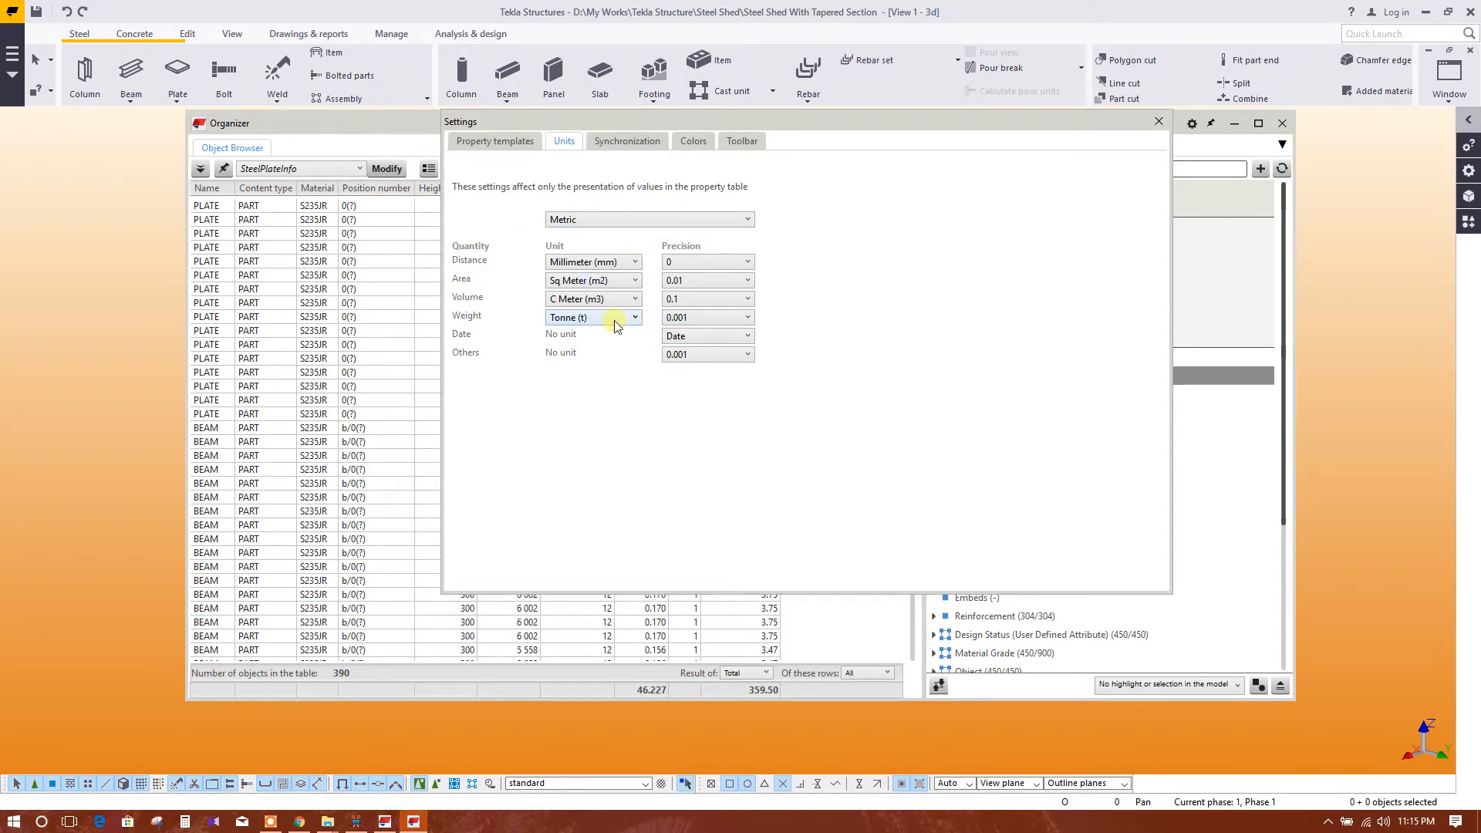
pyautogui.click(631, 316)
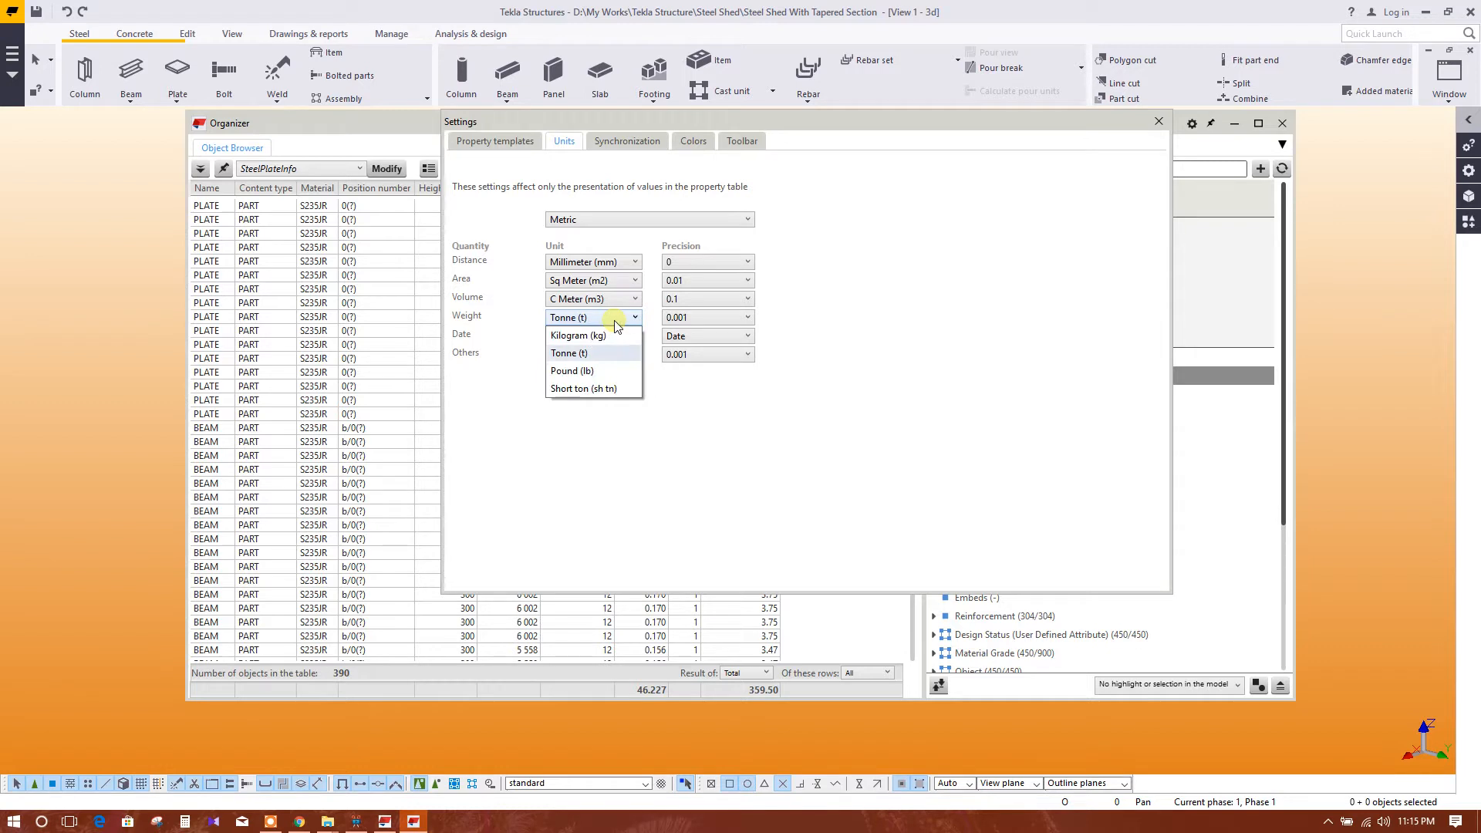
pyautogui.click(569, 352)
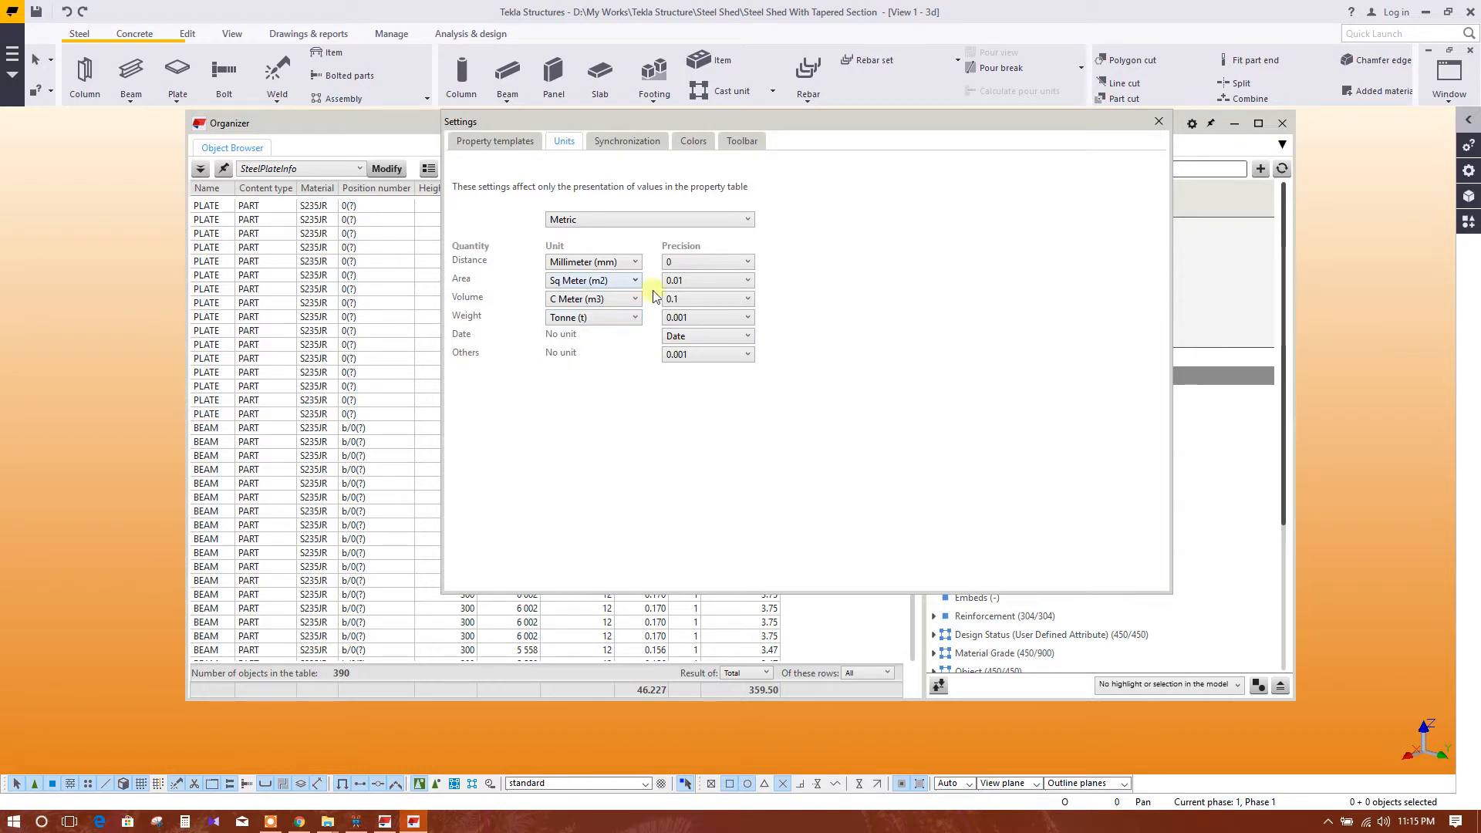
pyautogui.moveTo(976, 405)
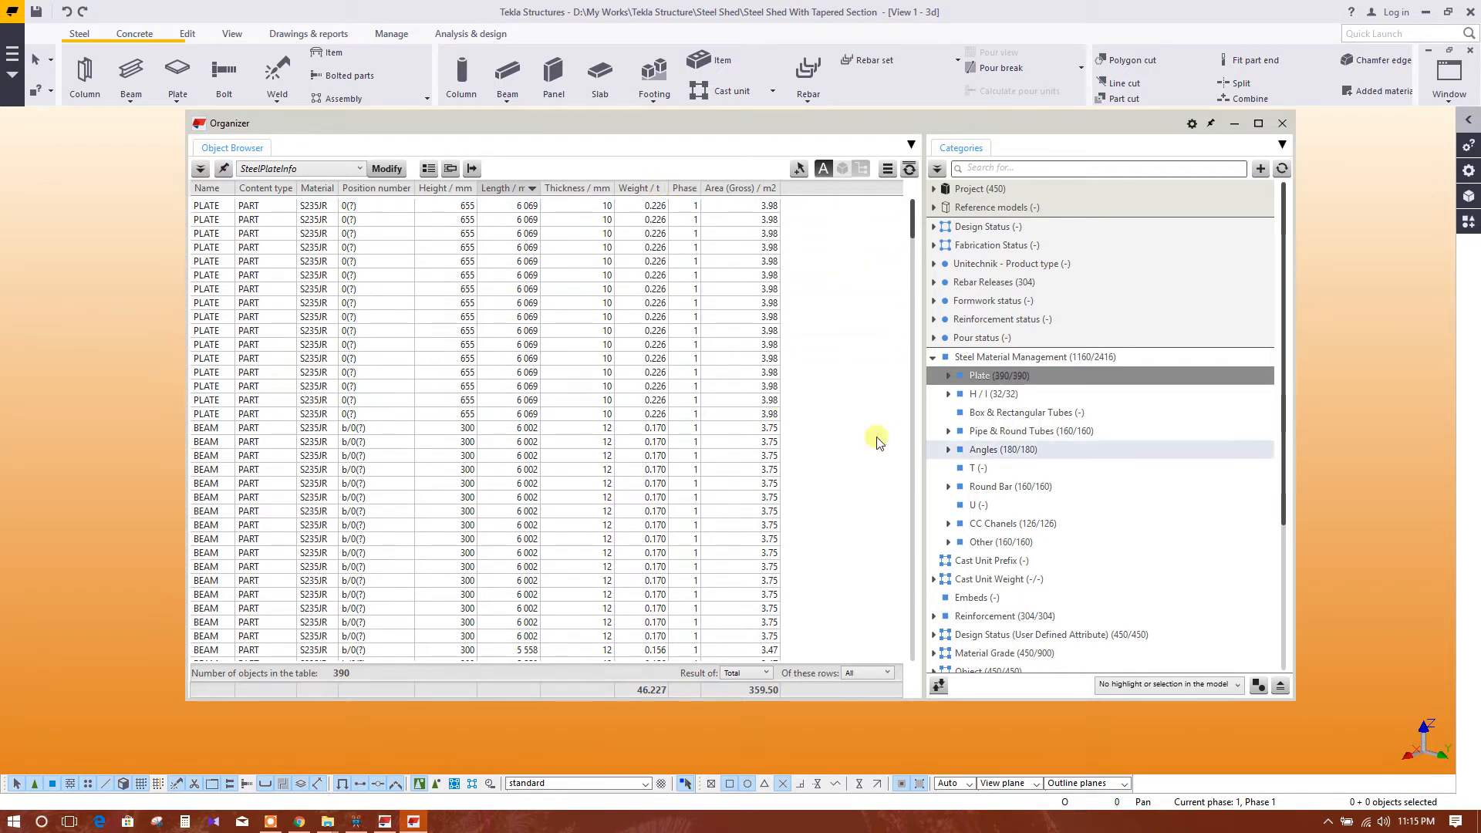
# List the H/I profile category's 32 beams and columns with their W300 profiles.
pyautogui.click(983, 394)
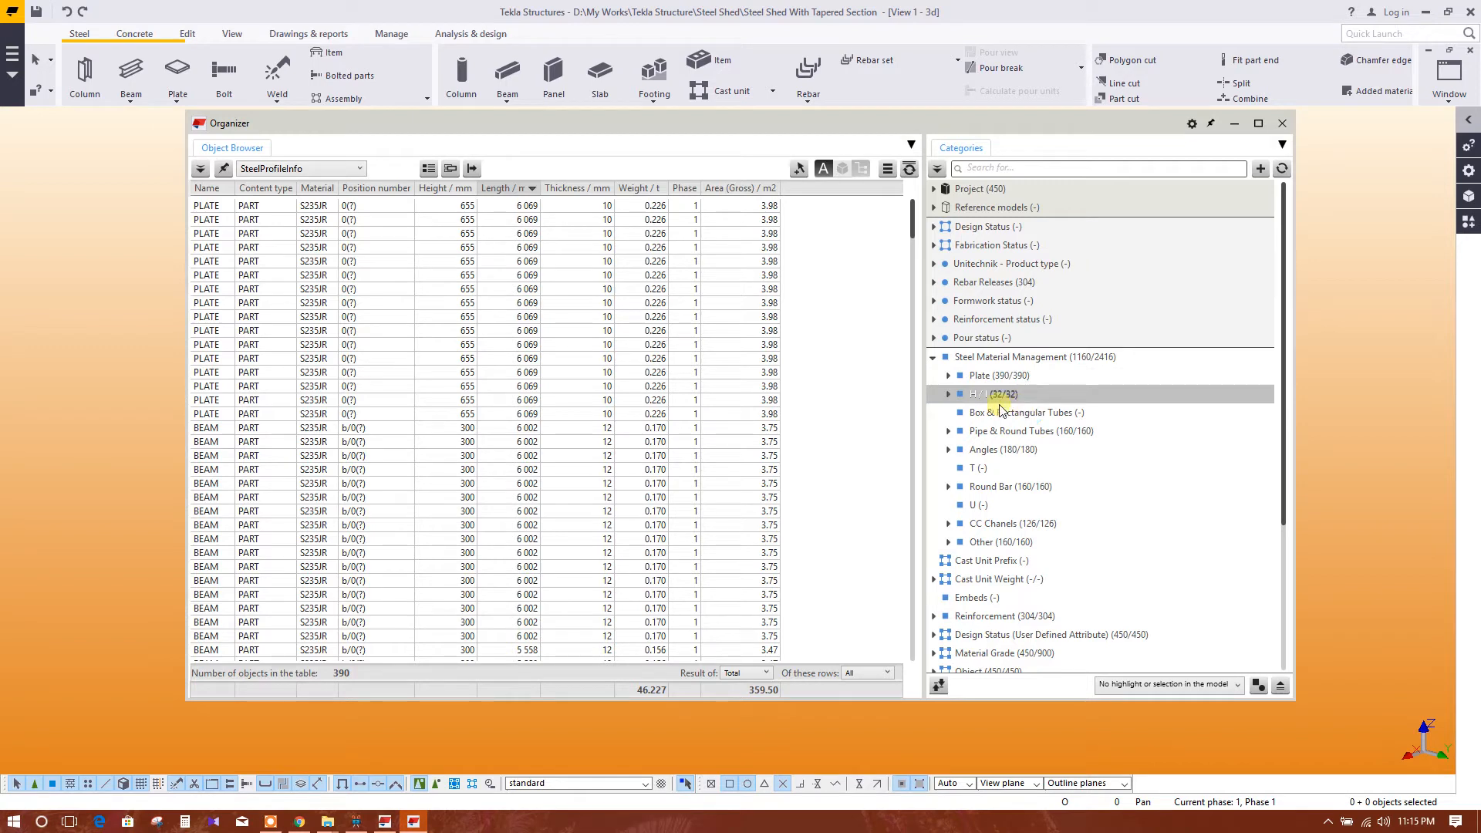
pyautogui.click(988, 393)
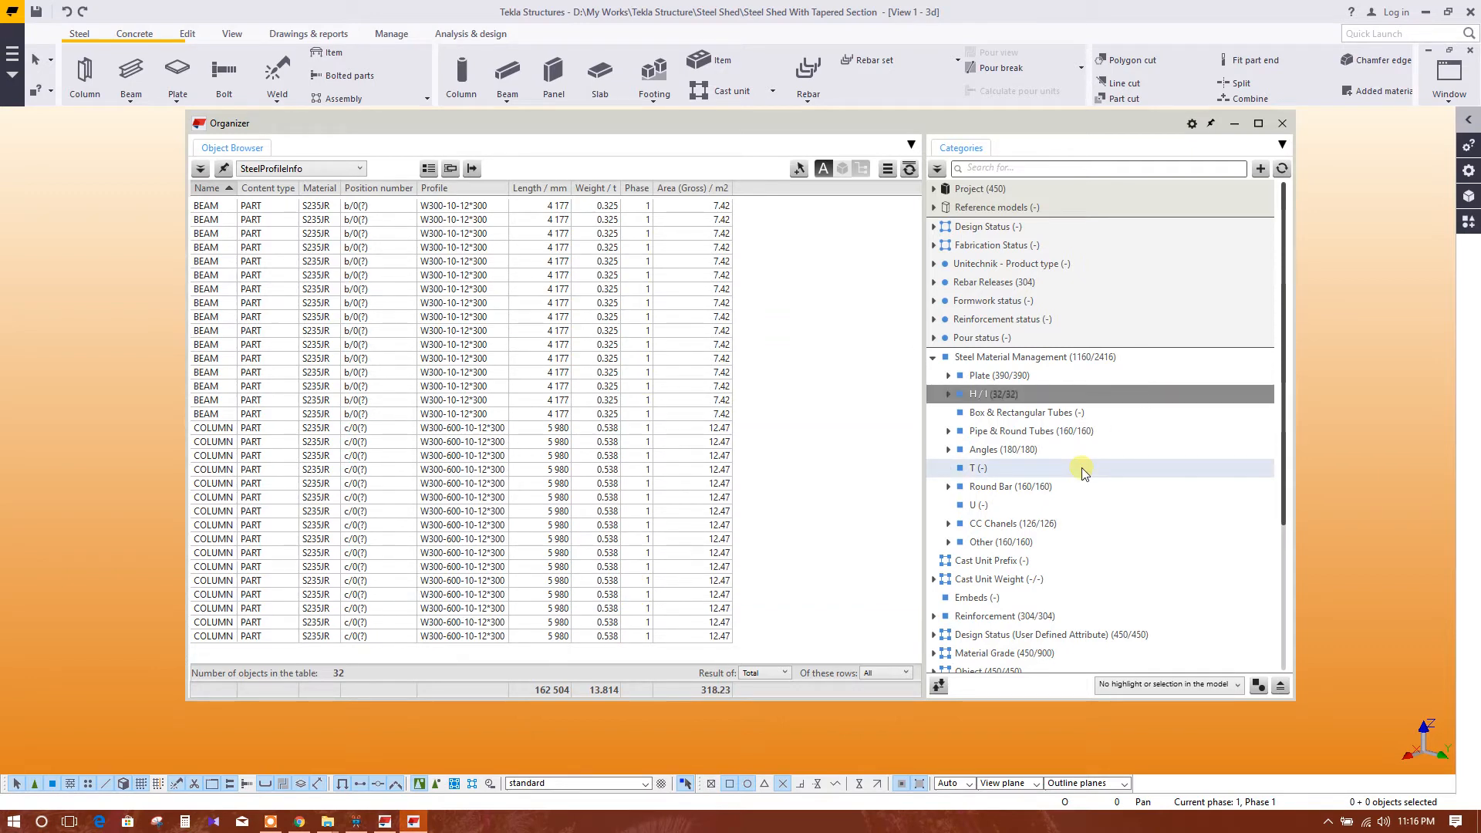
pyautogui.moveTo(1011, 431)
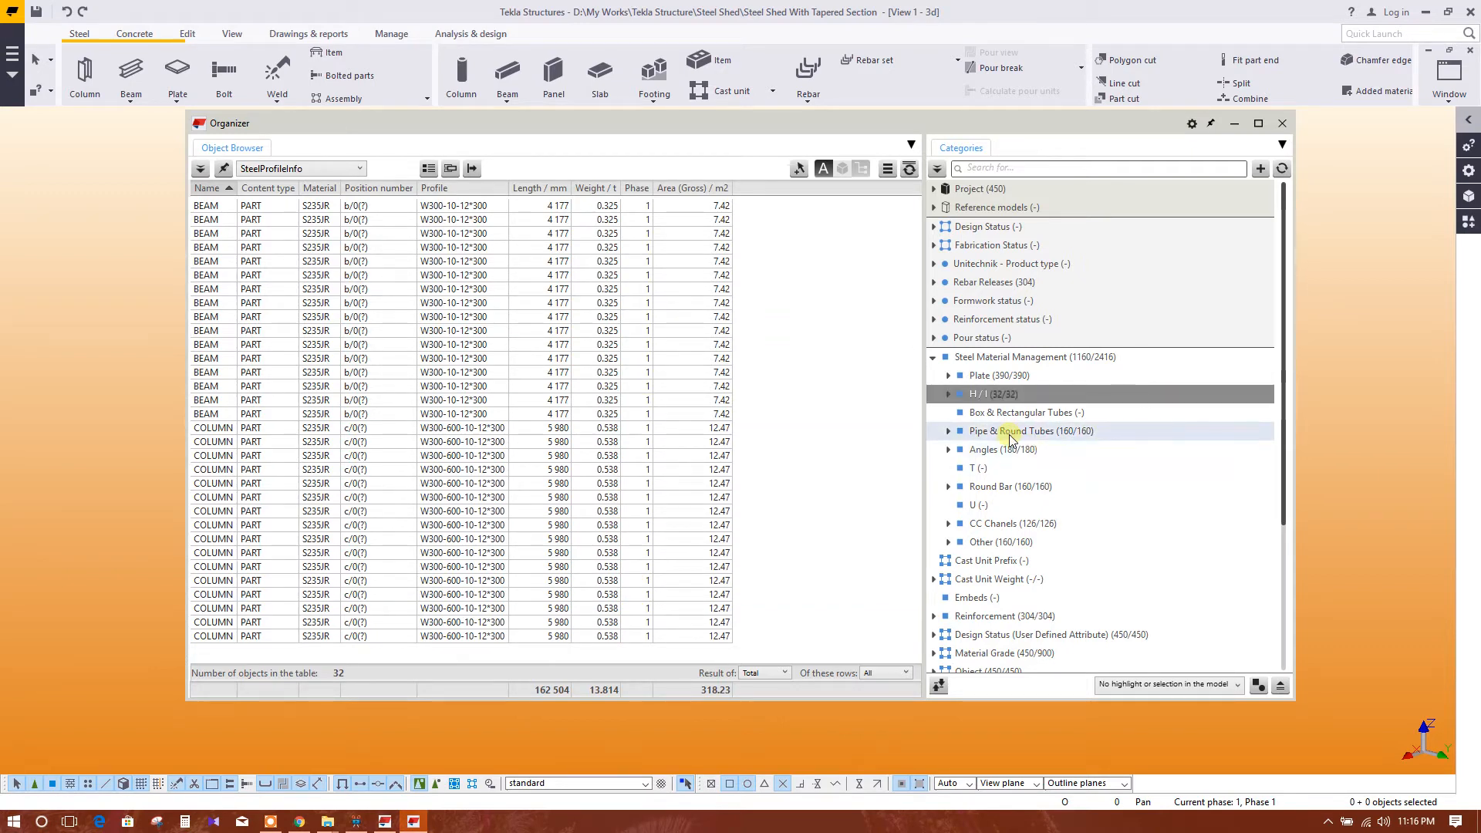
pyautogui.scroll(-3)
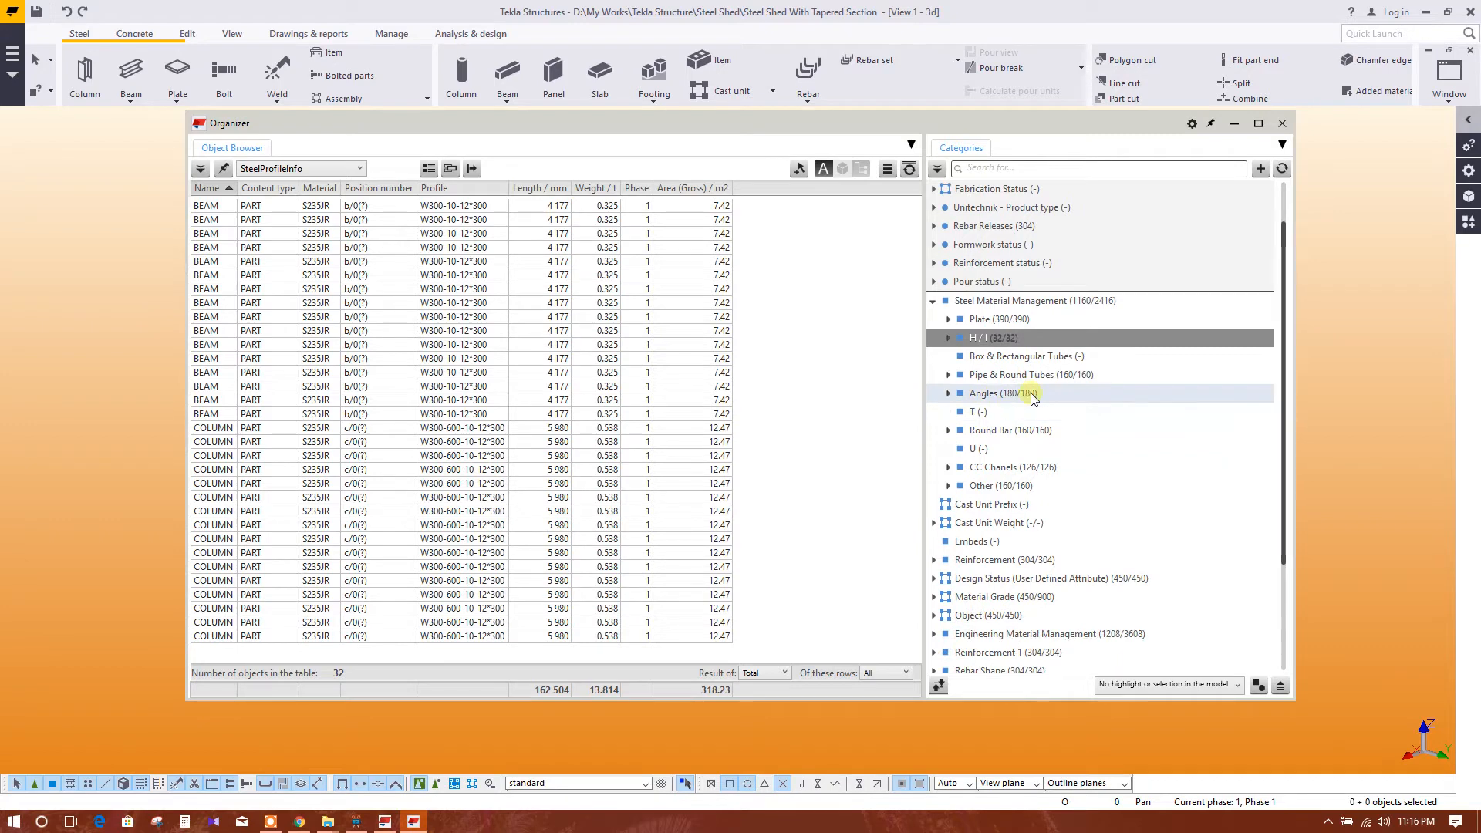
pyautogui.scroll(-3)
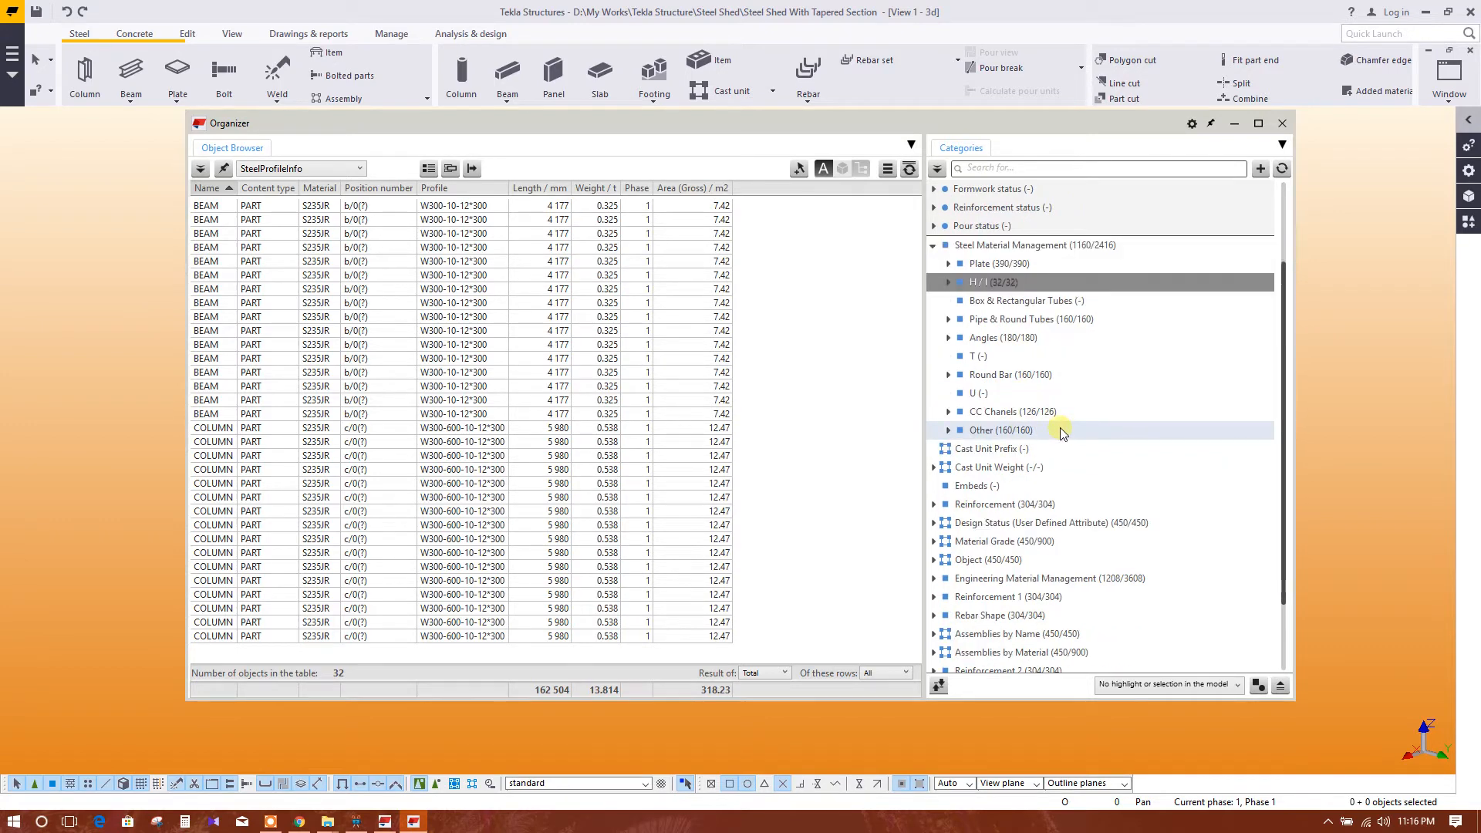
pyautogui.scroll(-3)
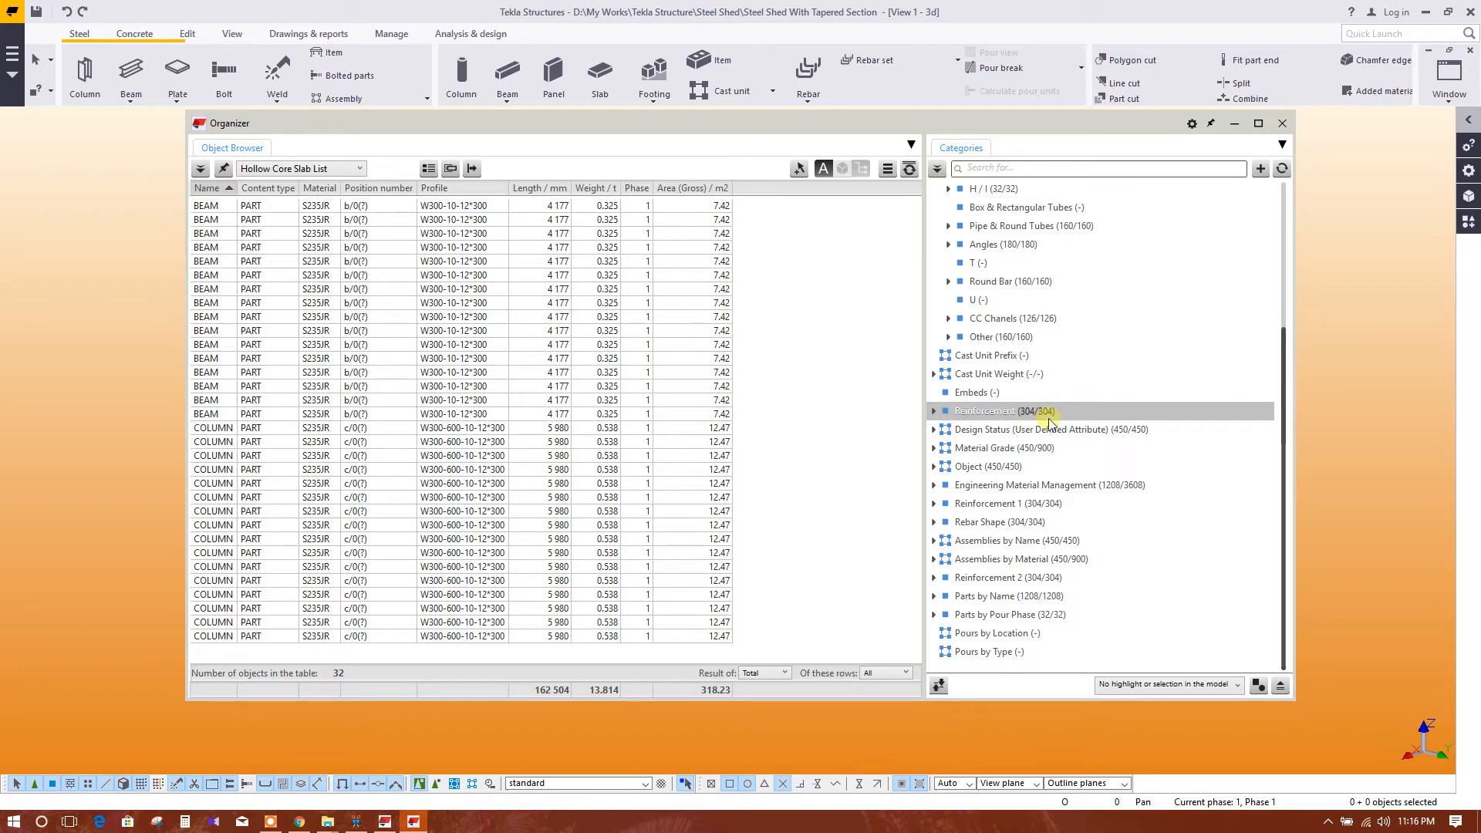
# List the Reinforcement category's 304 bars, then the Object category.
pyautogui.click(985, 411)
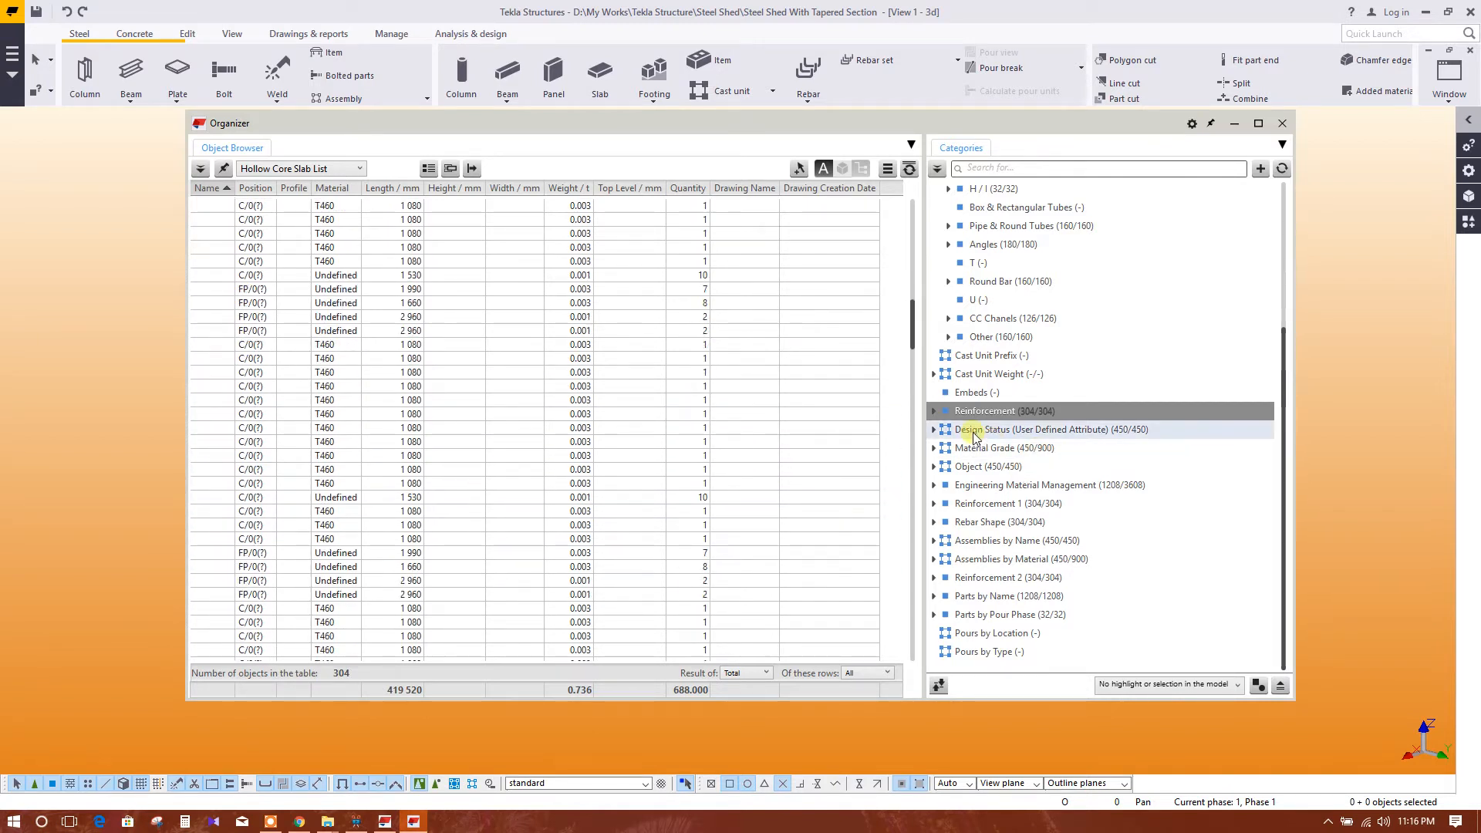
pyautogui.click(988, 466)
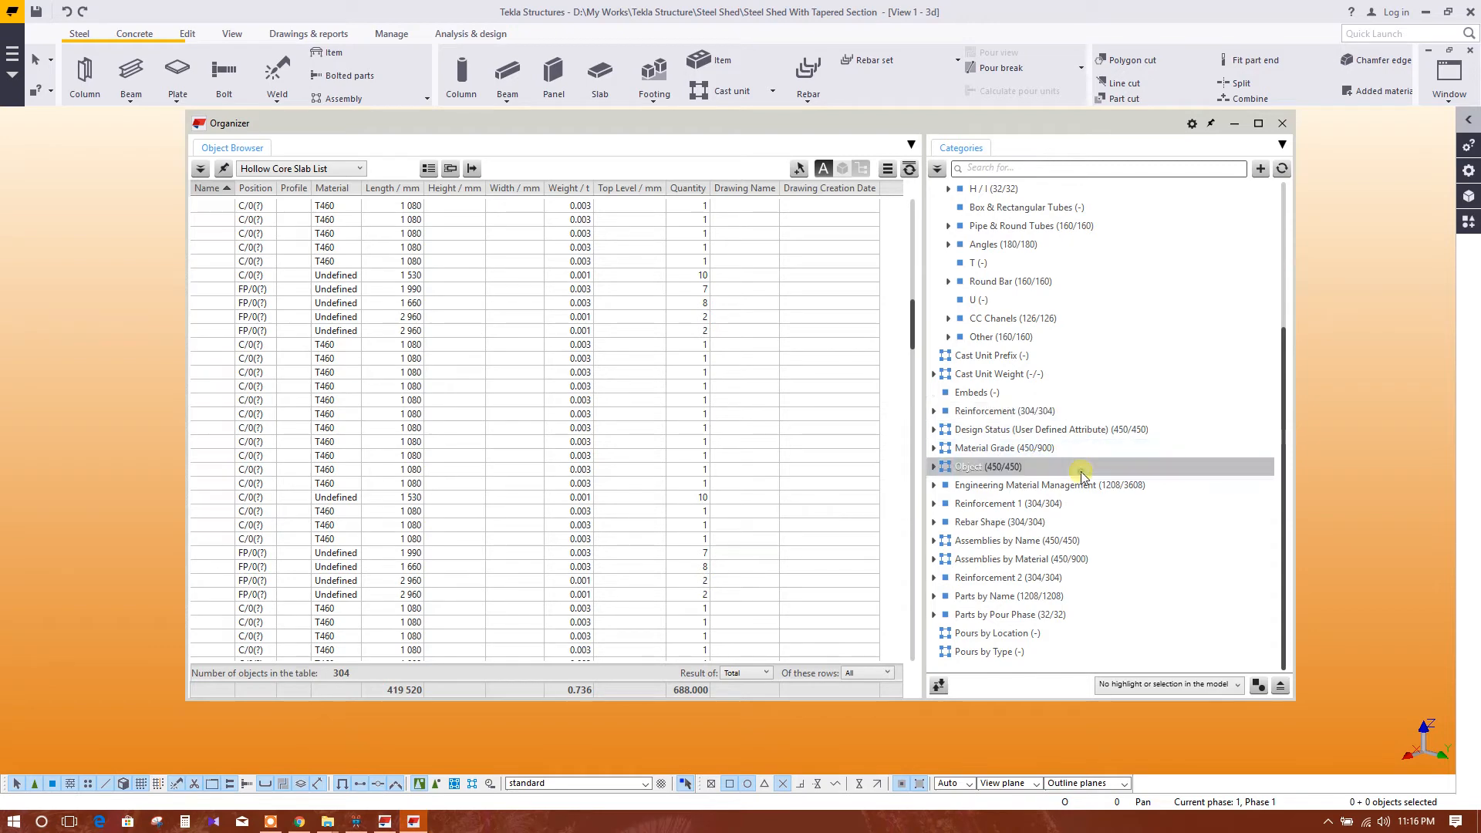
pyautogui.click(301, 168)
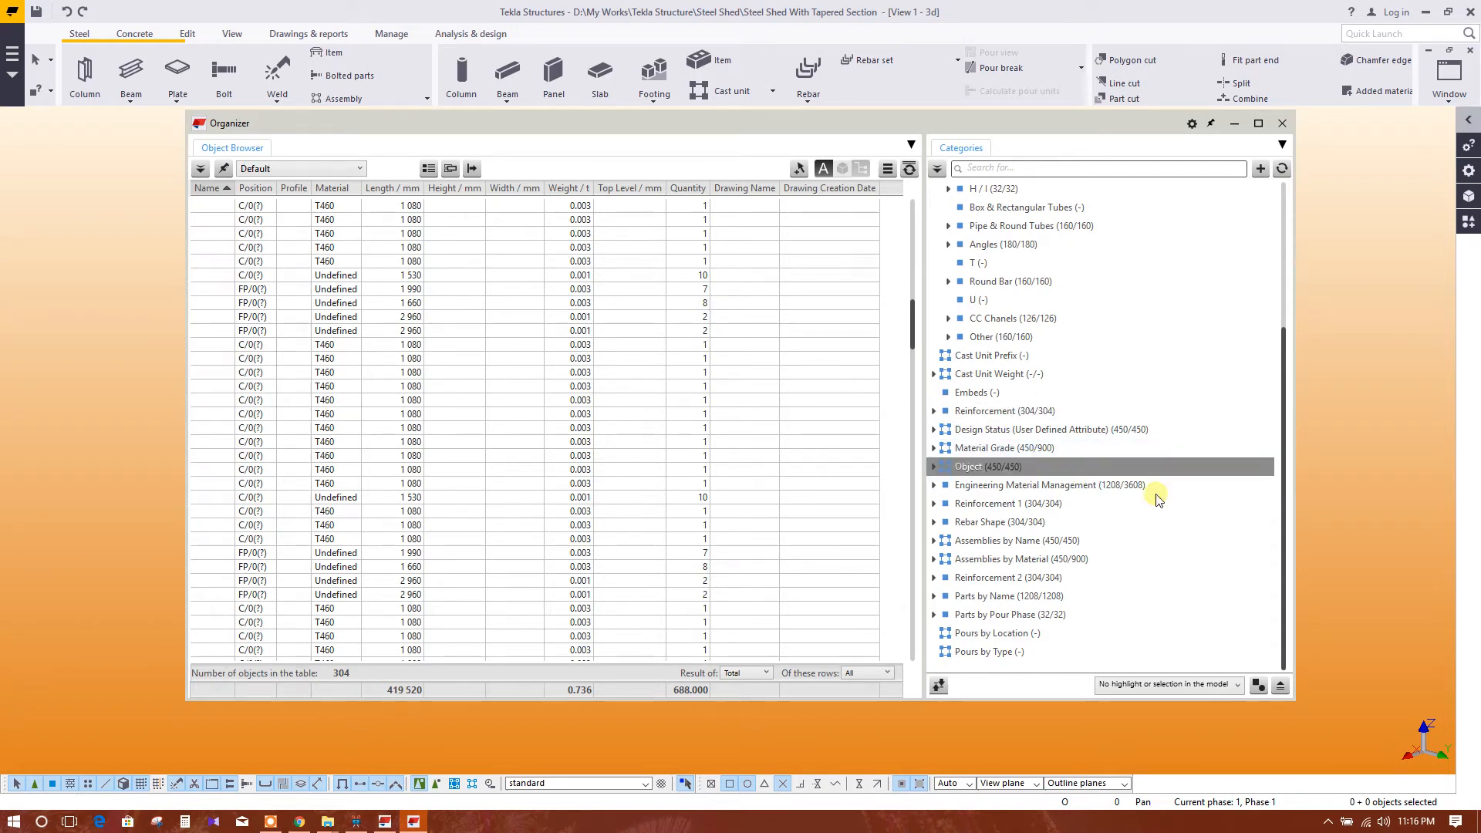
pyautogui.moveTo(998, 557)
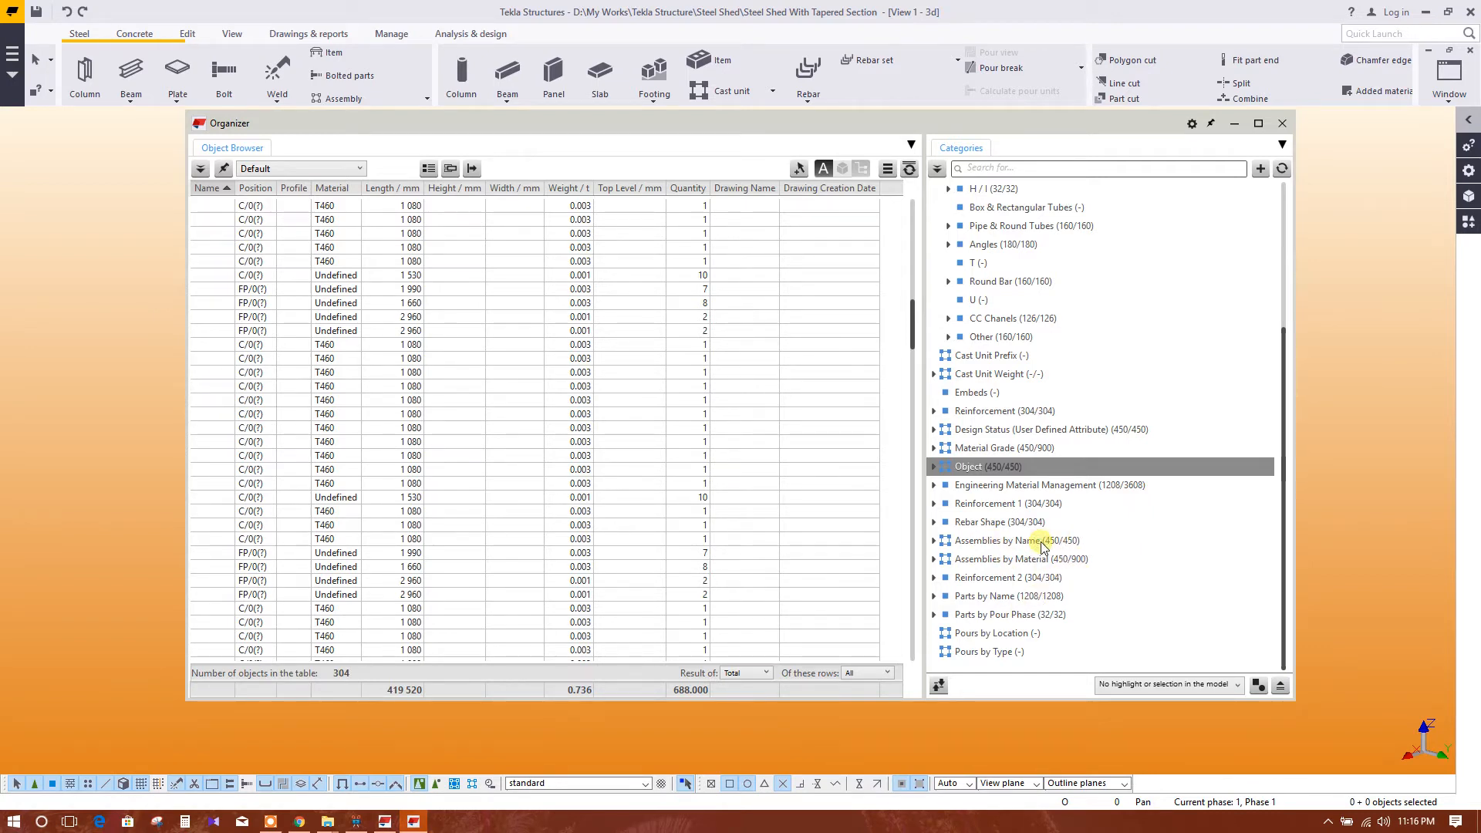
# List Assemblies by Name and check its category properties without changes.
pyautogui.click(1019, 540)
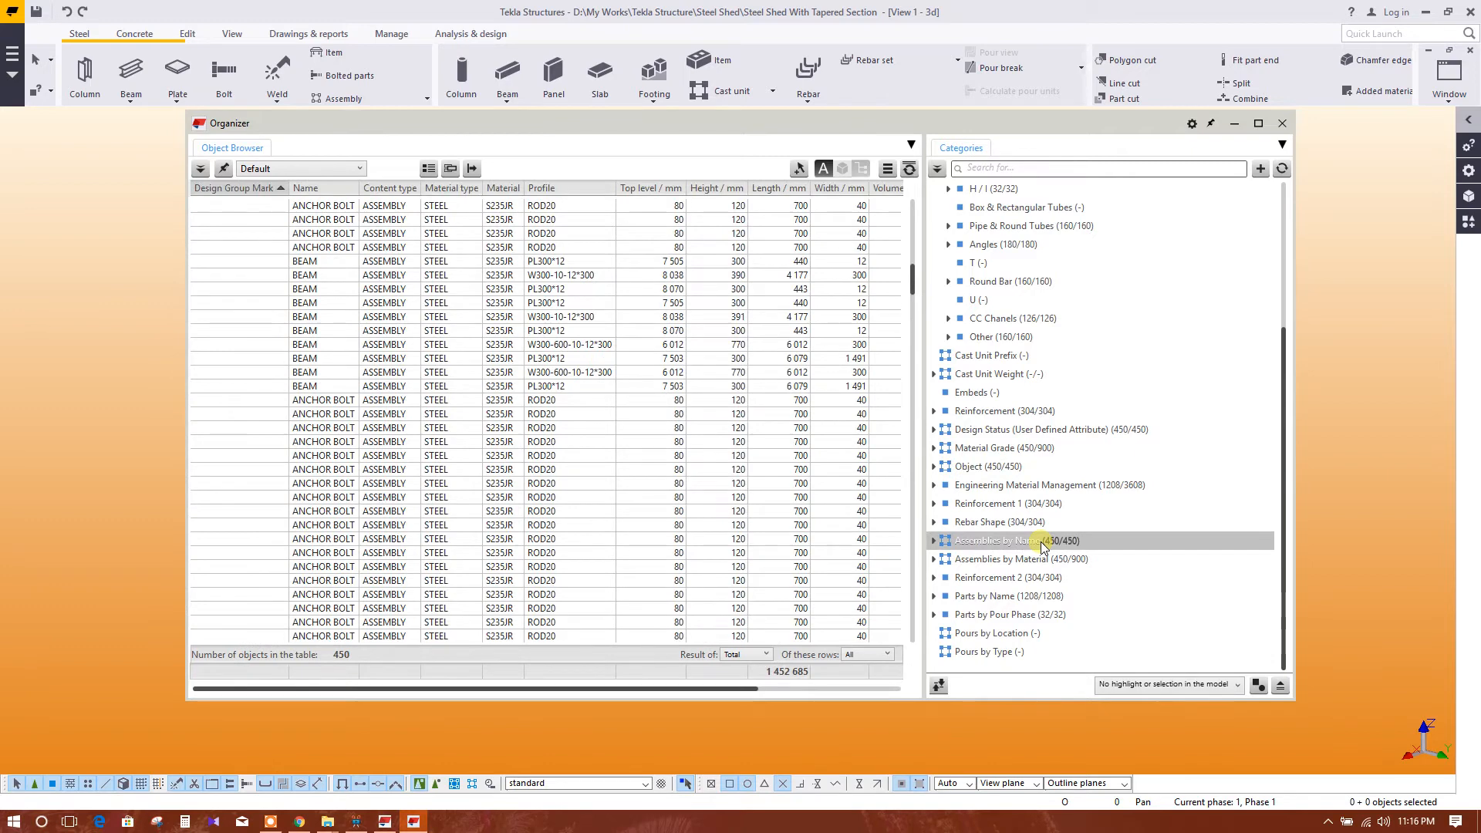
pyautogui.doubleClick(1017, 540)
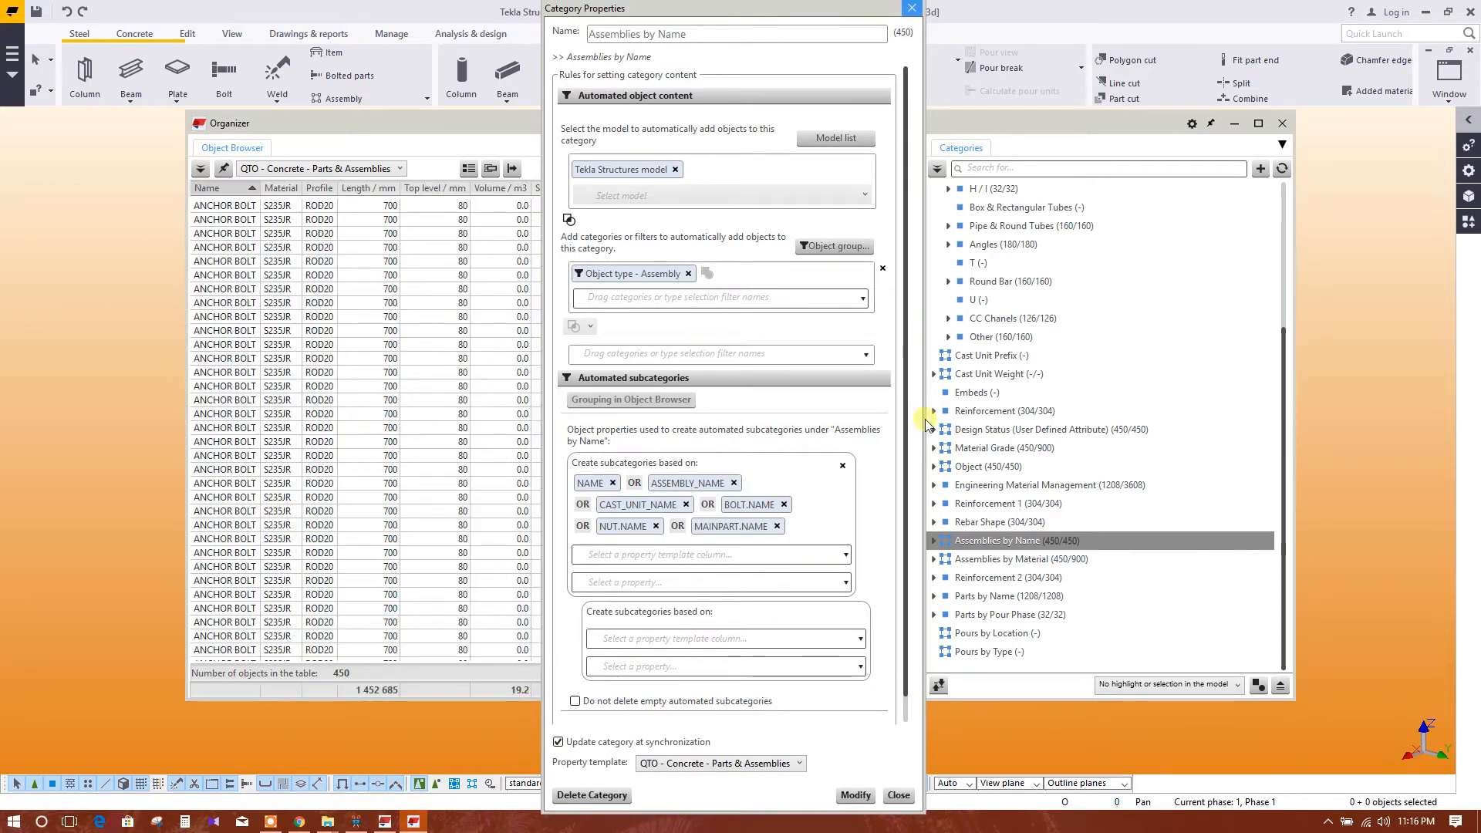
pyautogui.click(897, 795)
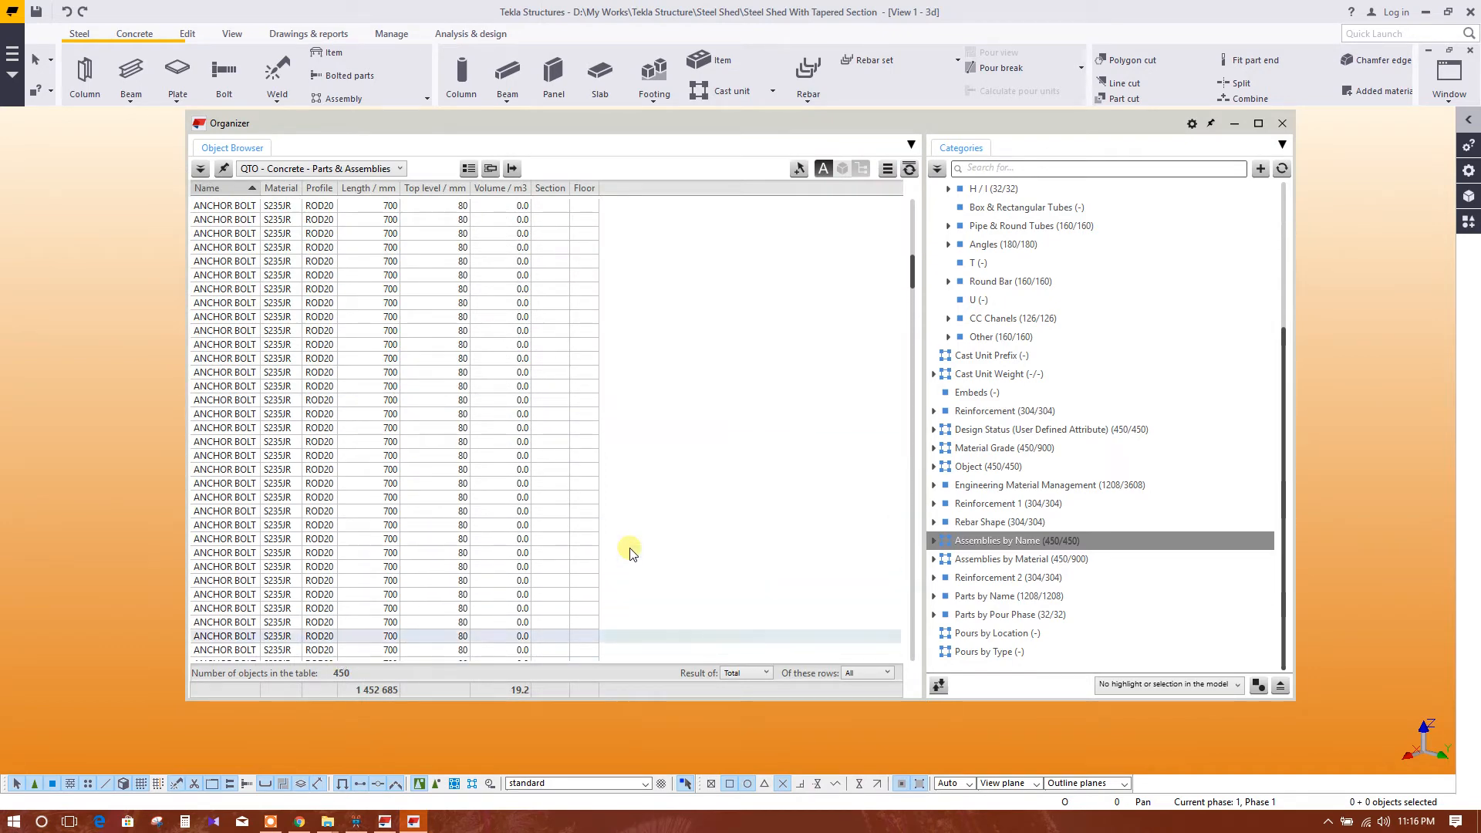
pyautogui.moveTo(1065, 559)
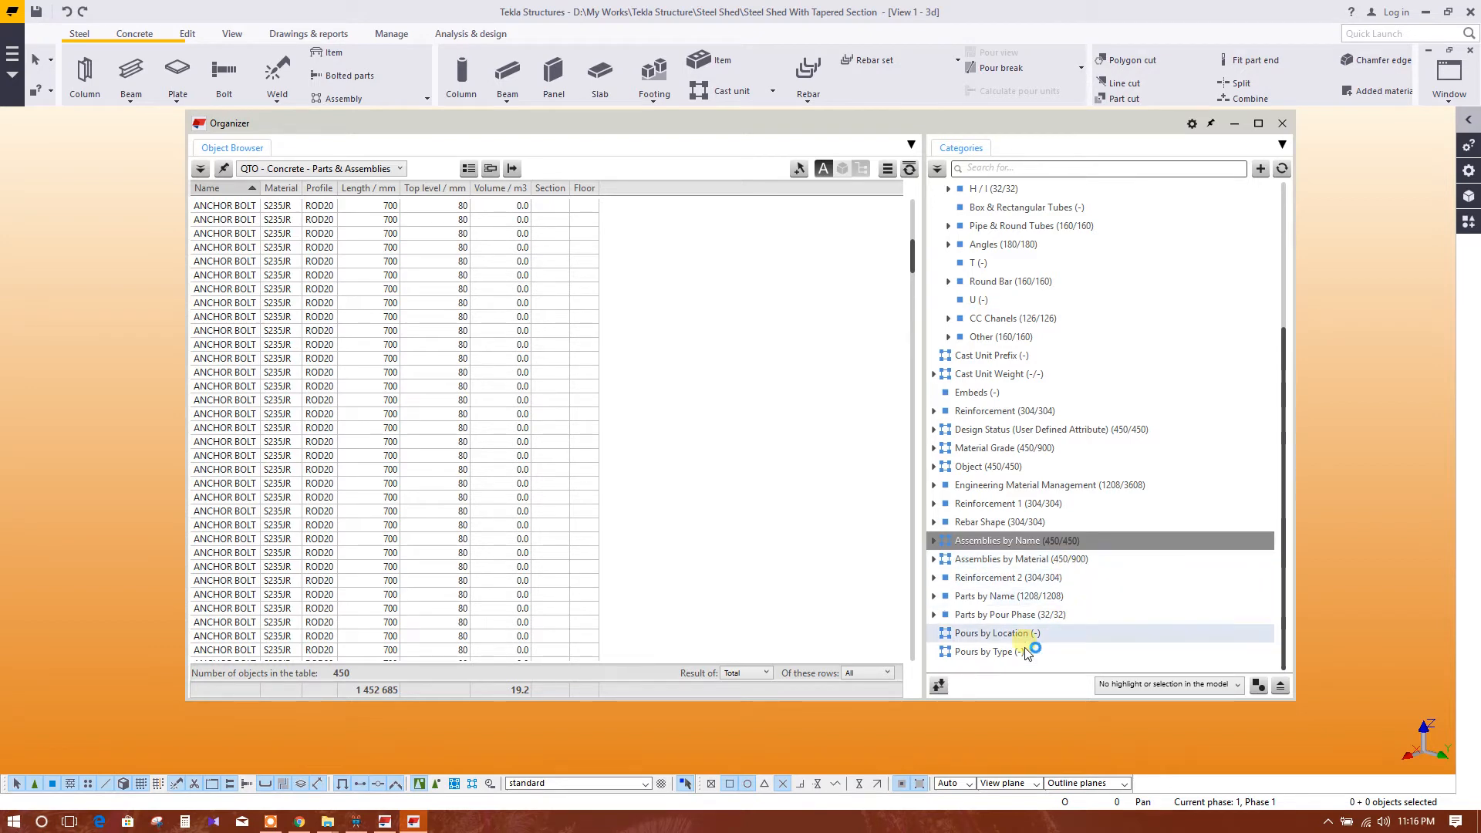
pyautogui.scroll(3)
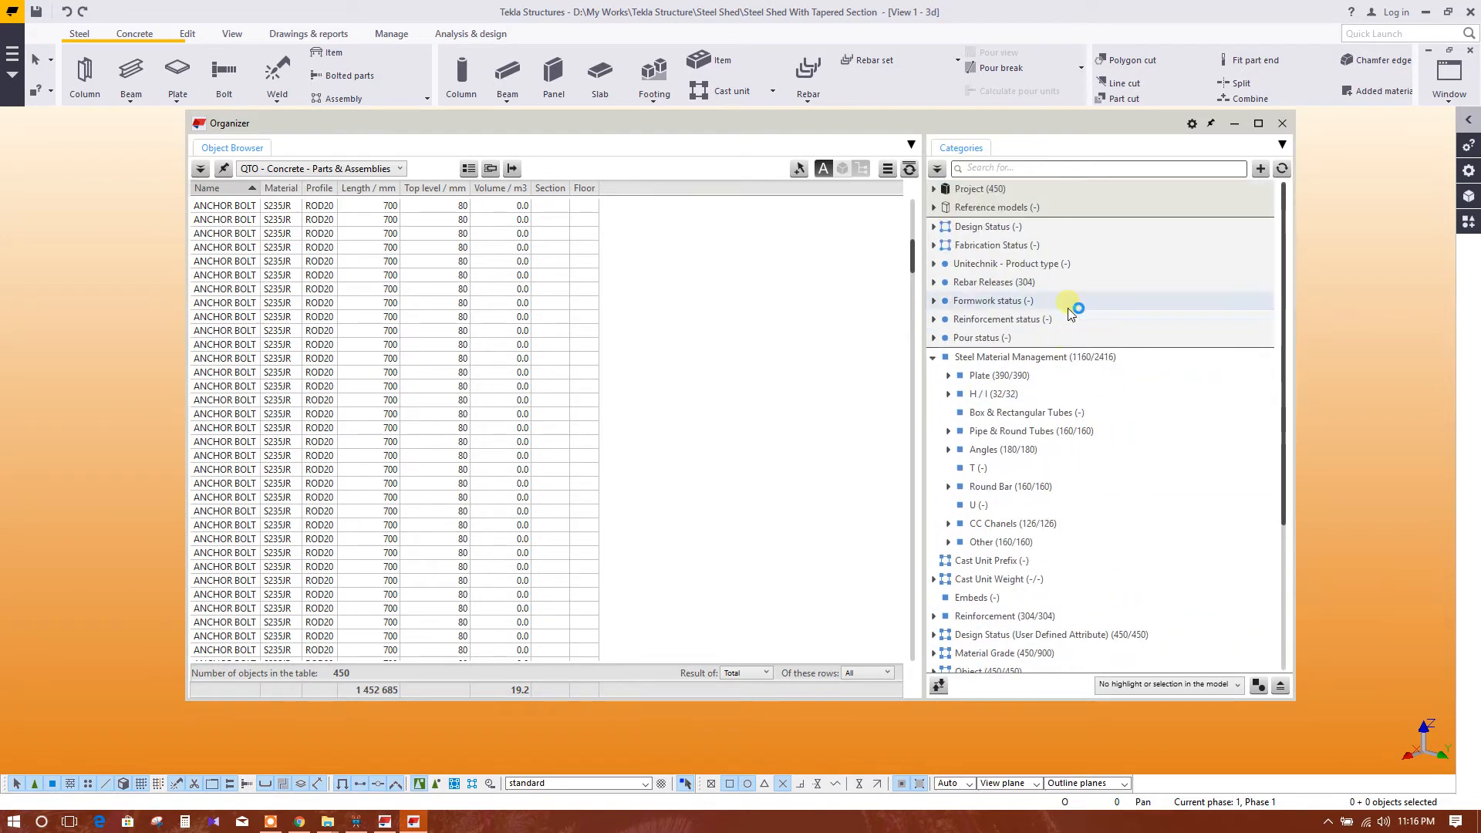
pyautogui.scroll(-3)
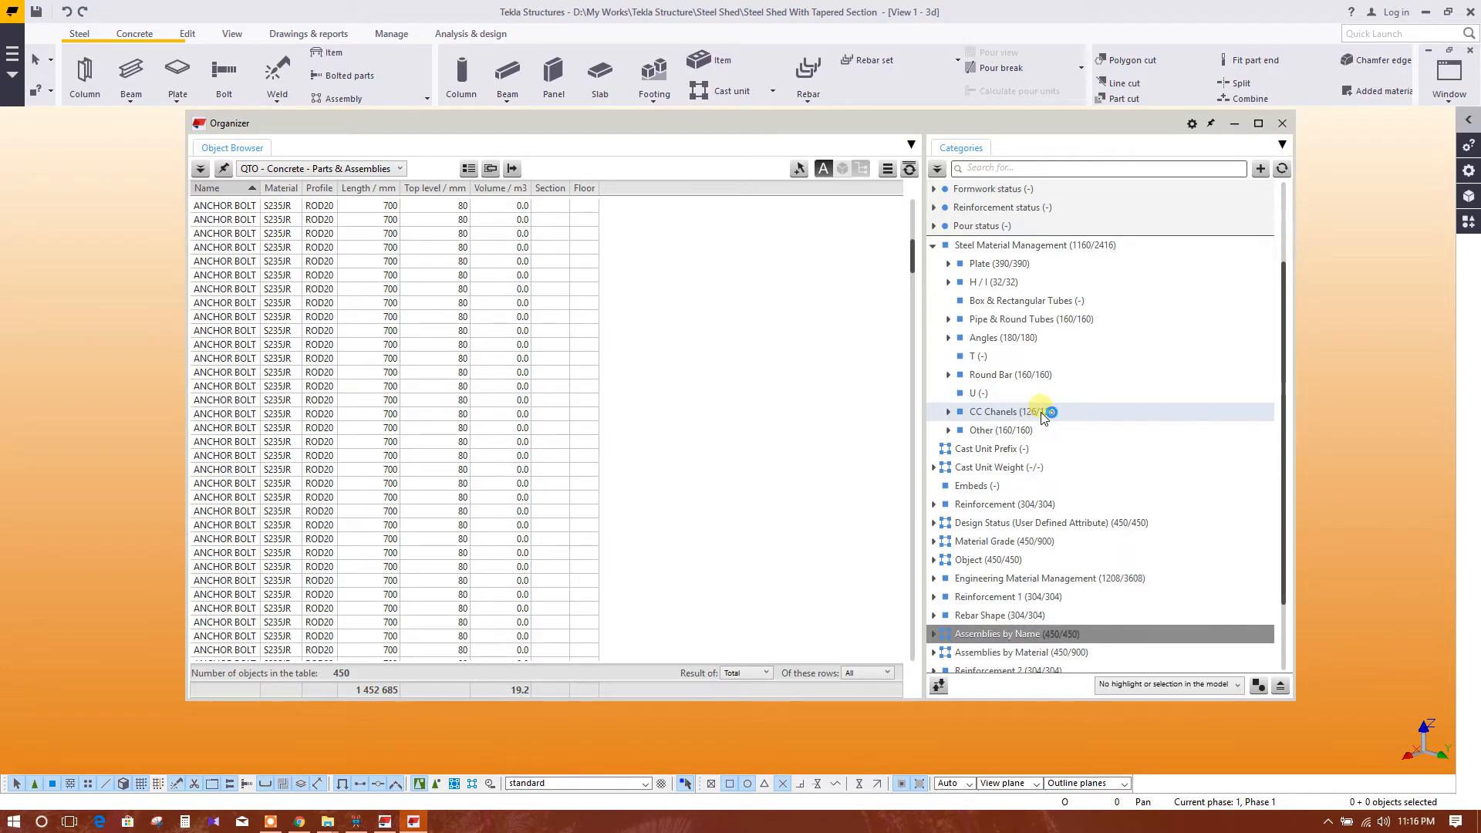
pyautogui.scroll(-3)
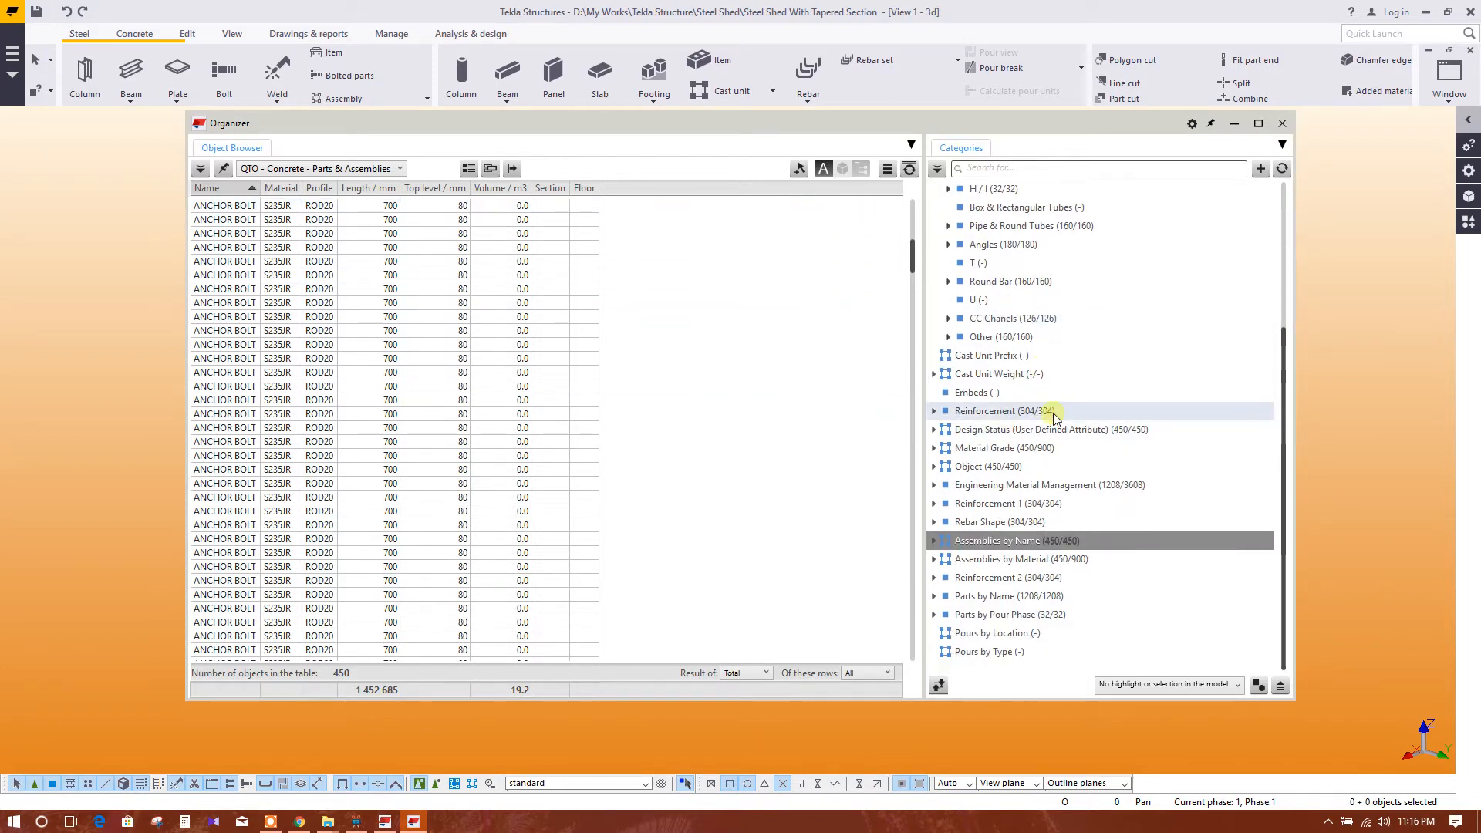
pyautogui.scroll(3)
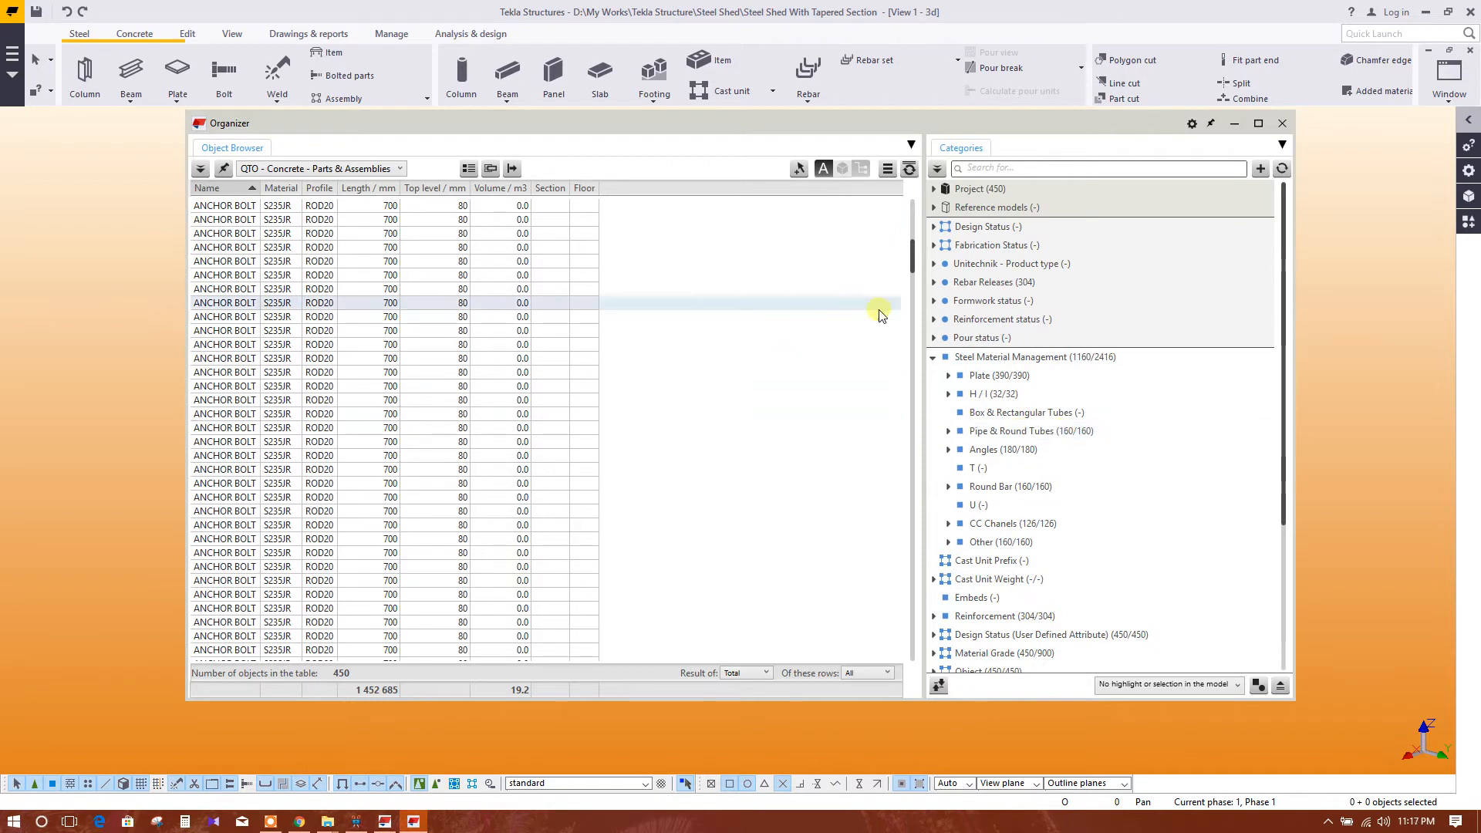
pyautogui.moveTo(523, 356)
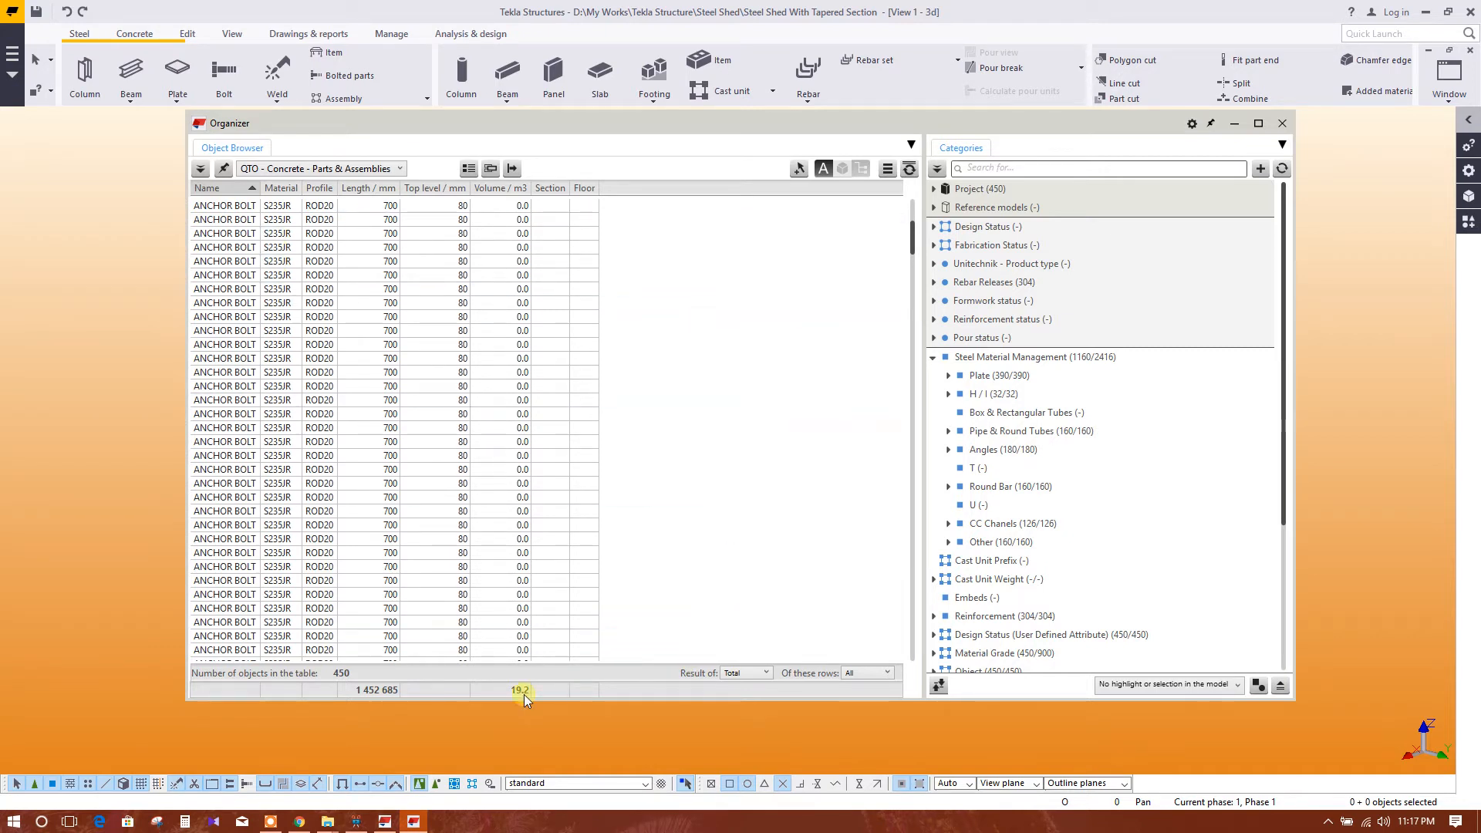
pyautogui.moveTo(789, 179)
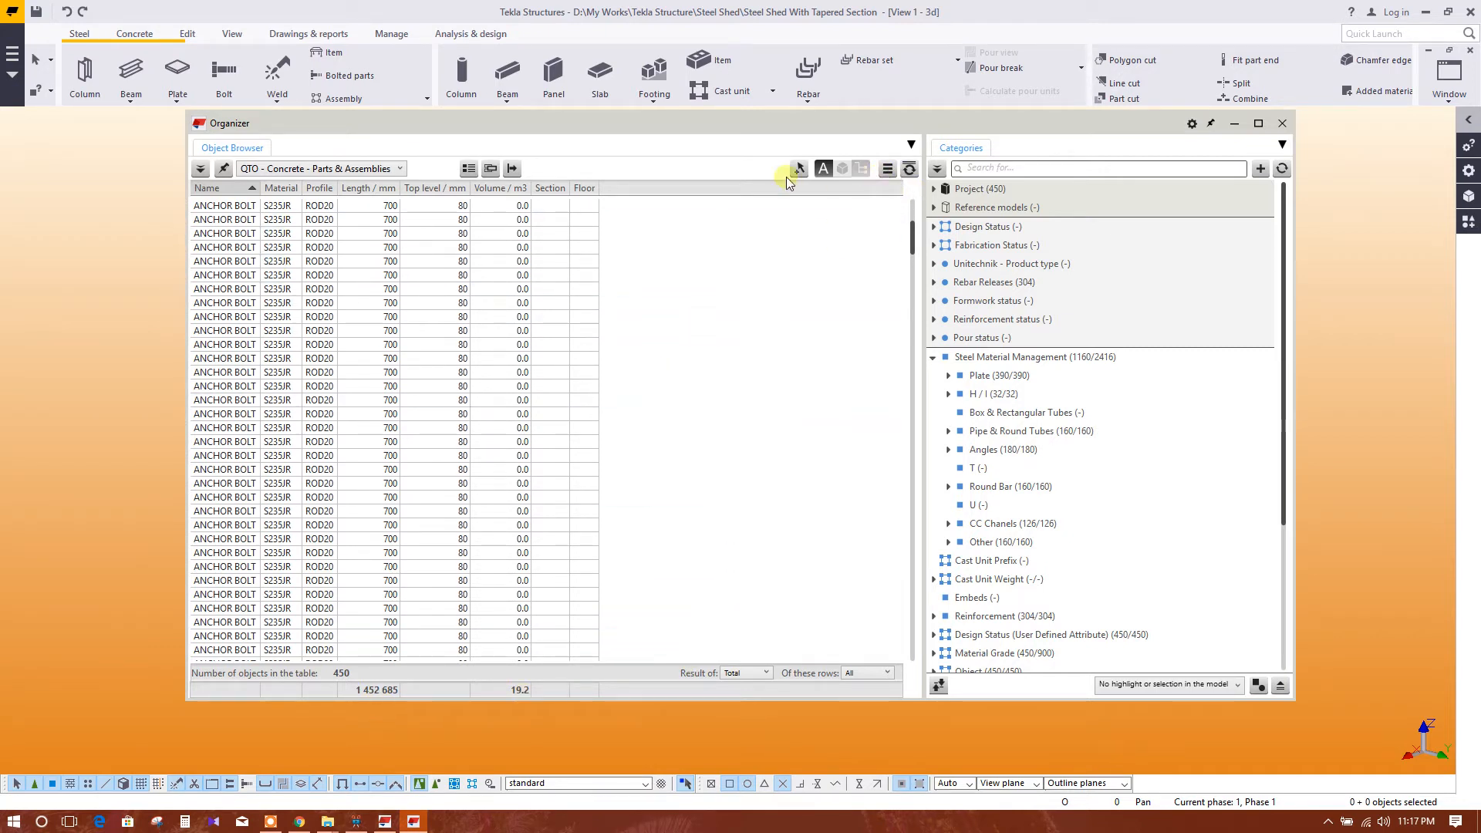
pyautogui.moveTo(511, 168)
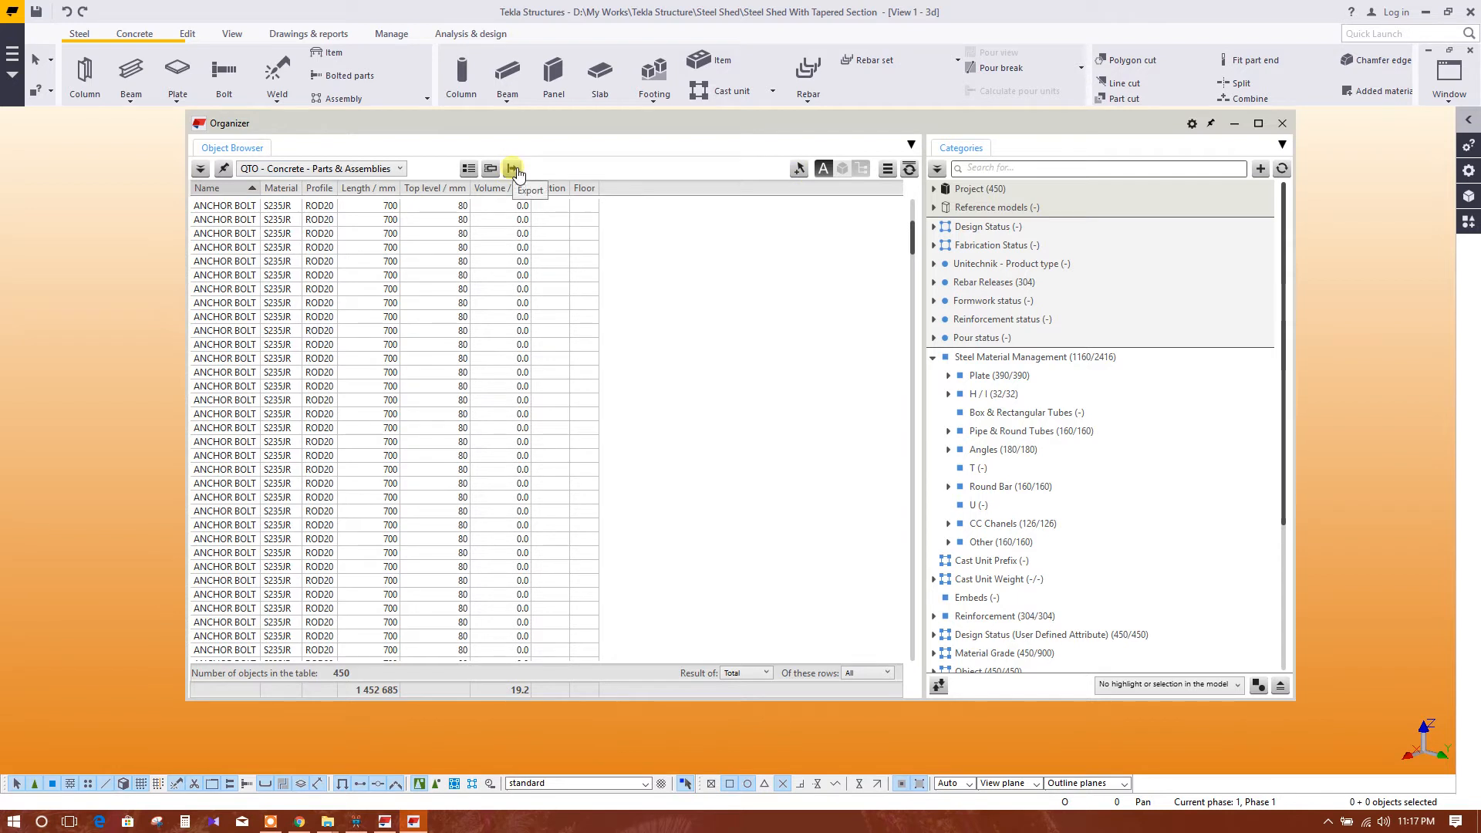
# Browse from the Excel export options to the Desktop for a different template file.
pyautogui.click(512, 168)
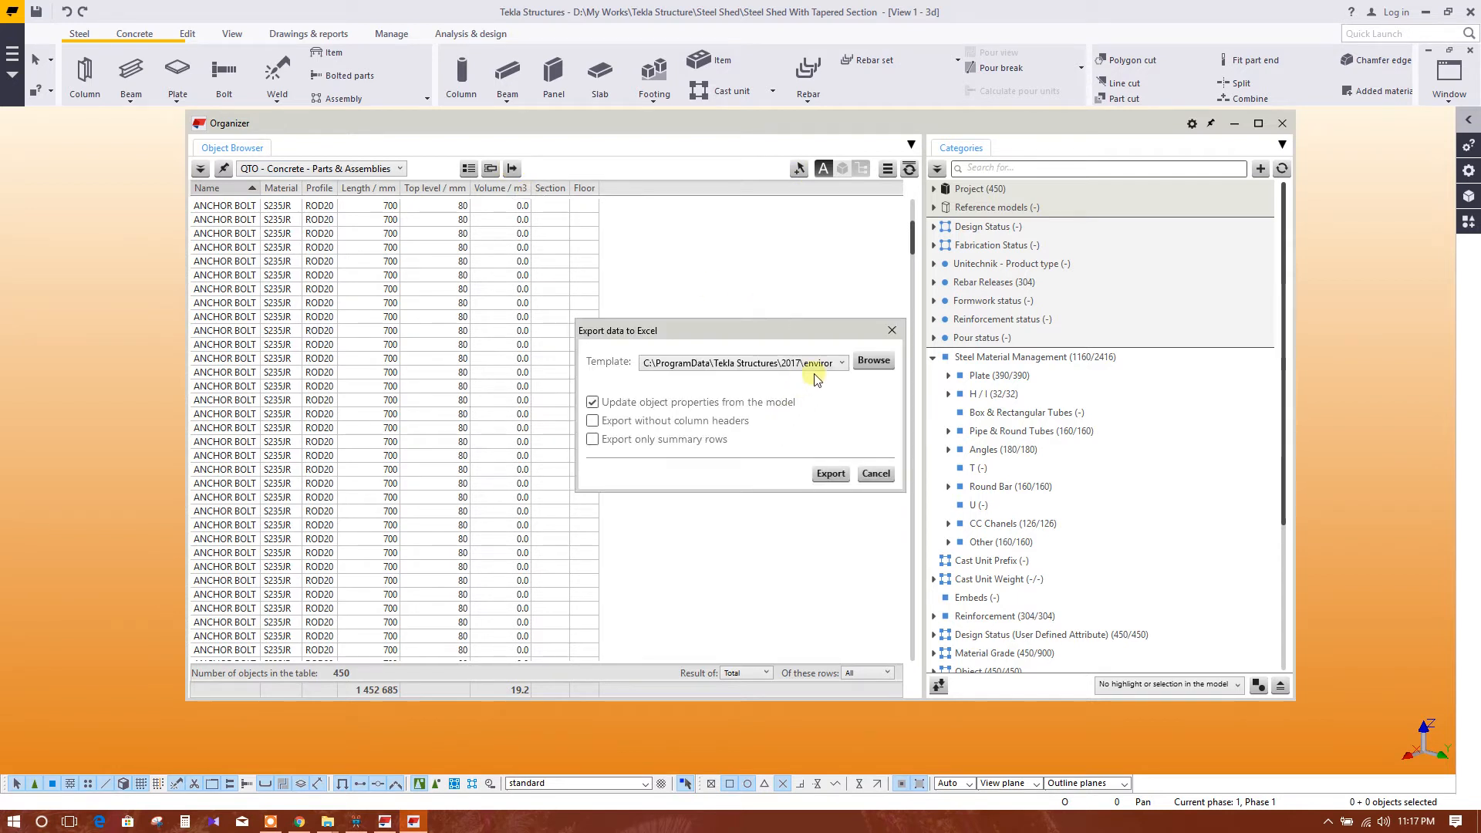
pyautogui.moveTo(739, 435)
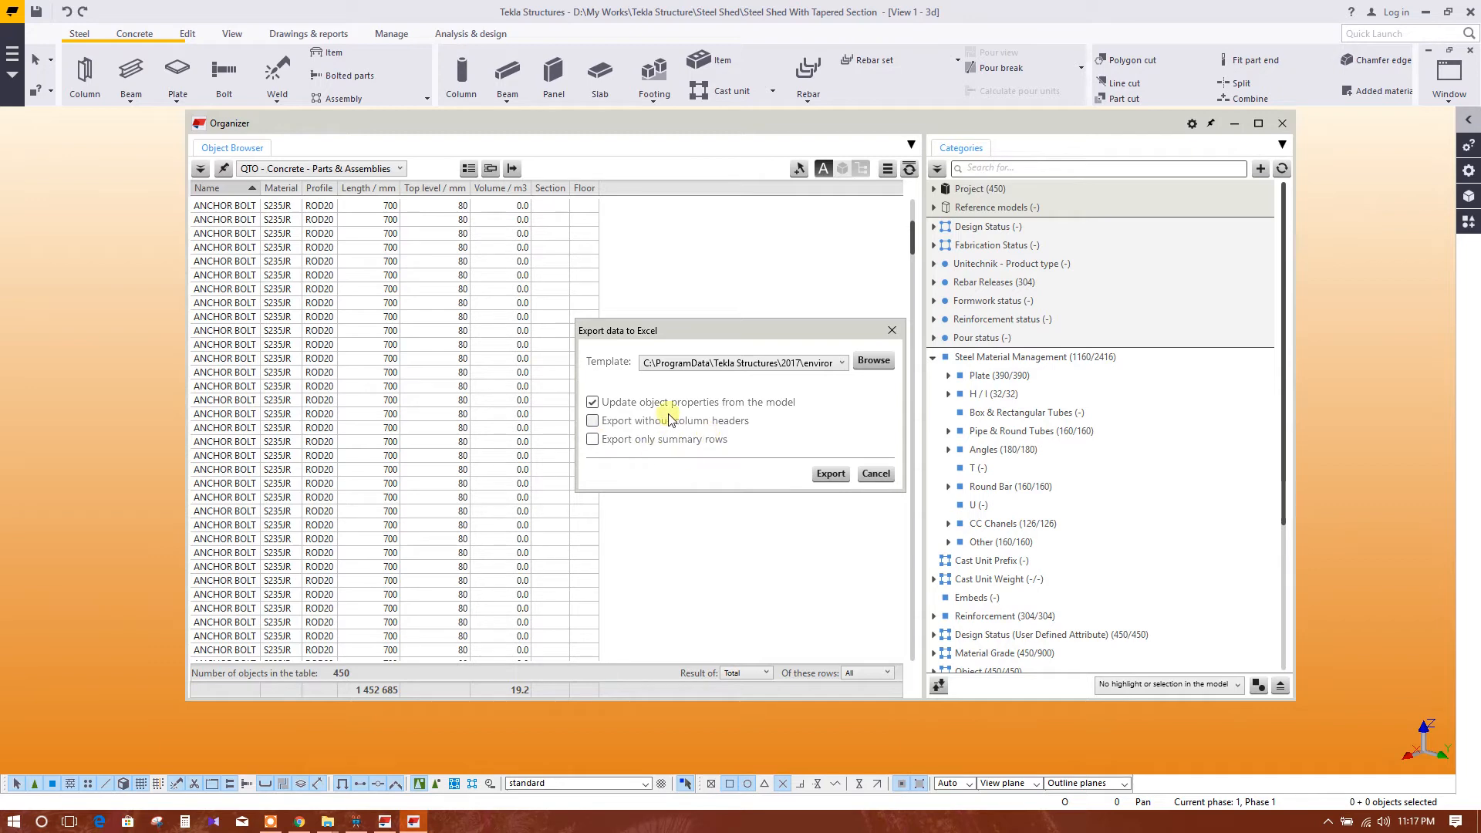
pyautogui.moveTo(855, 378)
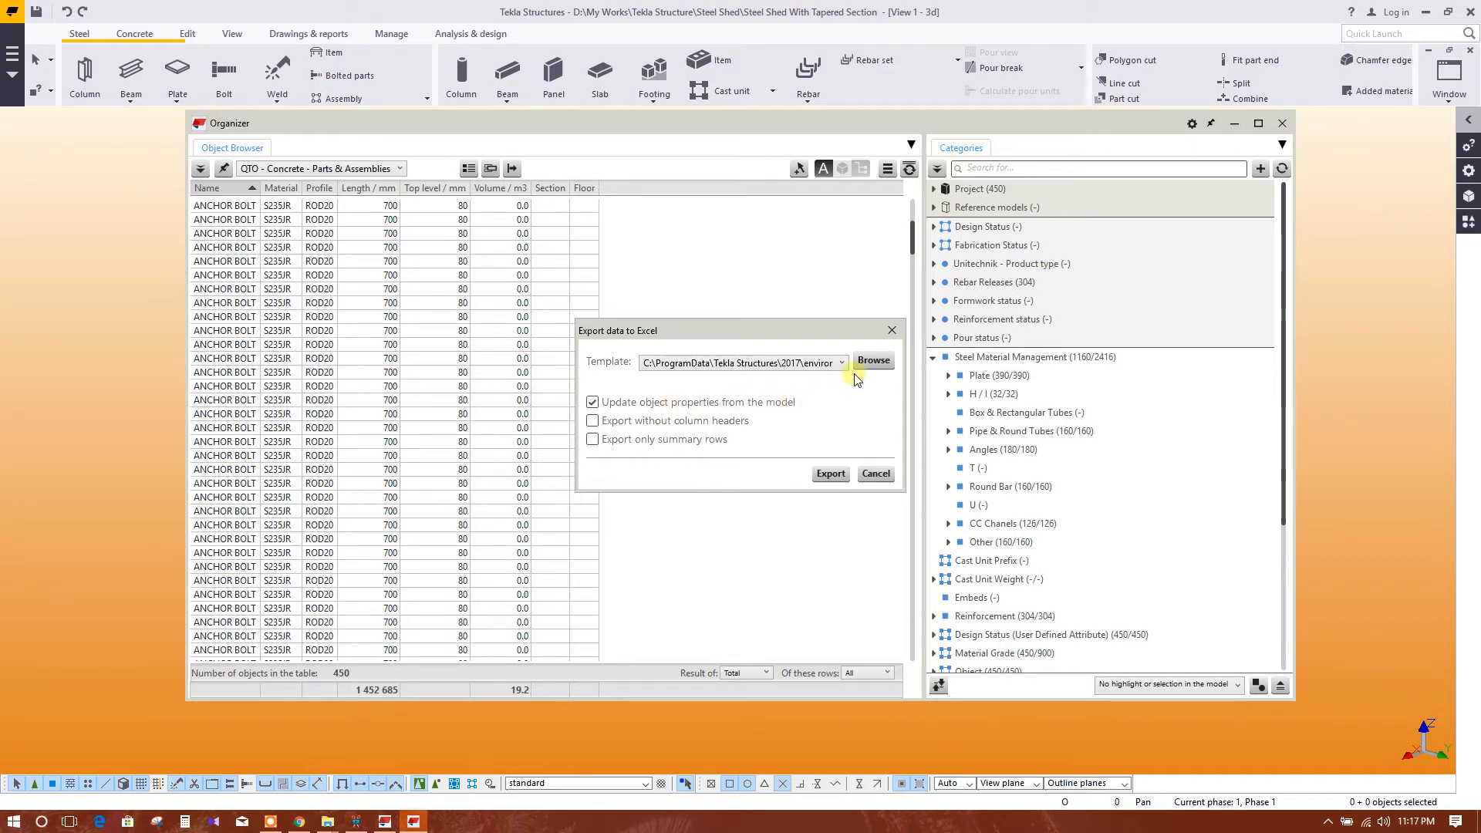
pyautogui.click(872, 360)
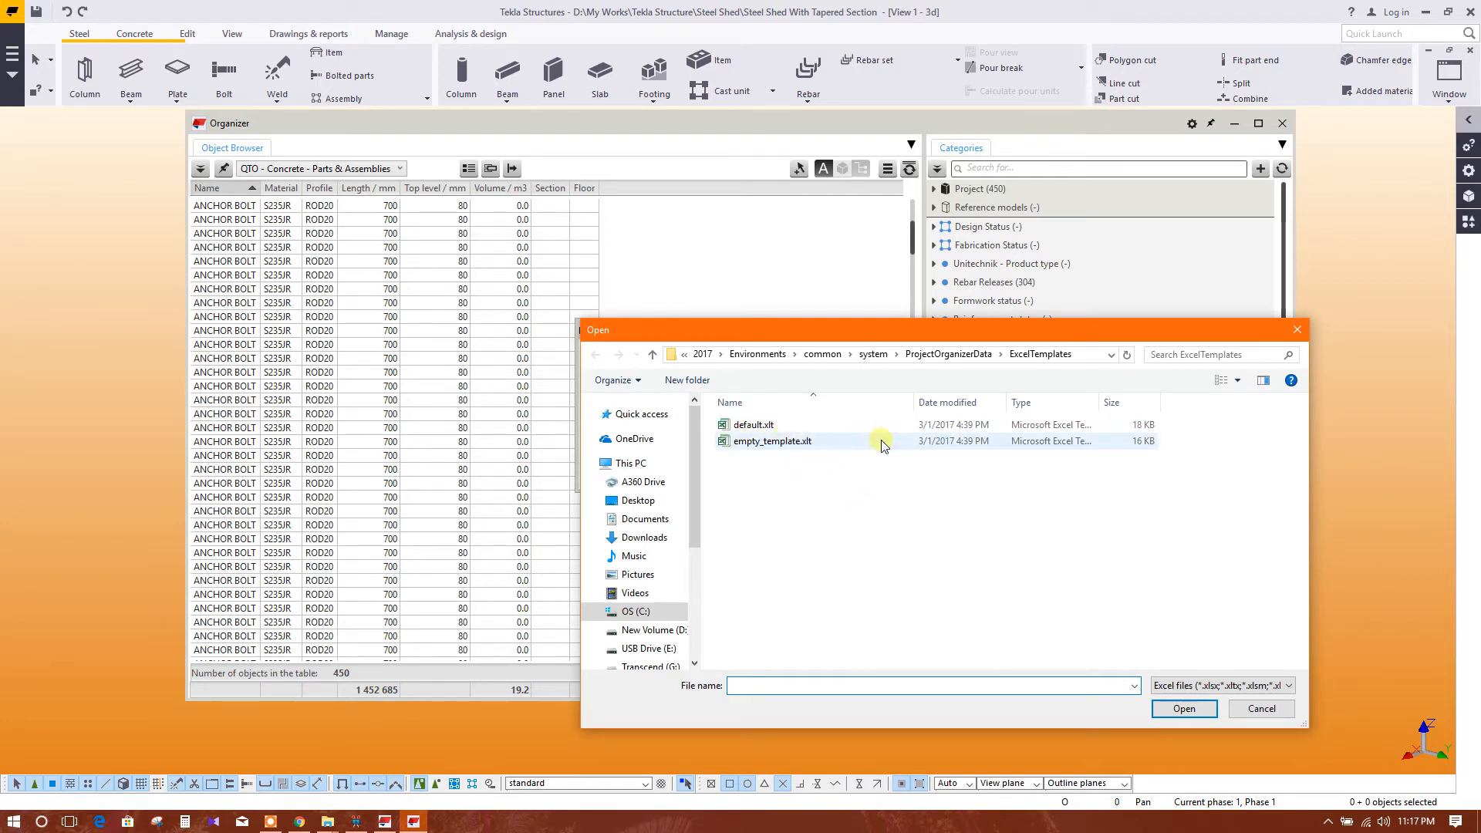
pyautogui.moveTo(709, 503)
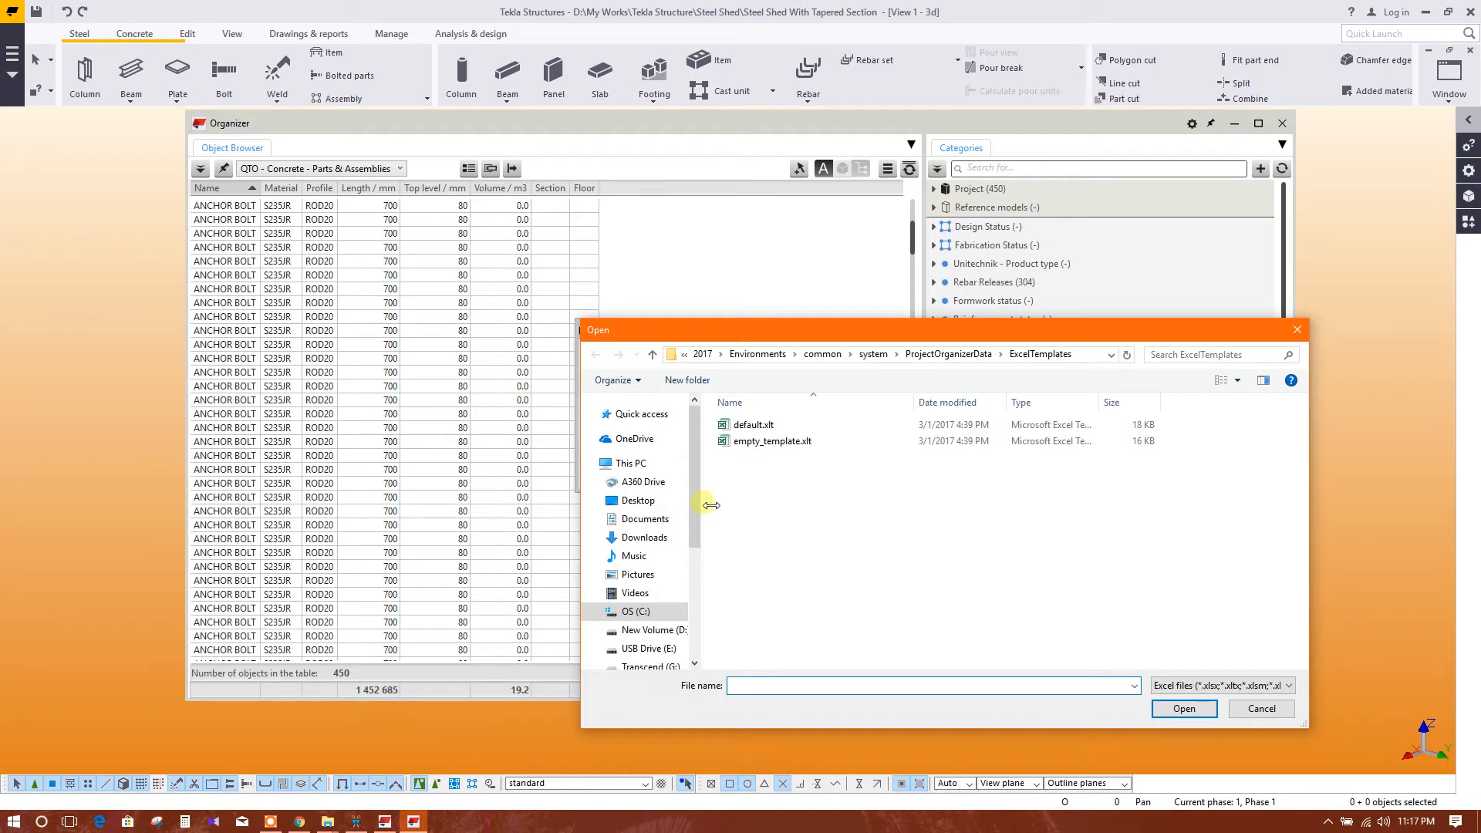
pyautogui.scroll(-3)
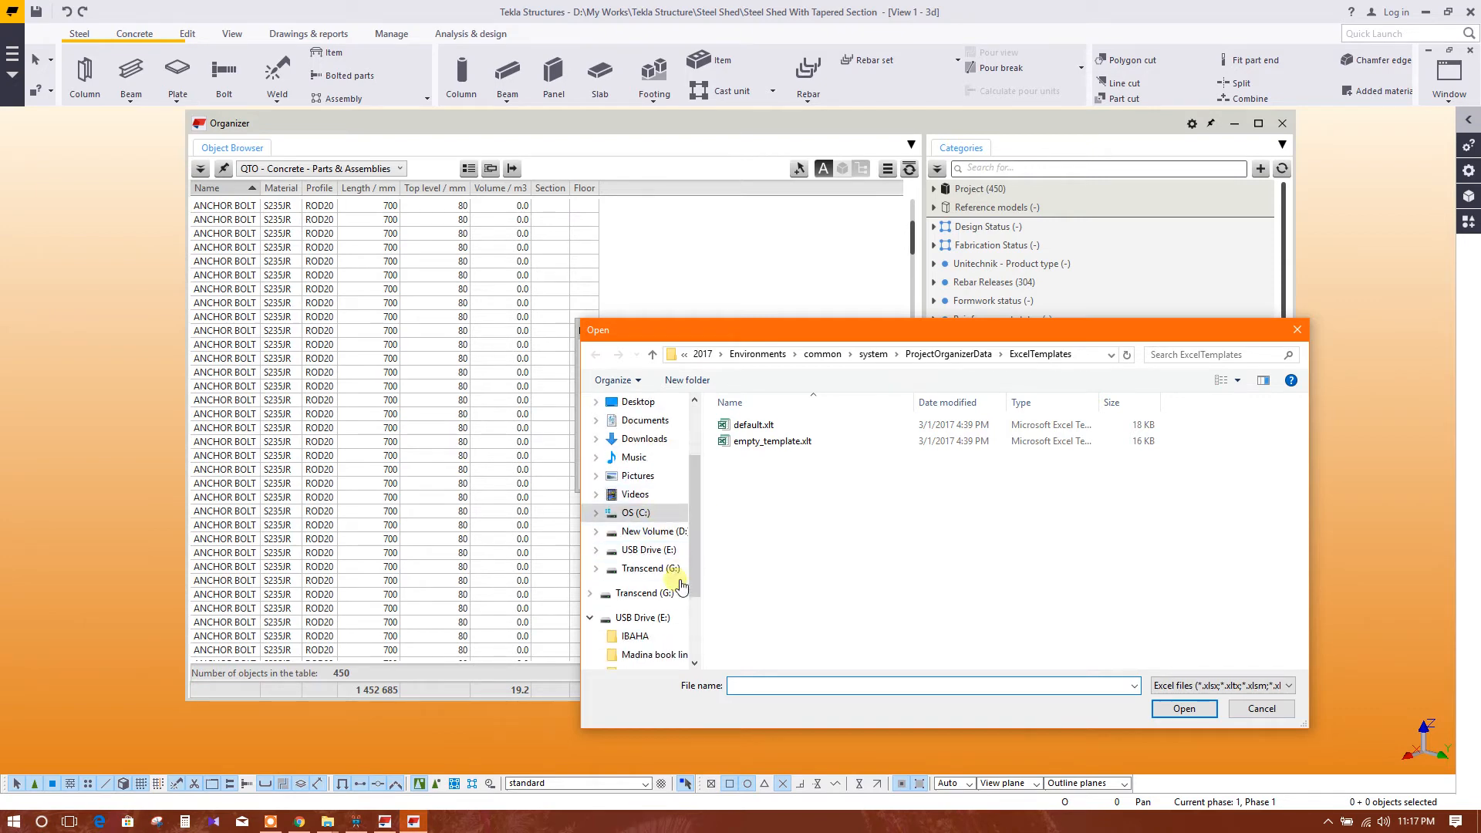
pyautogui.click(639, 469)
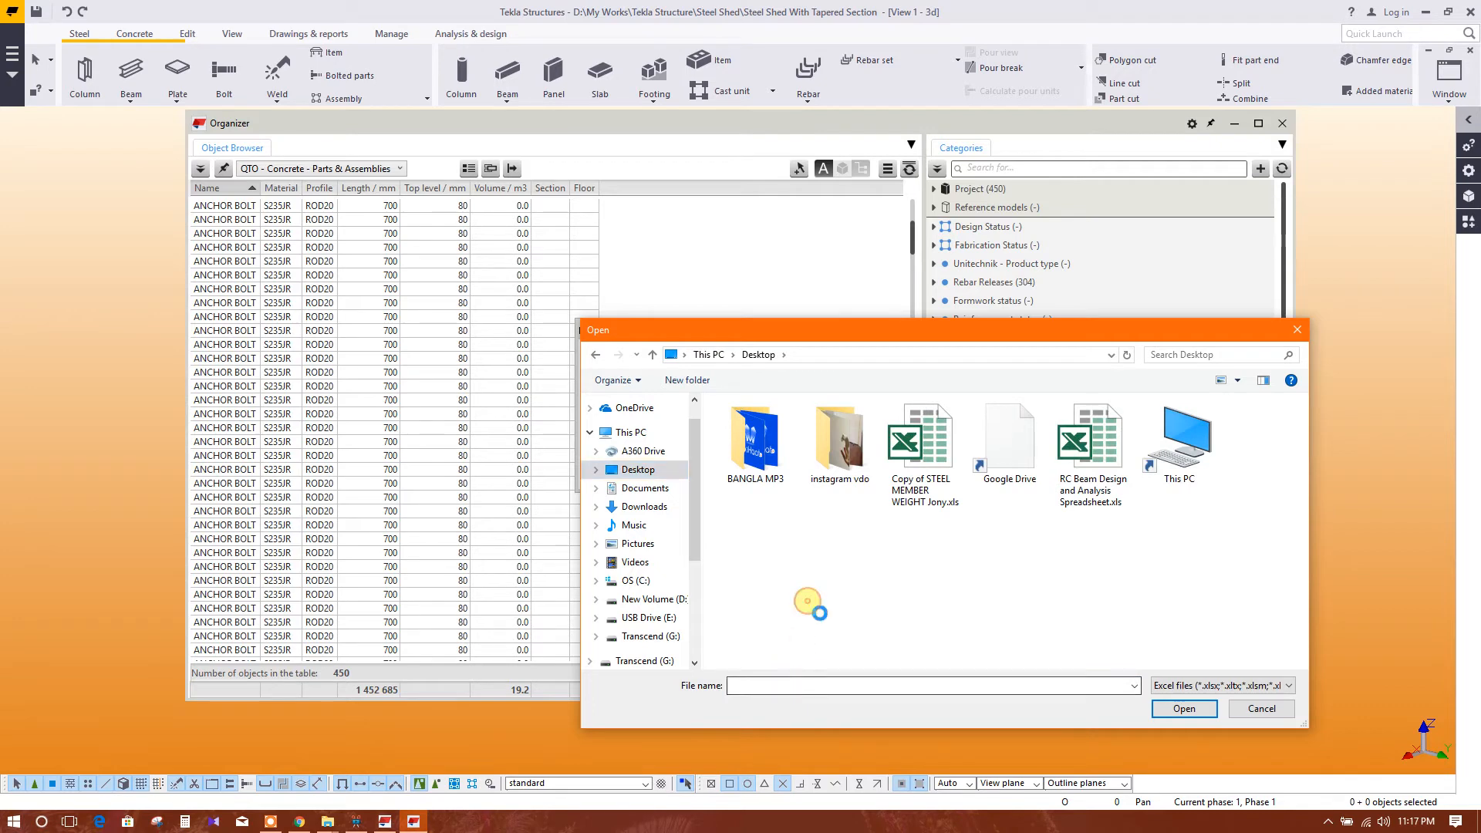
# Create a new blank Microsoft Excel Worksheet on the desktop and use it as the export template.
pyautogui.rightClick(810, 602)
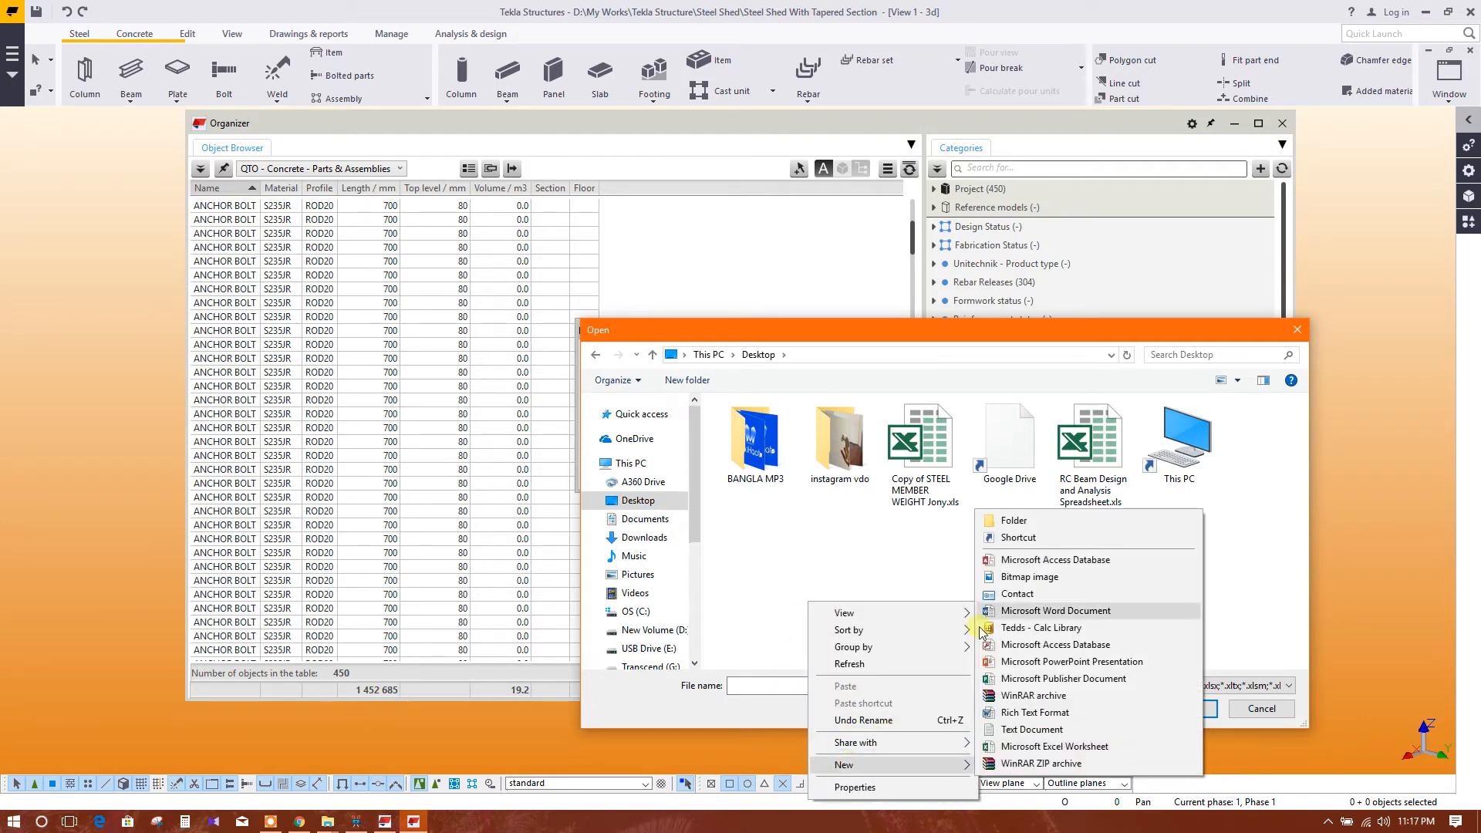
pyautogui.click(983, 614)
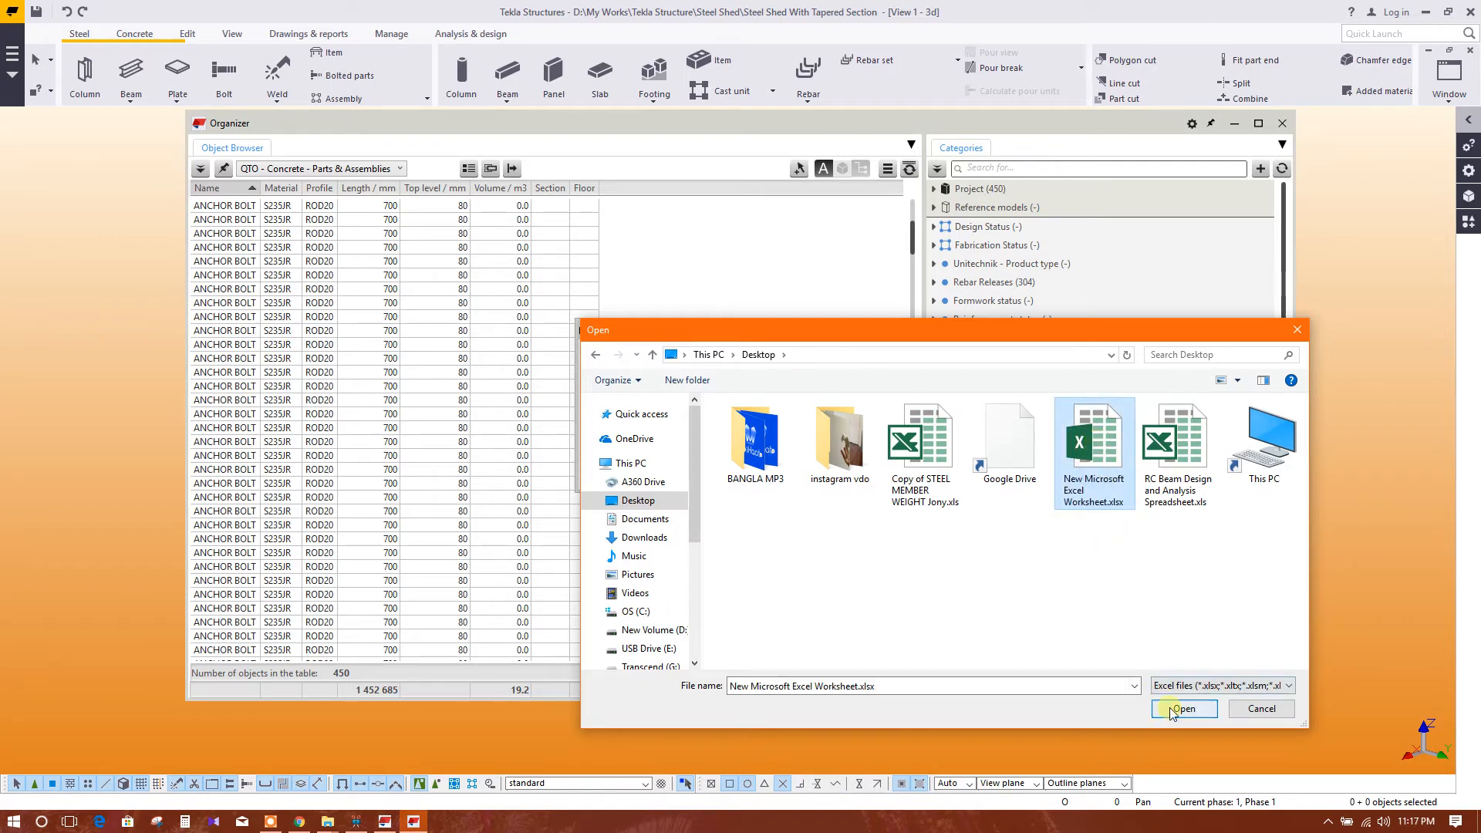
pyautogui.click(1184, 708)
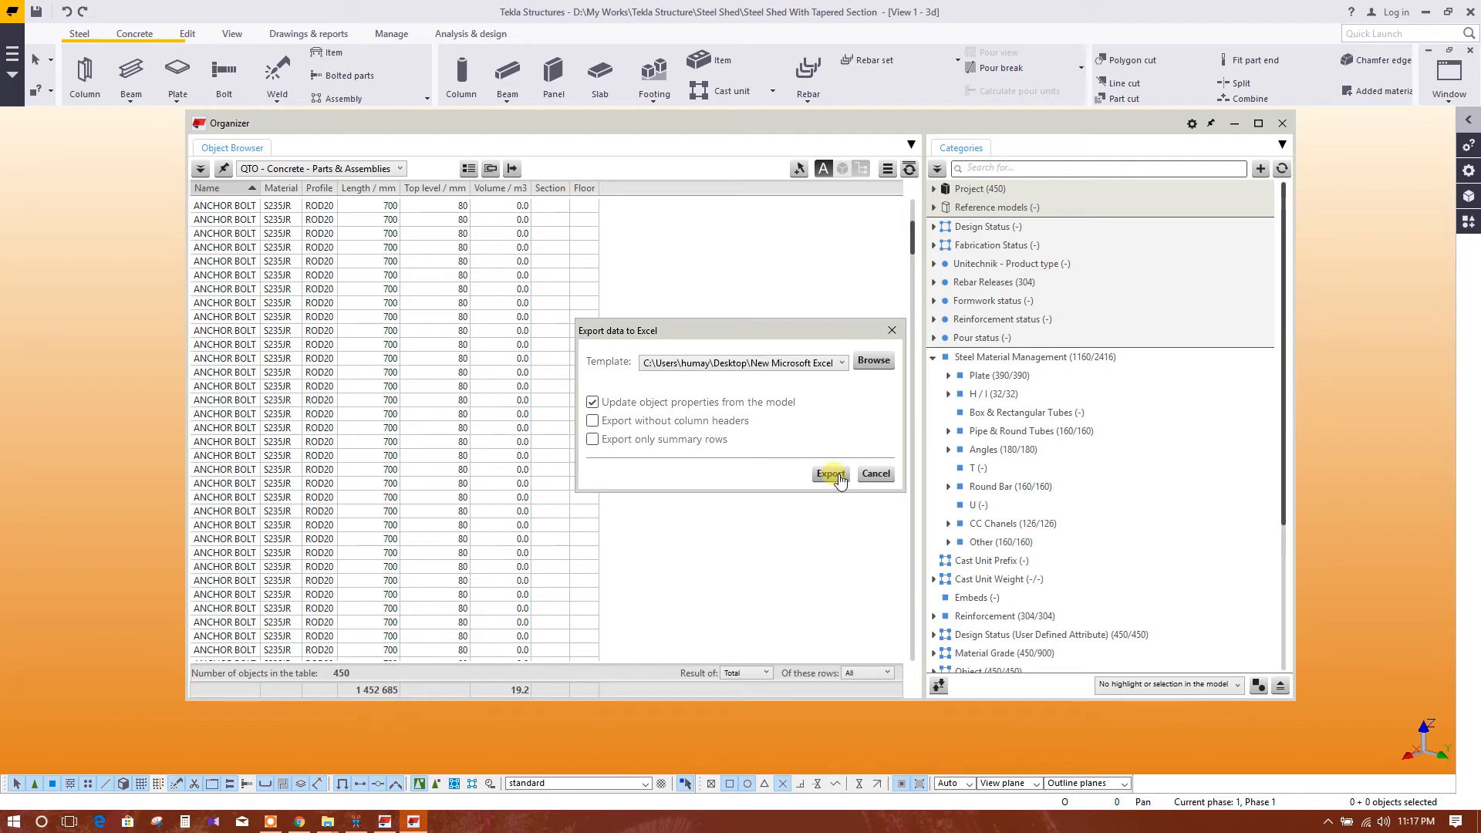
# Run the export so the 450 table rows are written into the new worksheet.
pyautogui.click(830, 474)
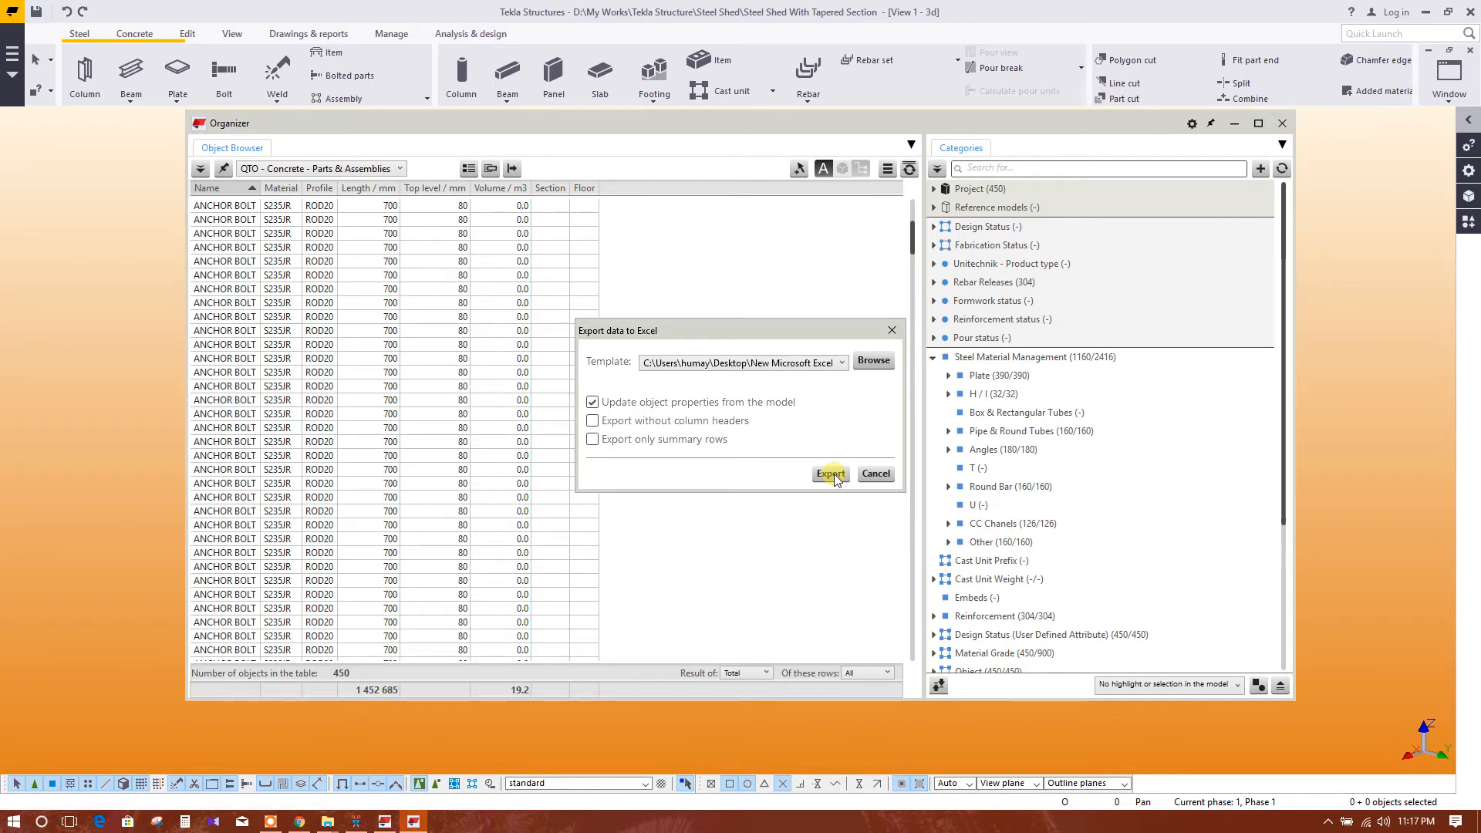
pyautogui.click(830, 474)
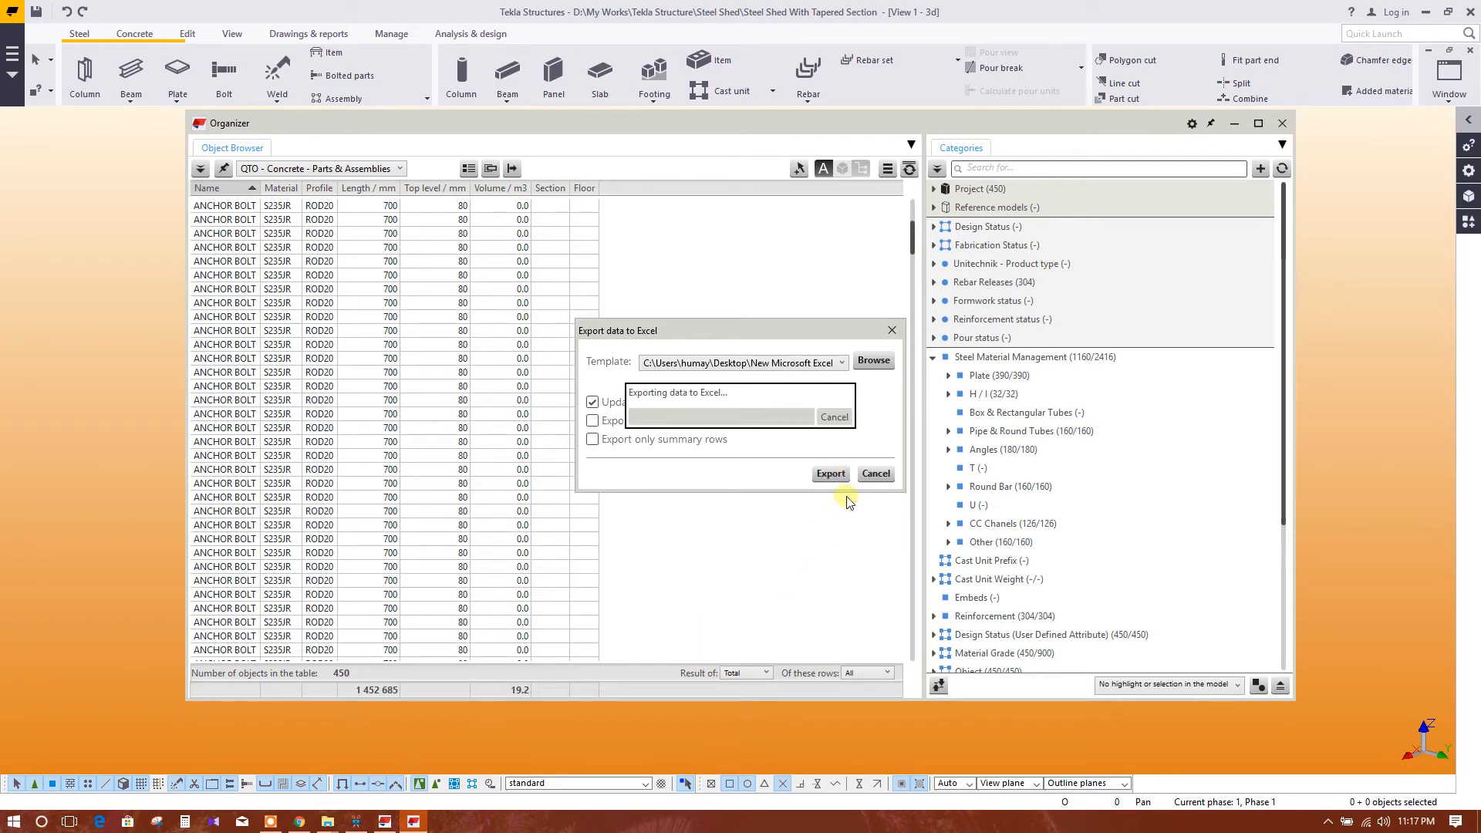
pyautogui.moveTo(781, 405)
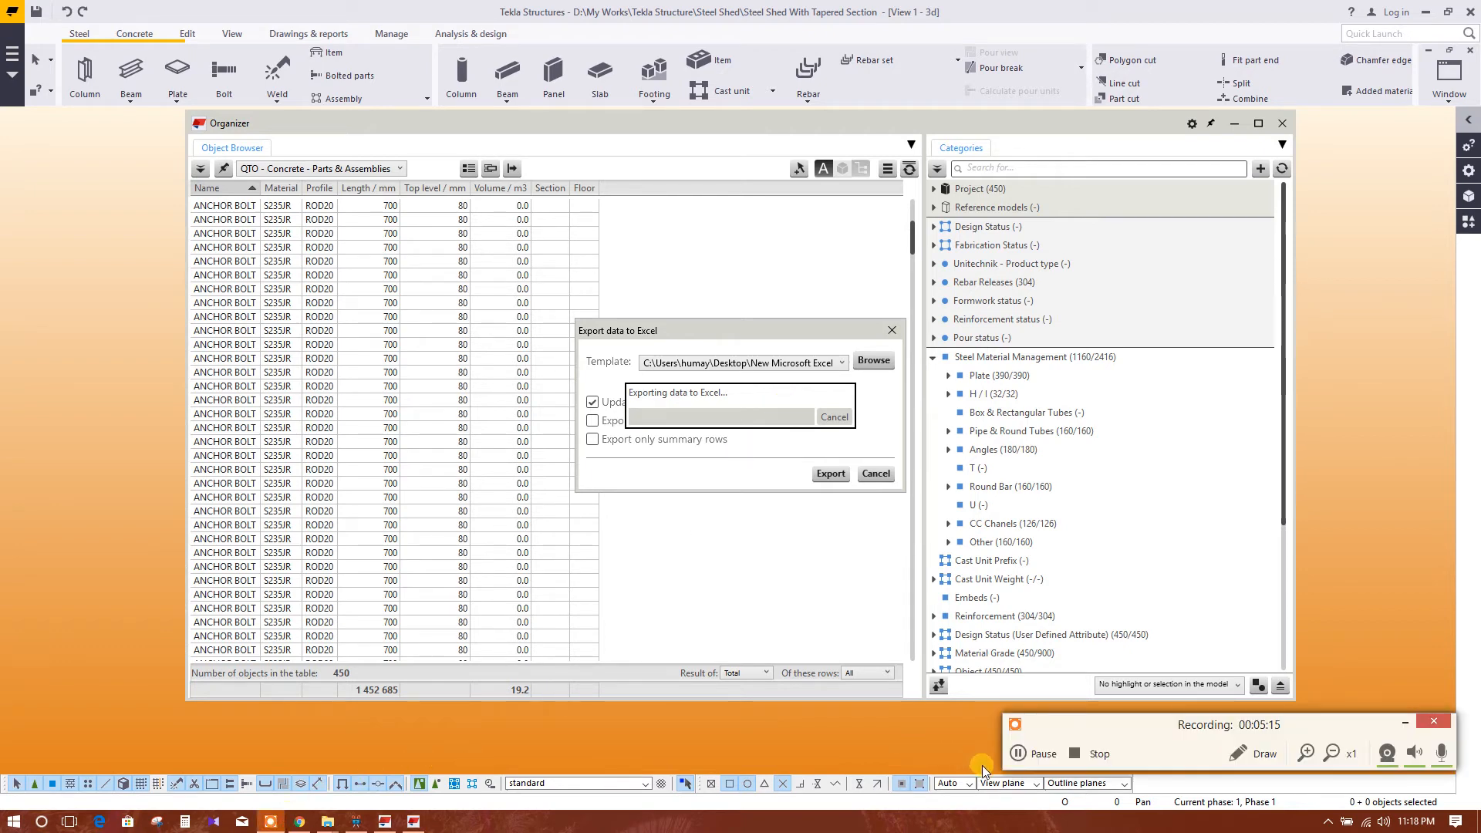
pyautogui.click(828, 474)
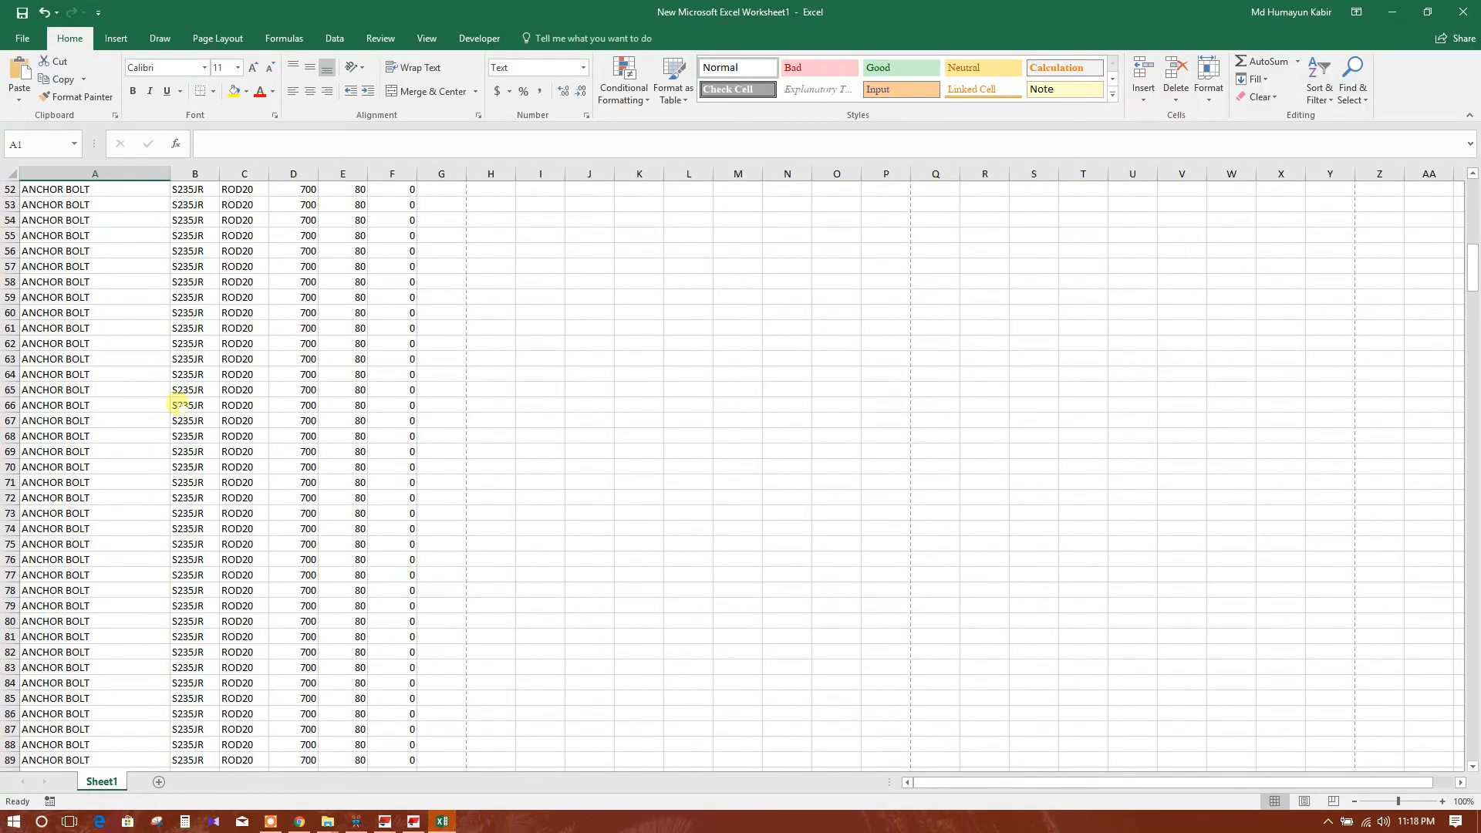
# Scroll through the exported anchor bolt and beam rows in the worksheet.
pyautogui.scroll(3)
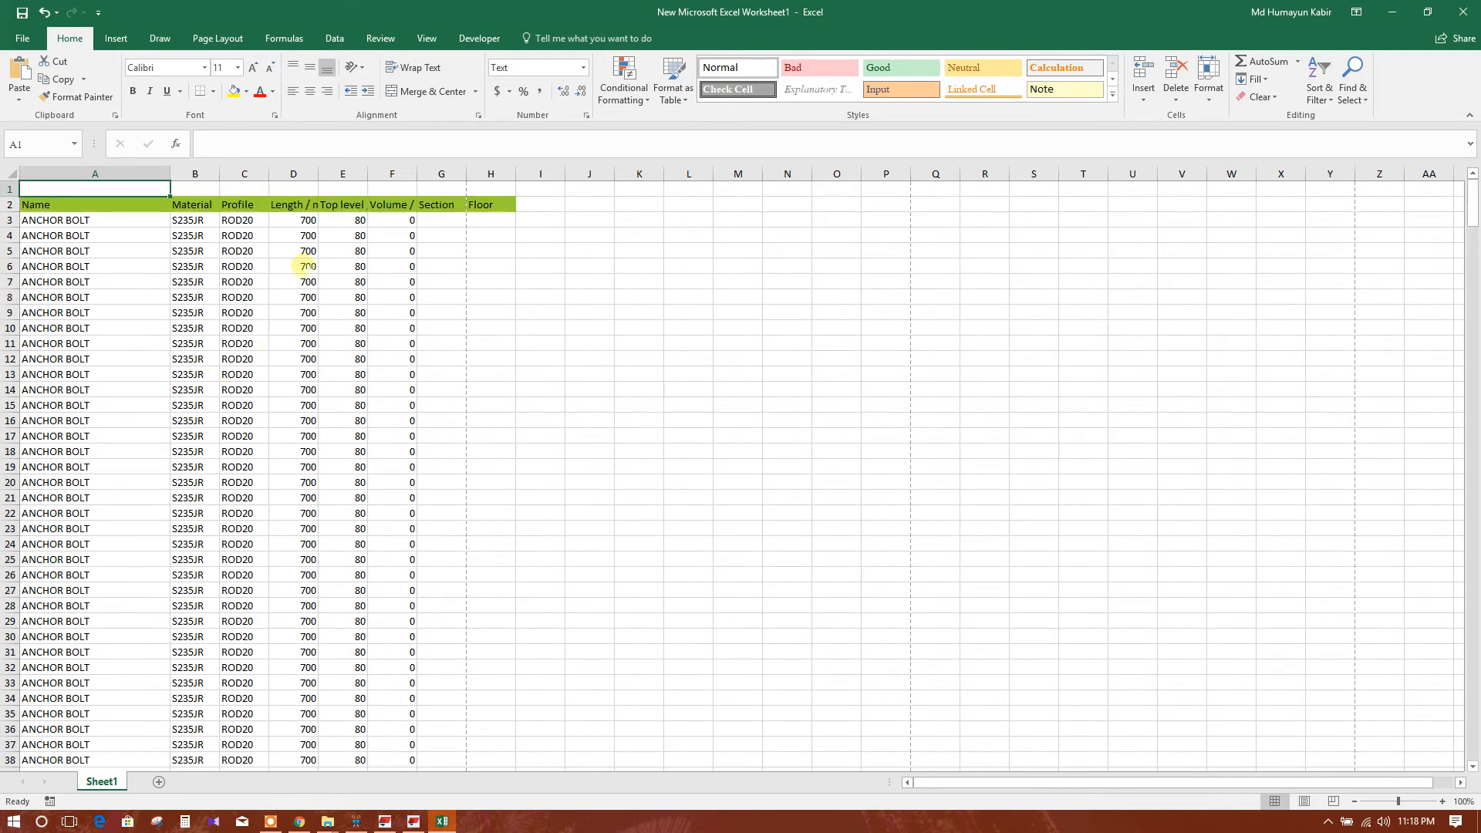
pyautogui.scroll(-3)
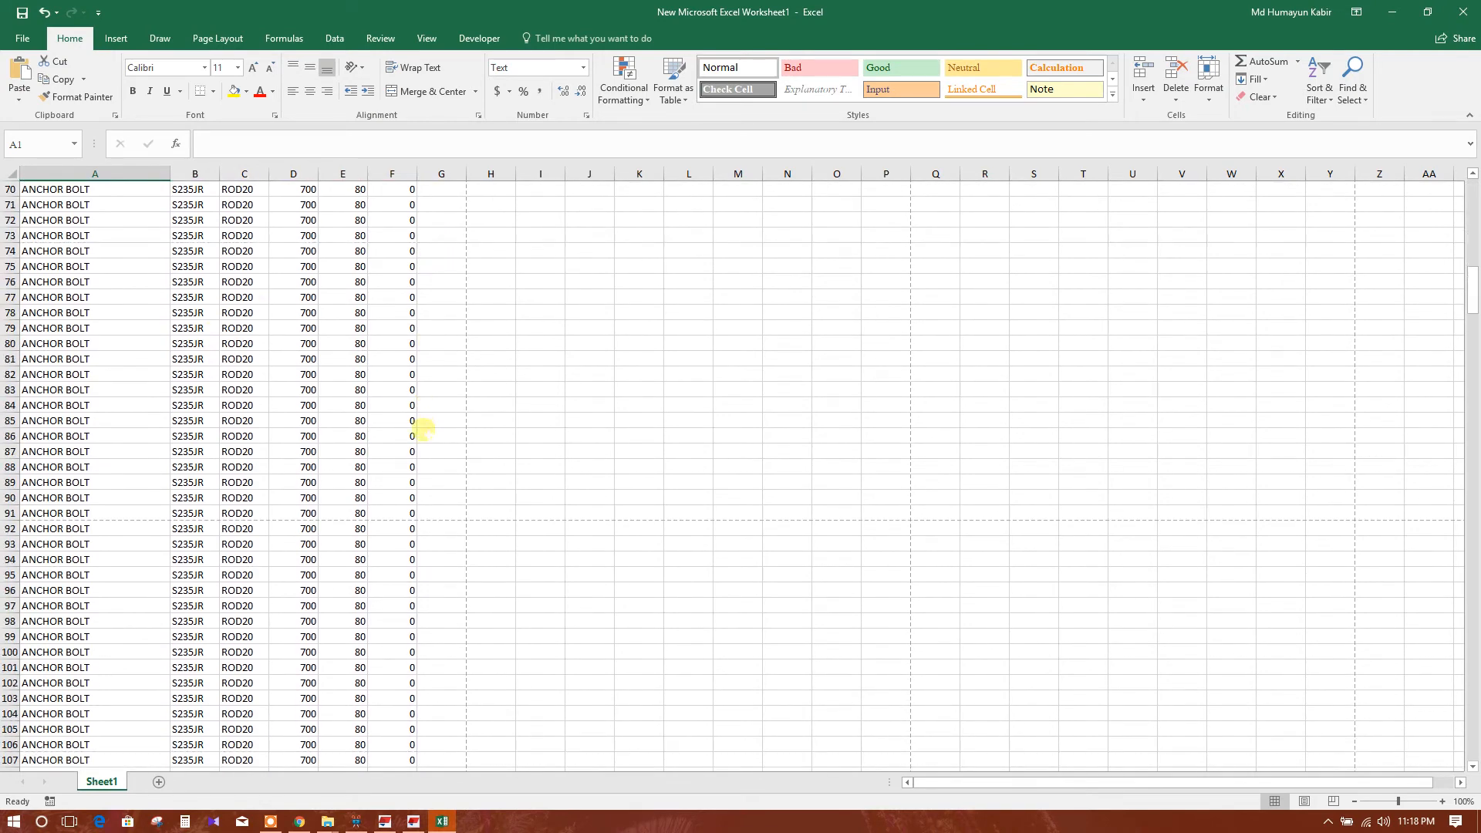
pyautogui.scroll(-3)
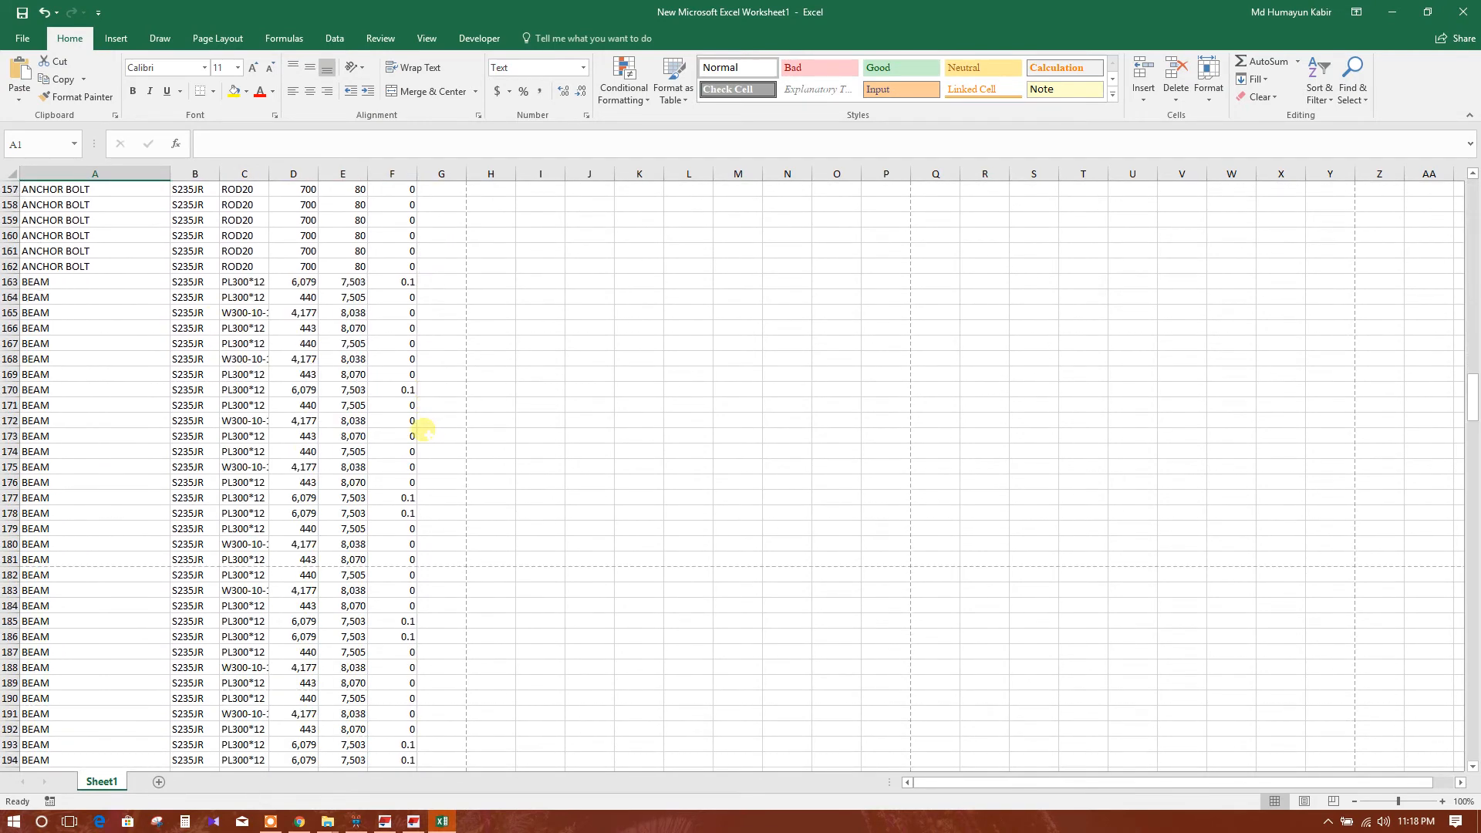
pyautogui.scroll(-3)
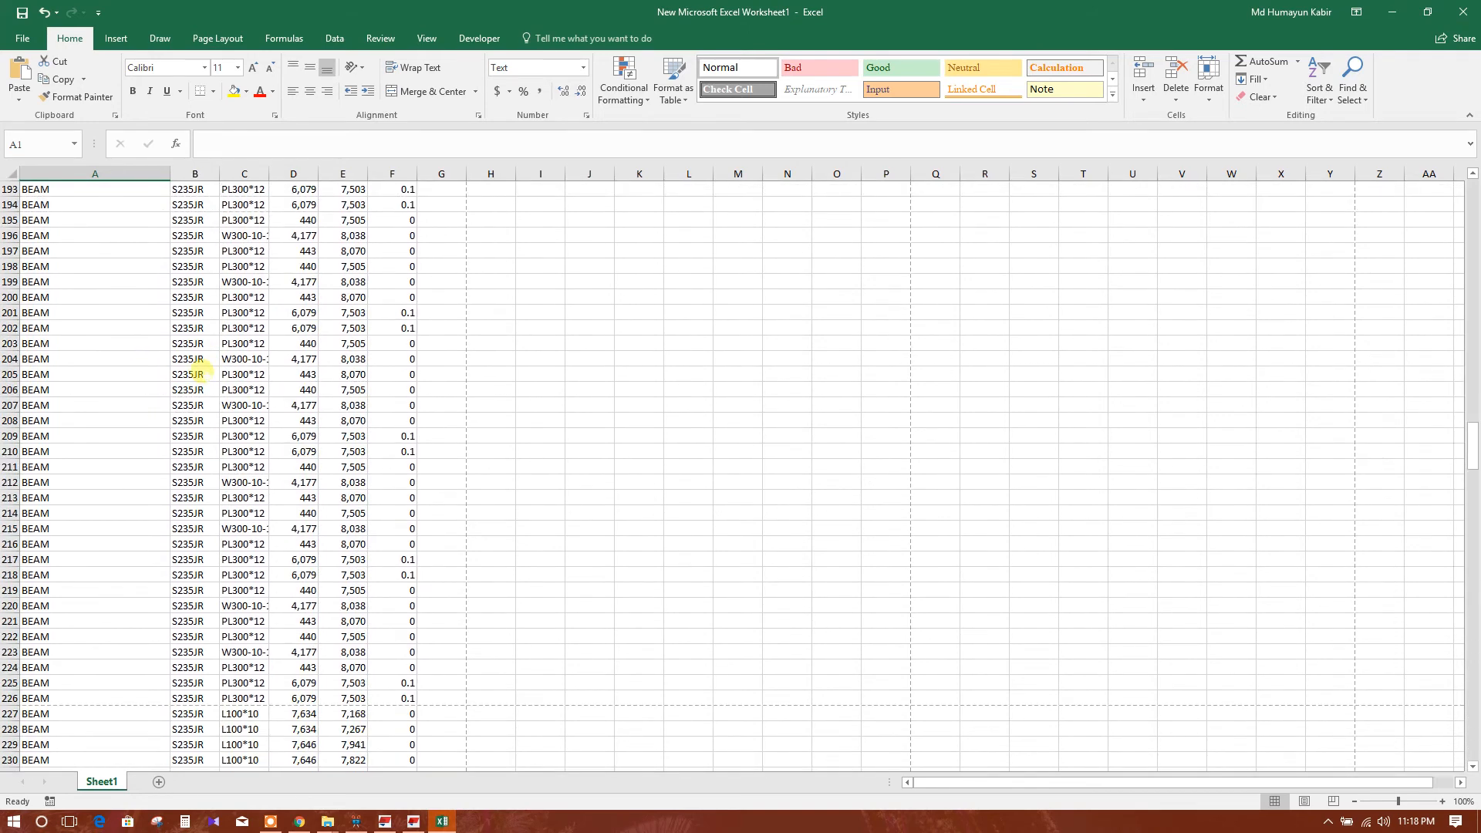
pyautogui.scroll(-3)
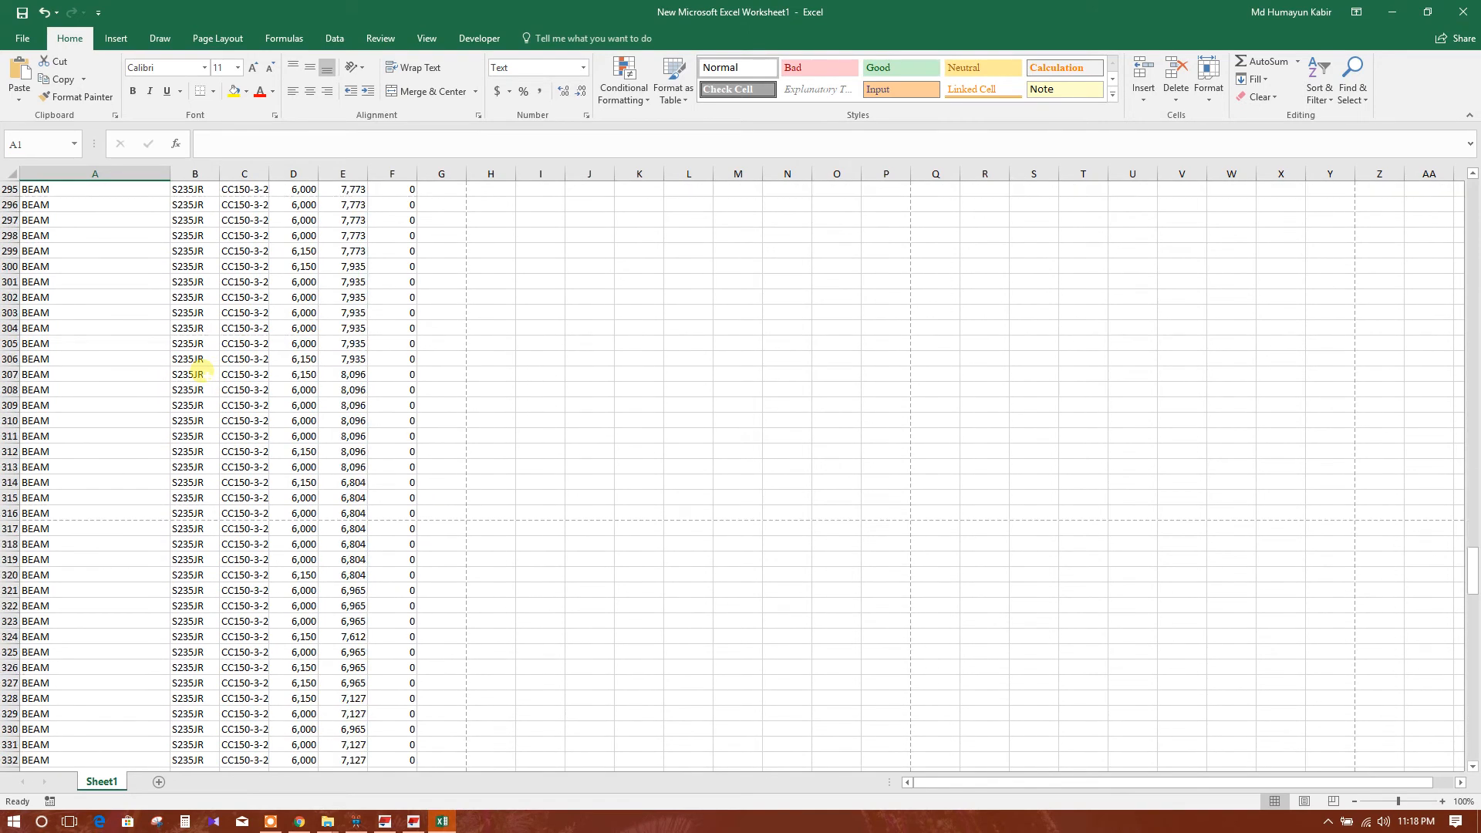
# Close the exported workbook and select Steel Material Management back in the Organizer.
pyautogui.click(412, 819)
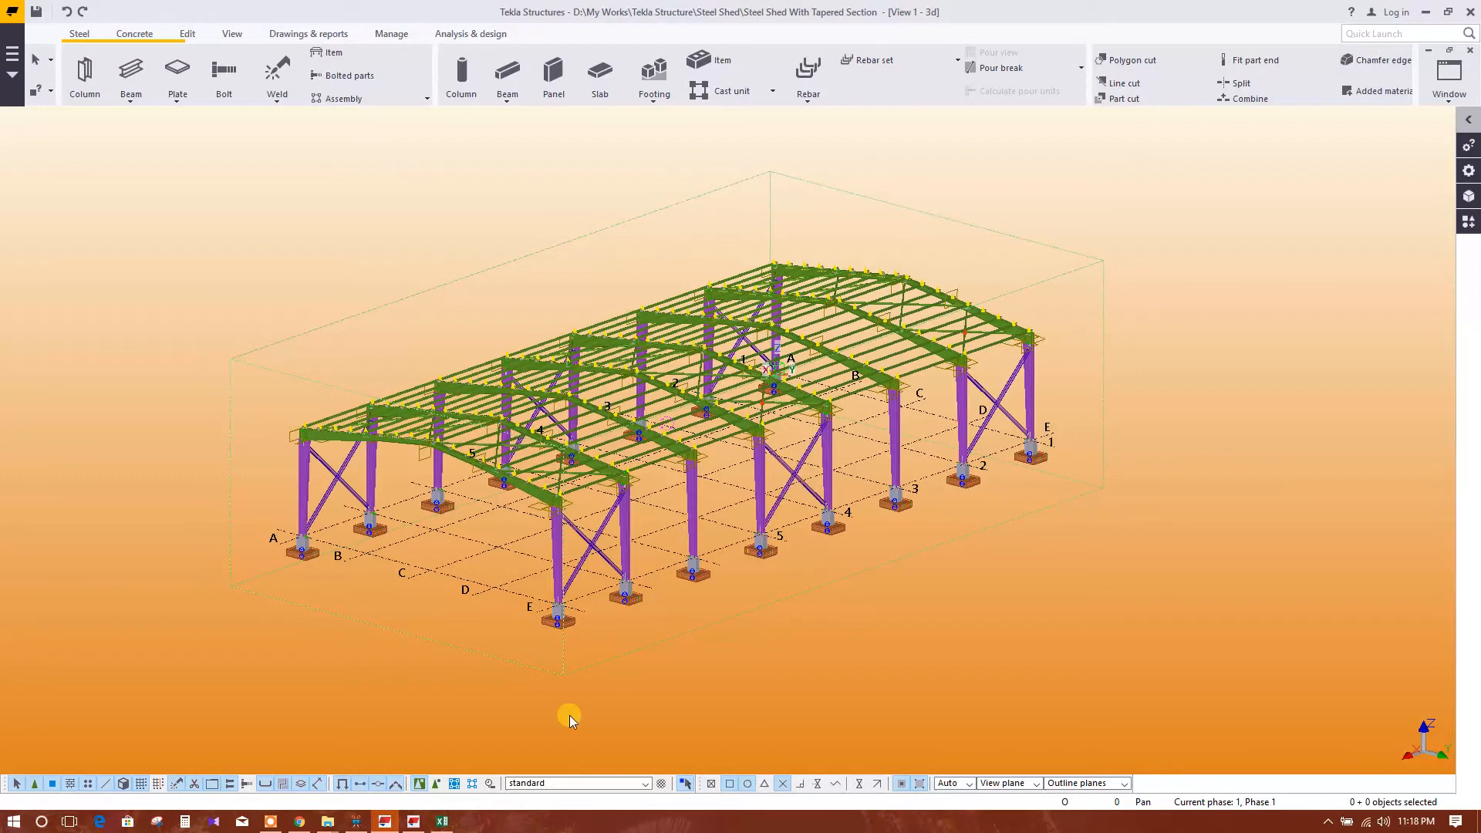
pyautogui.click(440, 819)
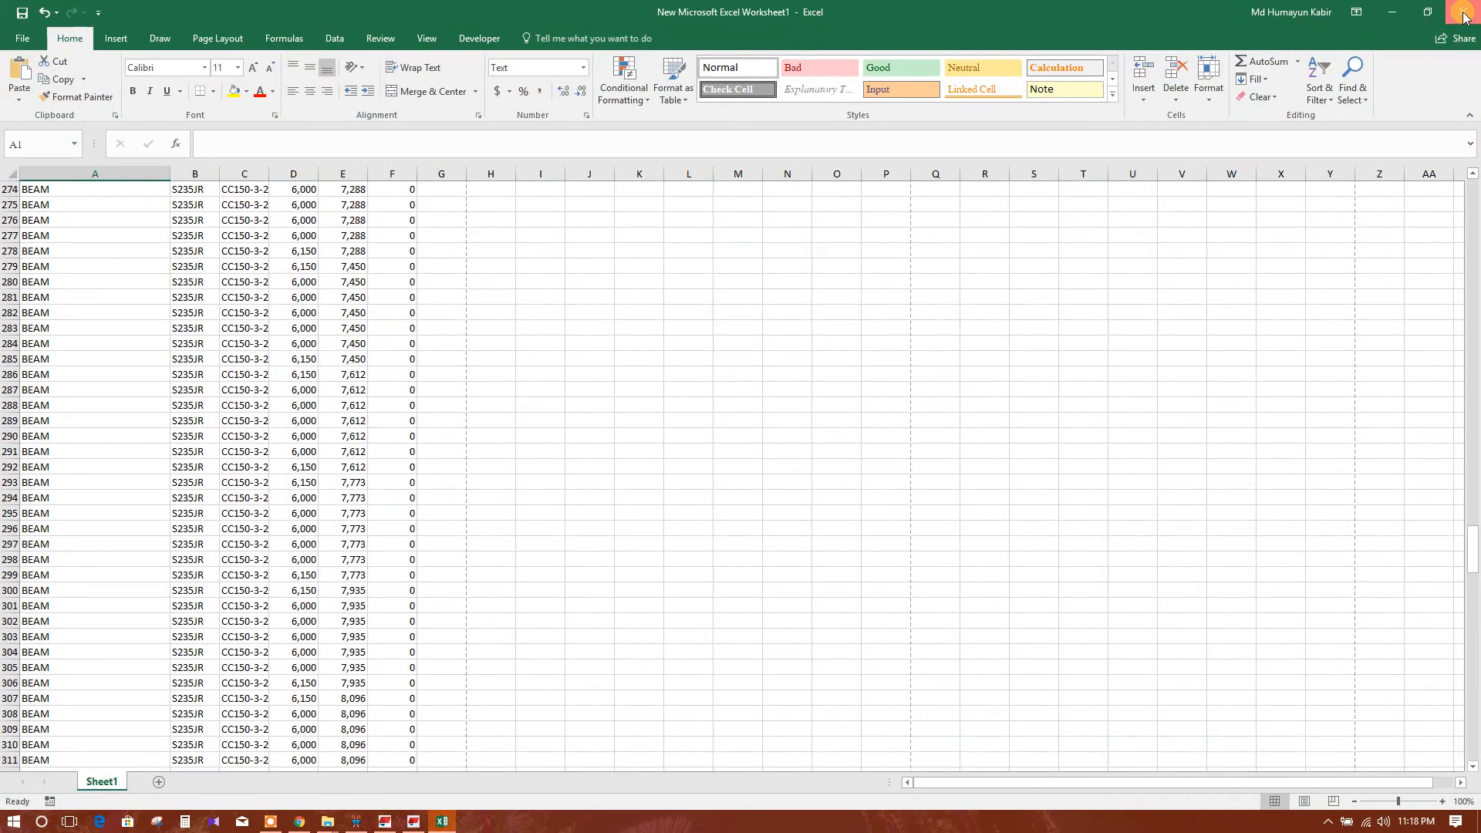
pyautogui.click(413, 821)
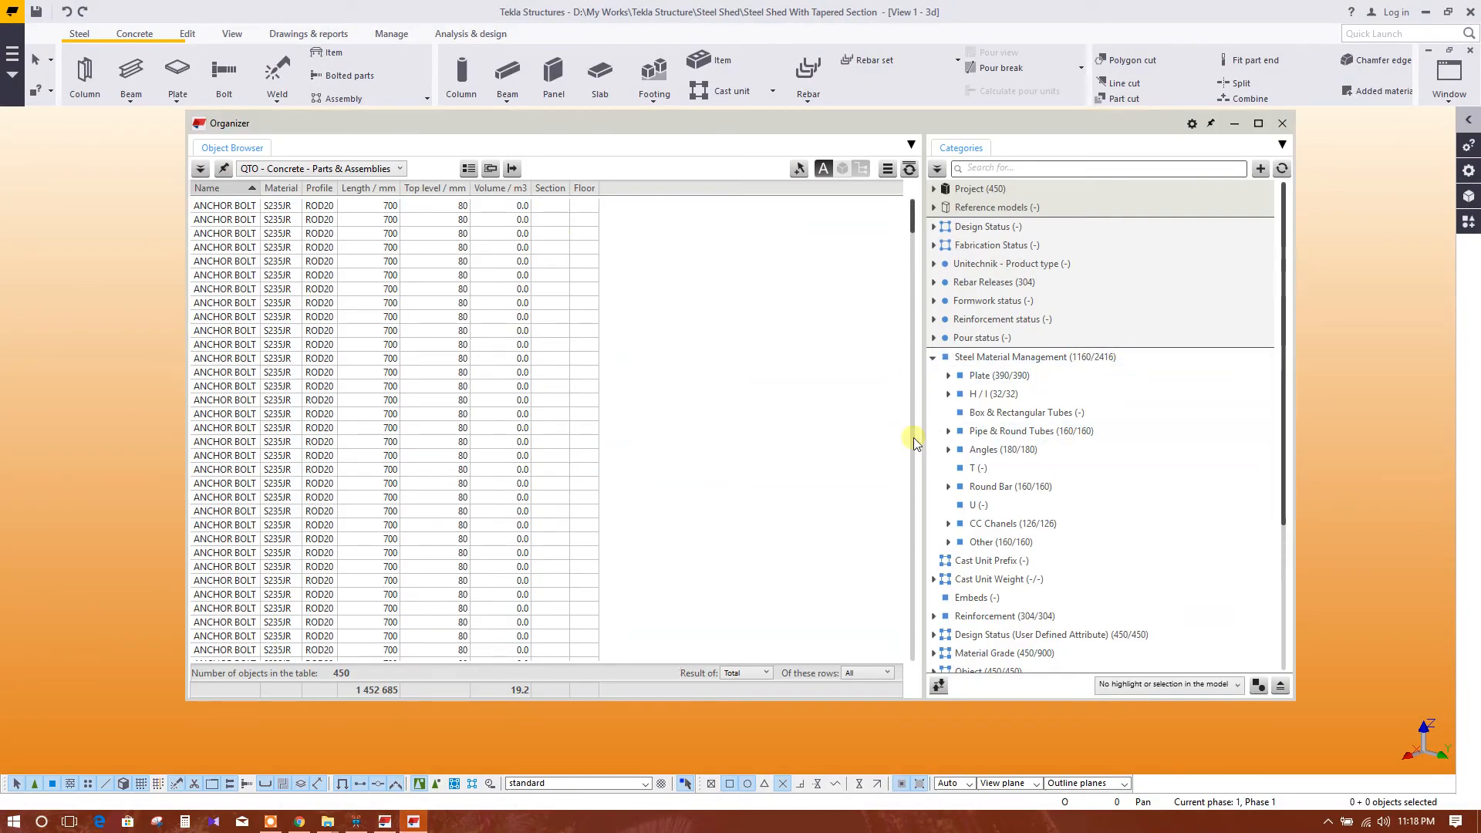
pyautogui.click(1034, 357)
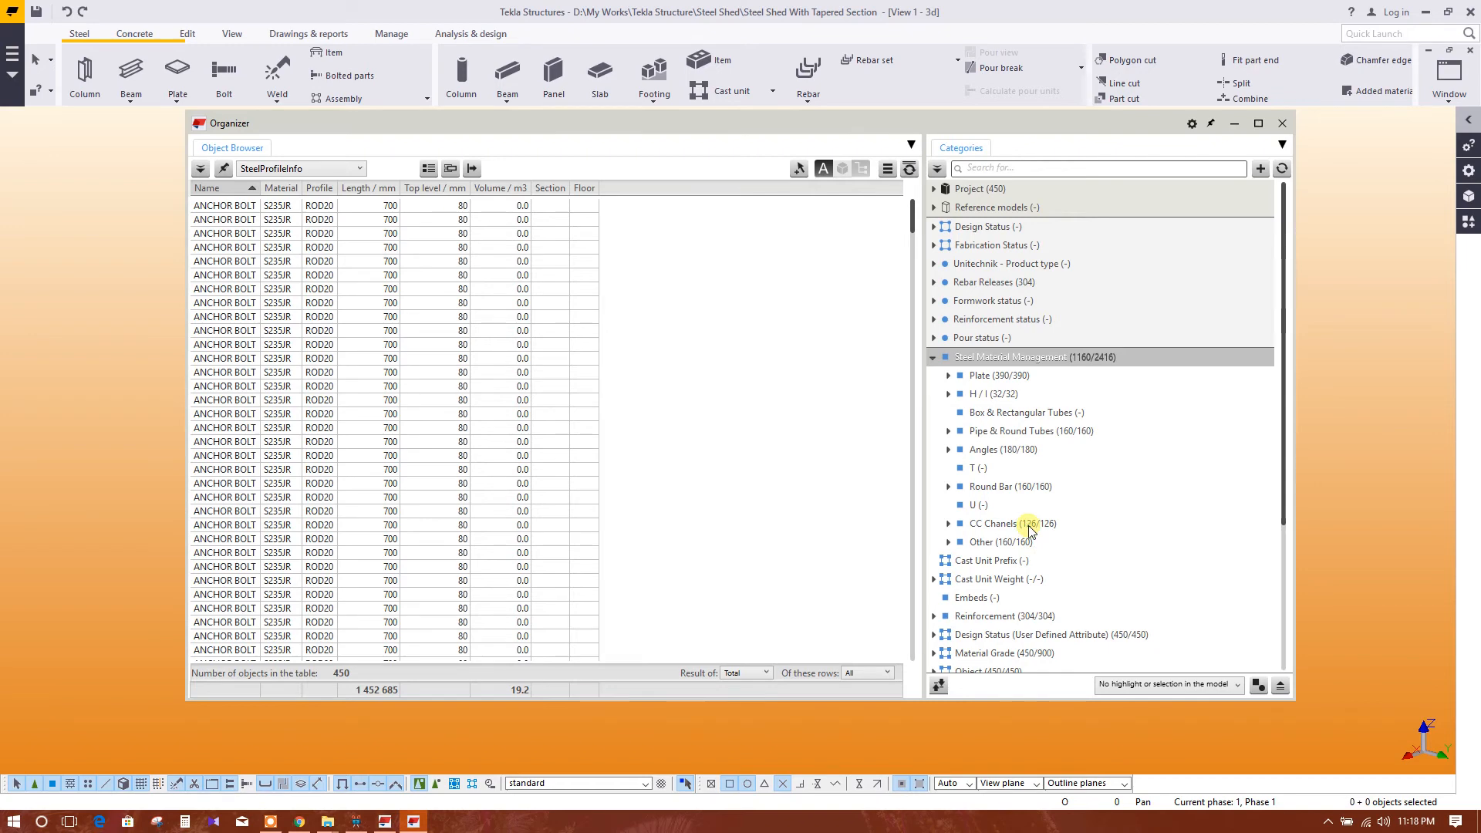
# Filter the SteelProfileInfo table to the CC Chanels category, listing the 126 CC150 beams.
pyautogui.click(992, 523)
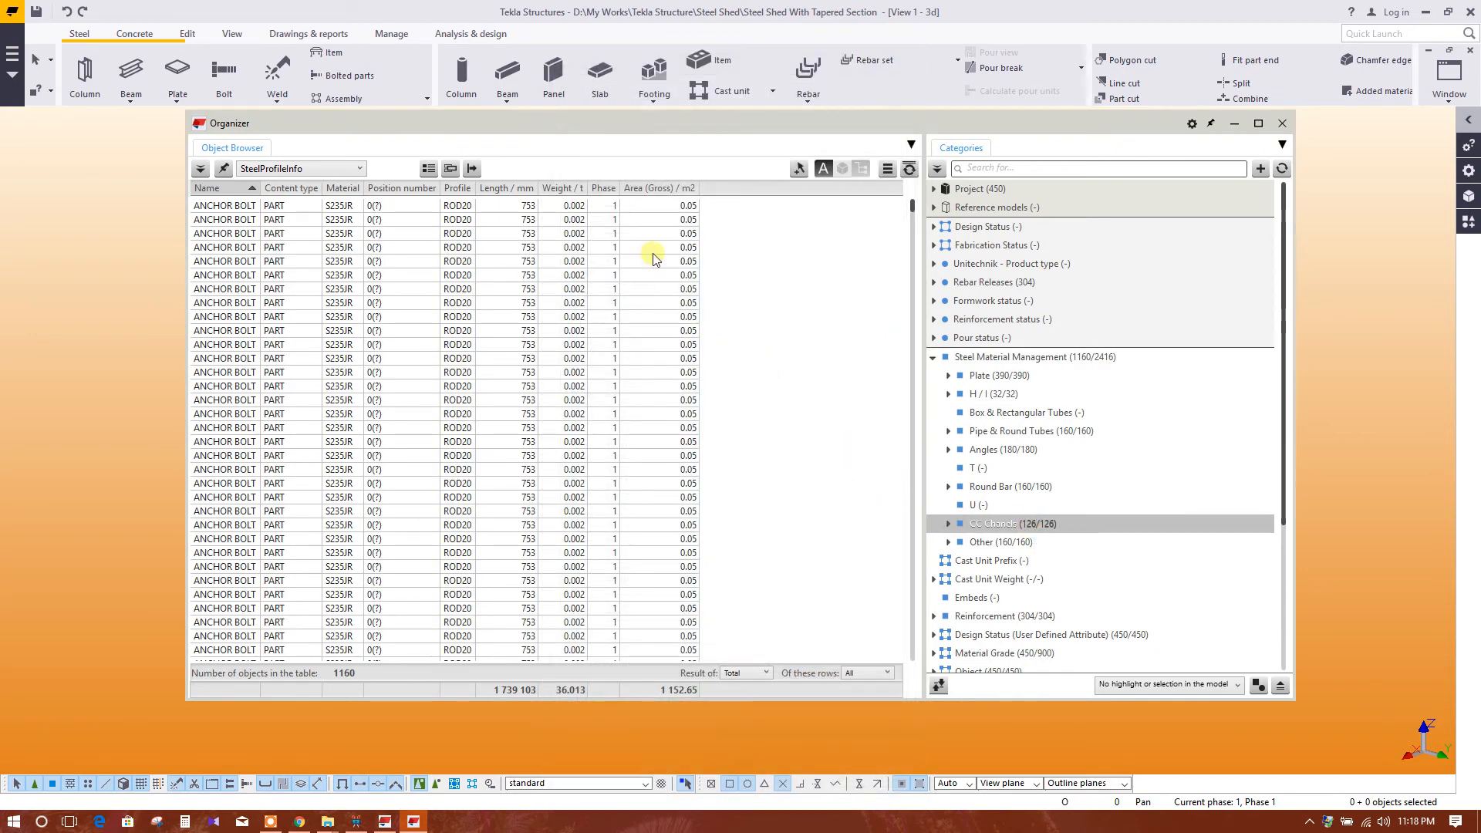
pyautogui.click(1011, 523)
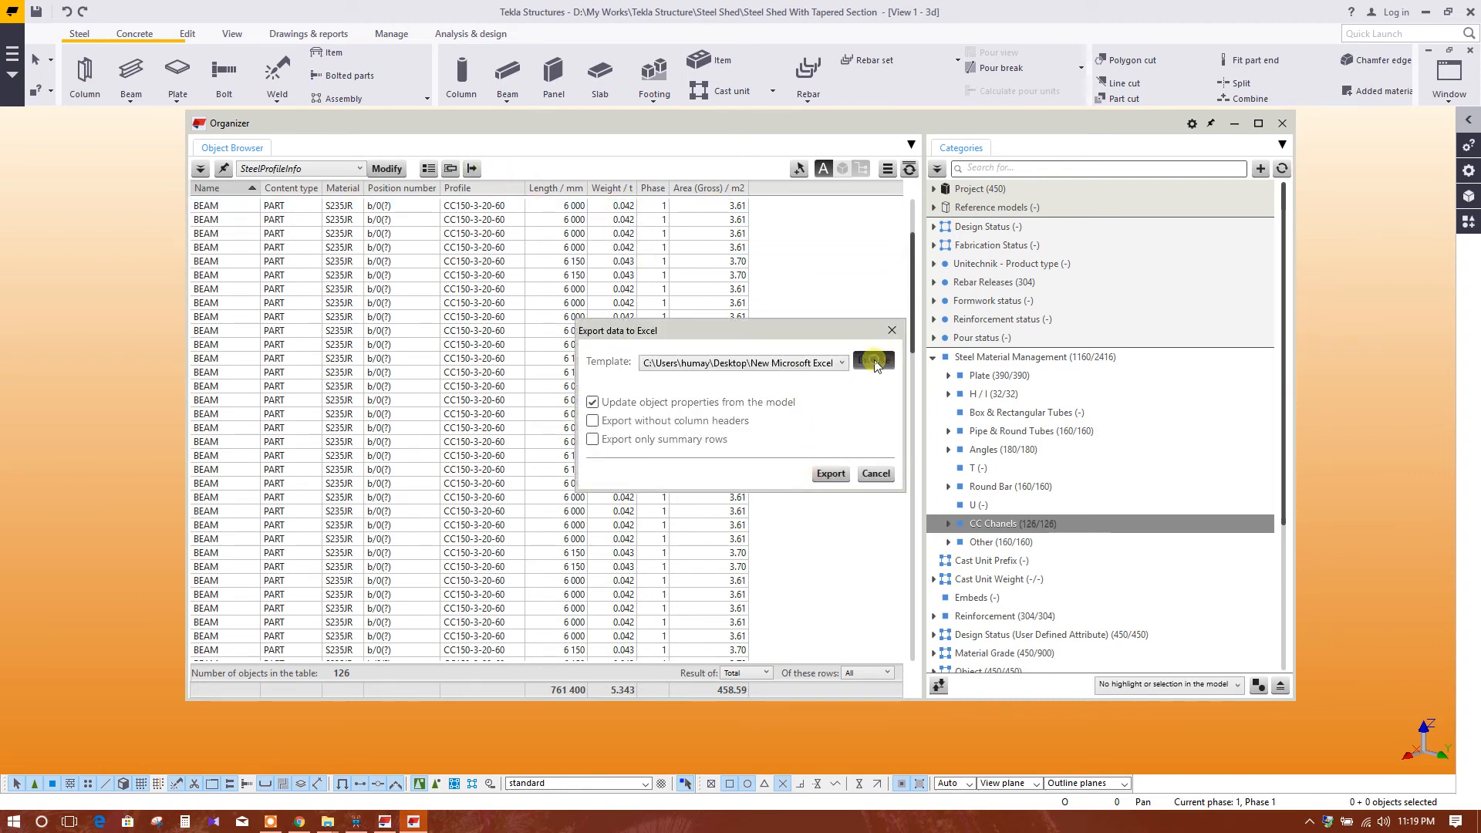
# Confirm the new worksheet as template and export the 126 CC150 channel beams to Excel.
pyautogui.click(870, 361)
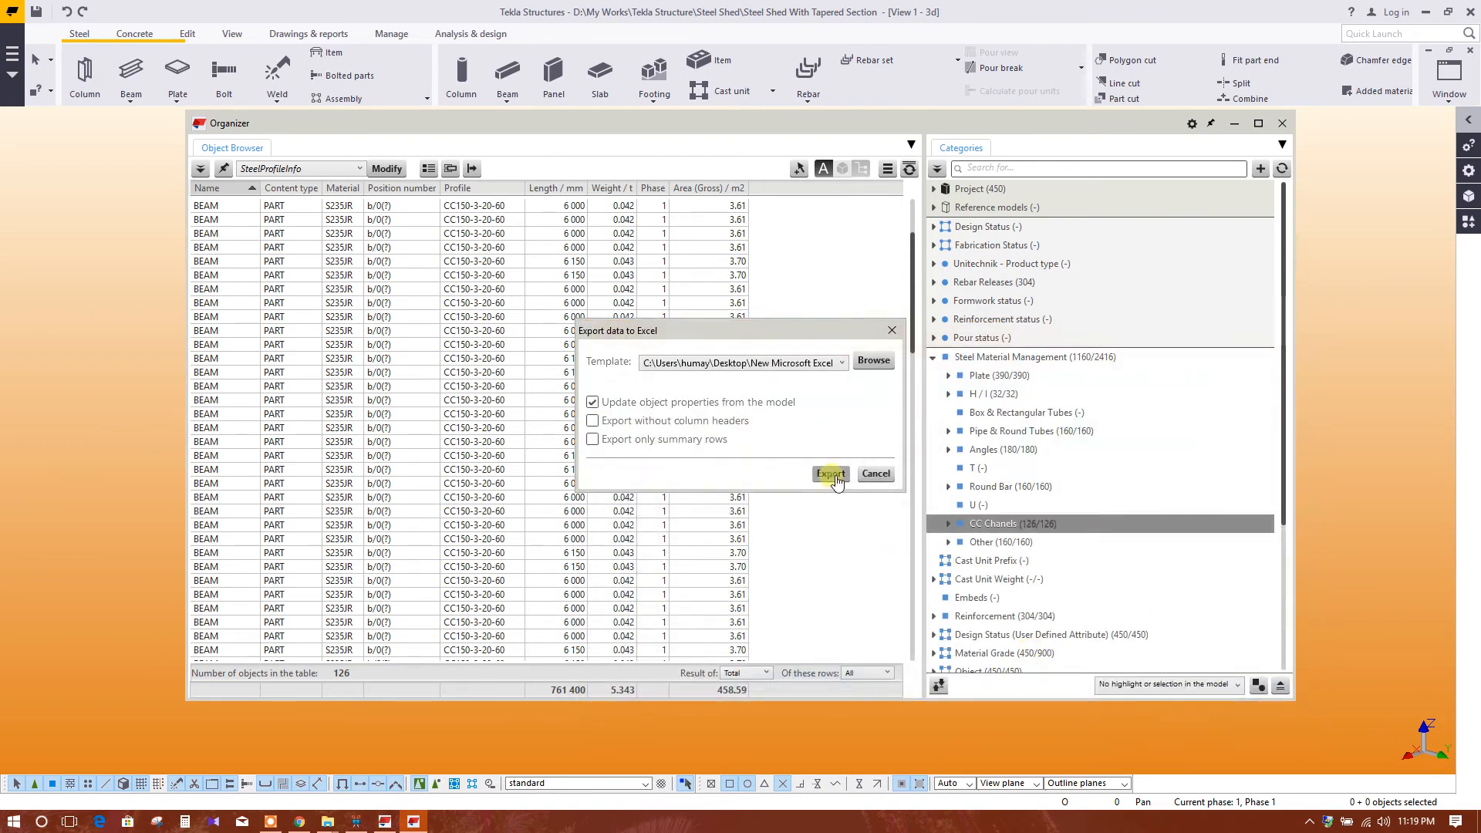
pyautogui.click(829, 473)
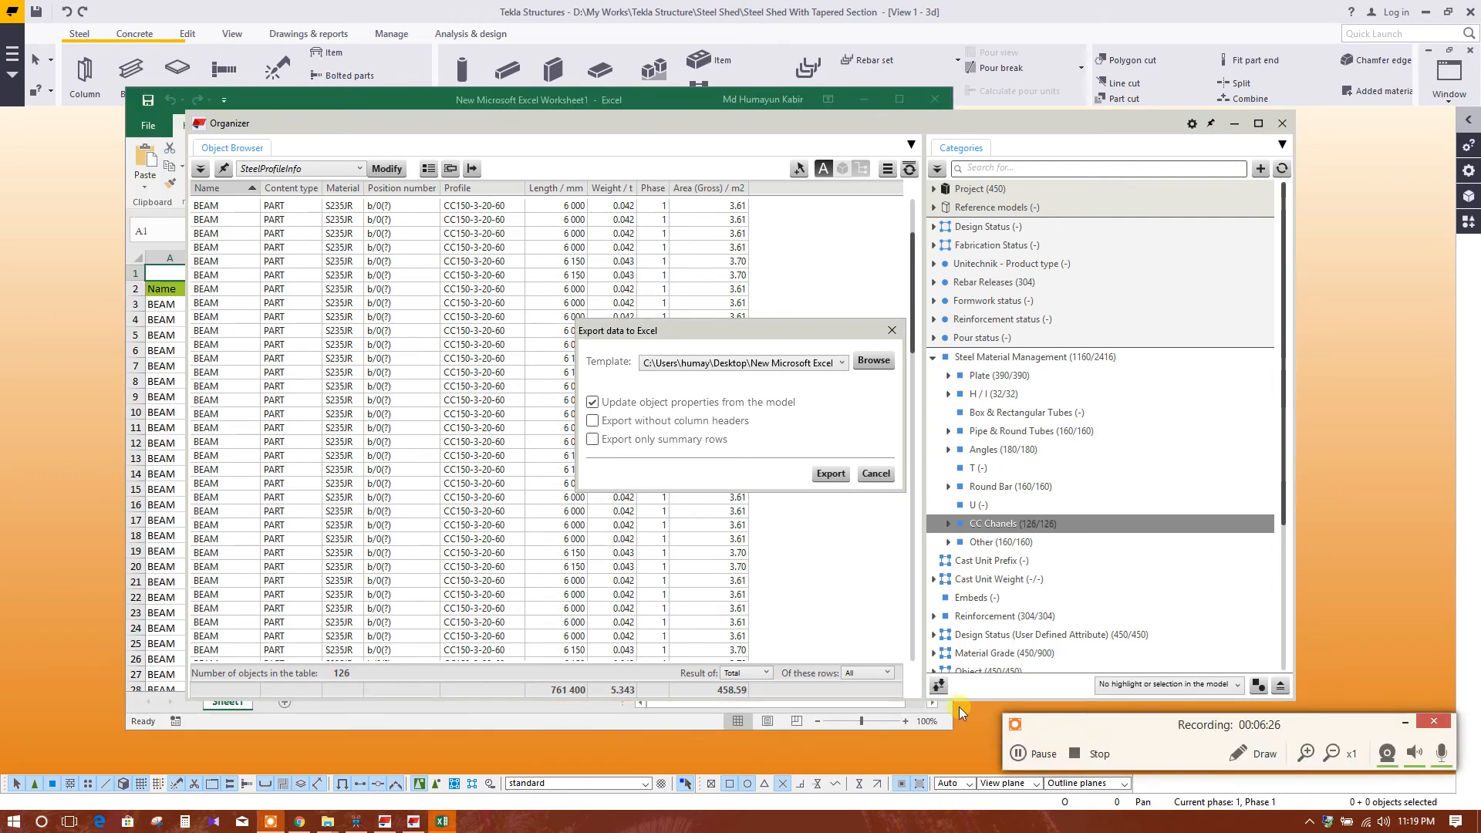
# Maximize the exported worksheet and widen the Profile column so full CC150-3-20-60 names show.
pyautogui.click(830, 473)
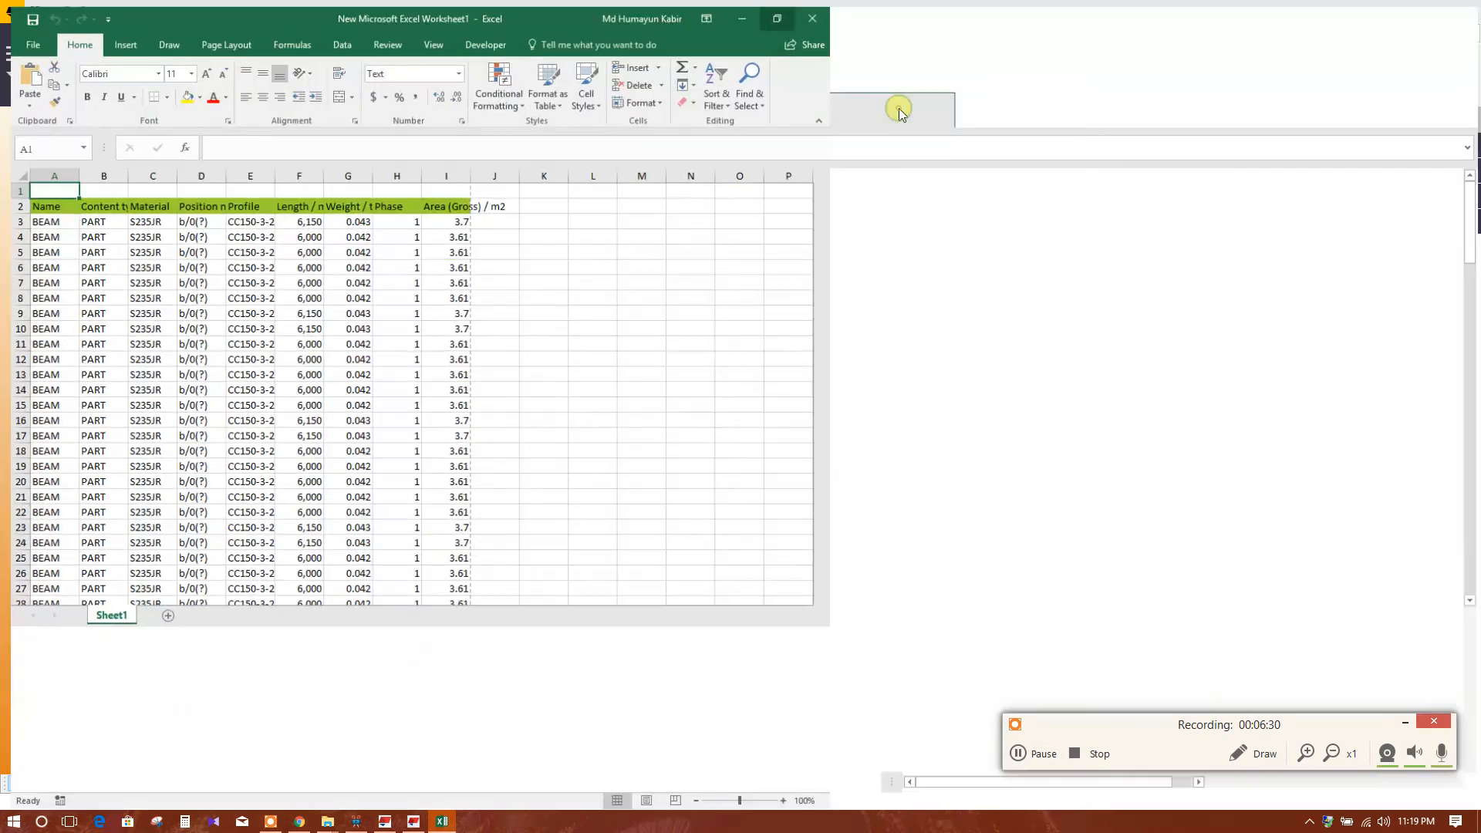
pyautogui.click(776, 18)
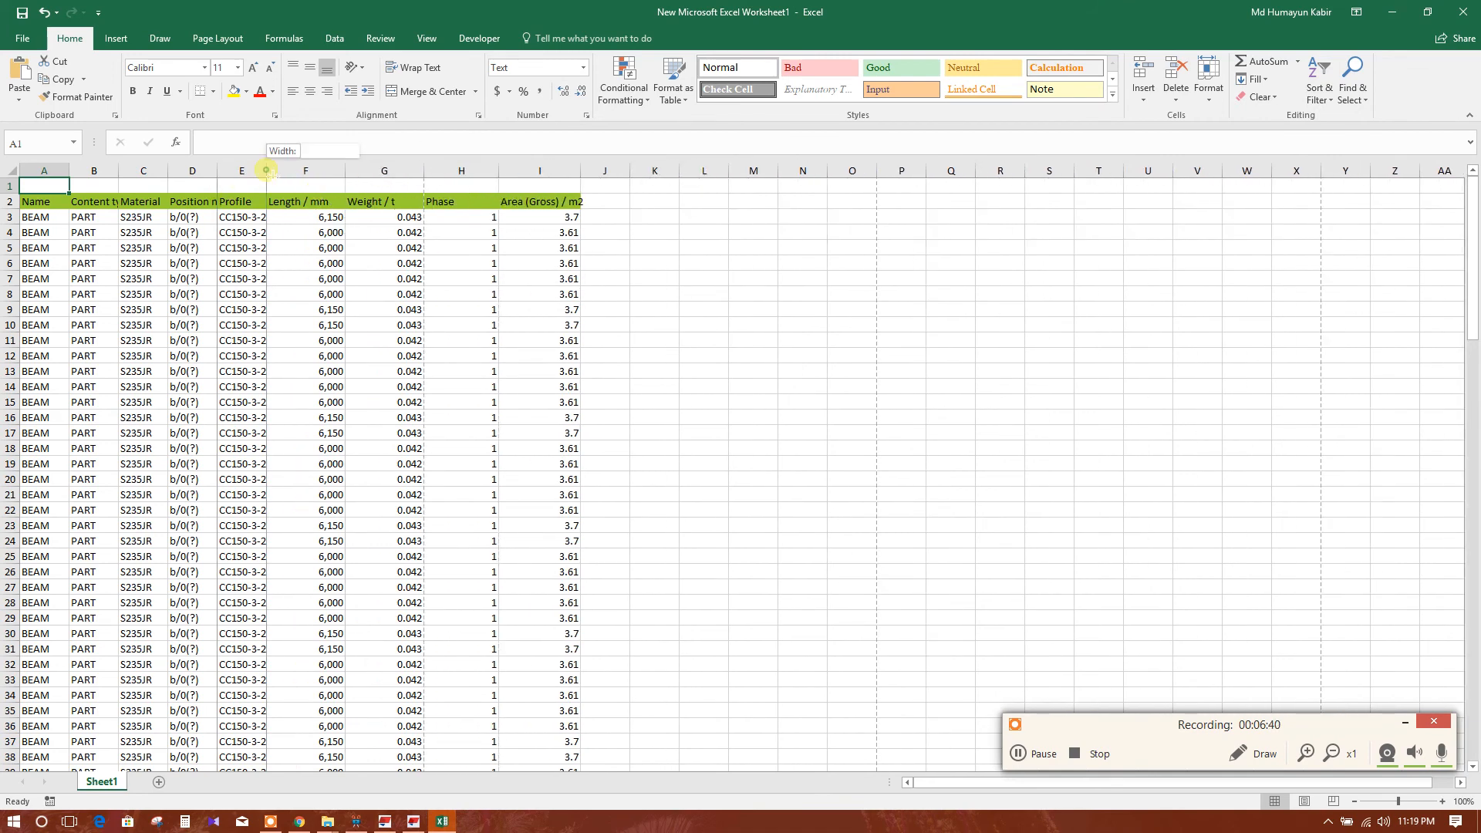
pyautogui.moveTo(265, 169); pyautogui.dragTo(312, 170)
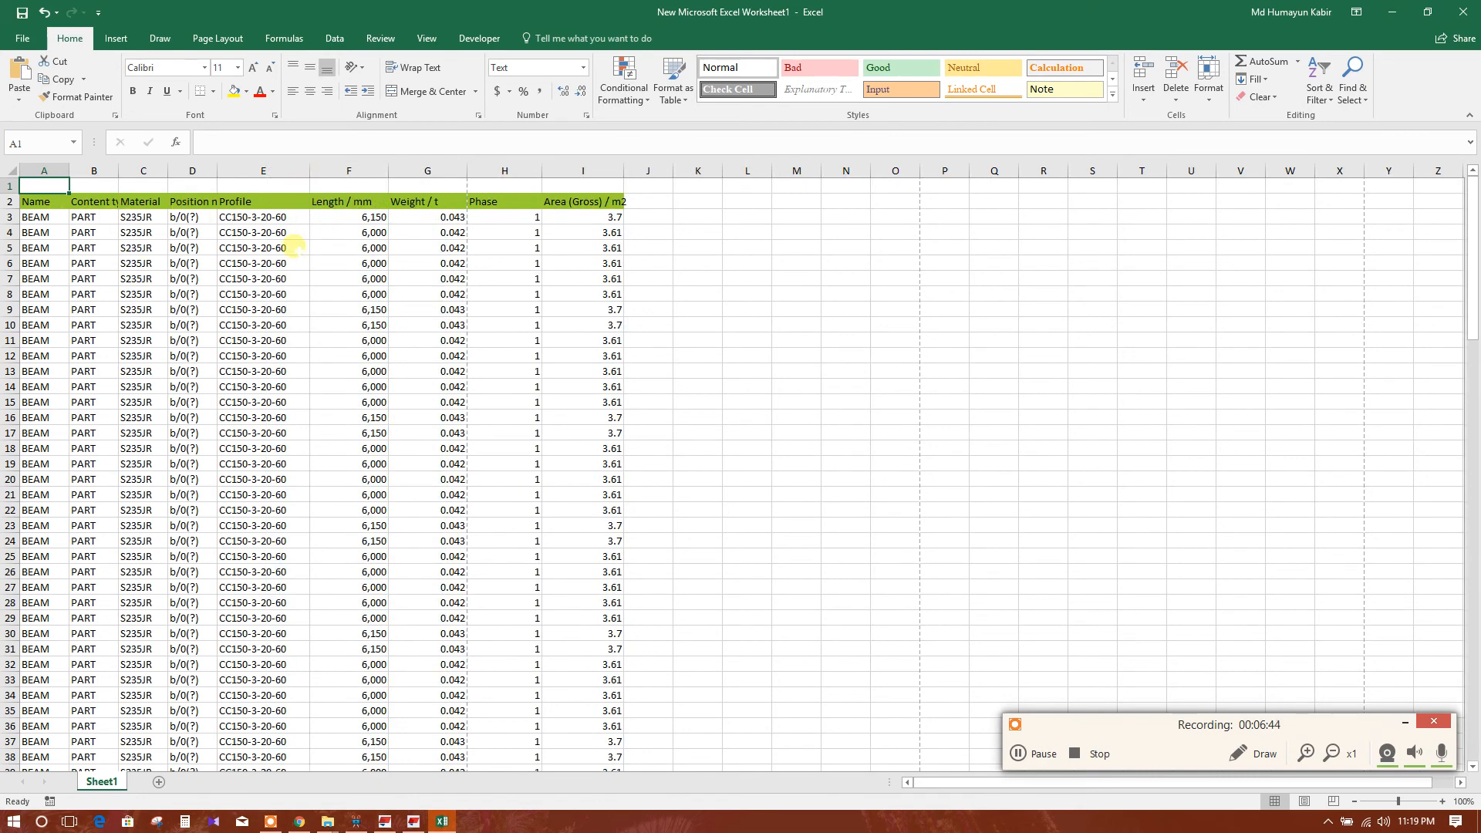
pyautogui.moveTo(304, 372)
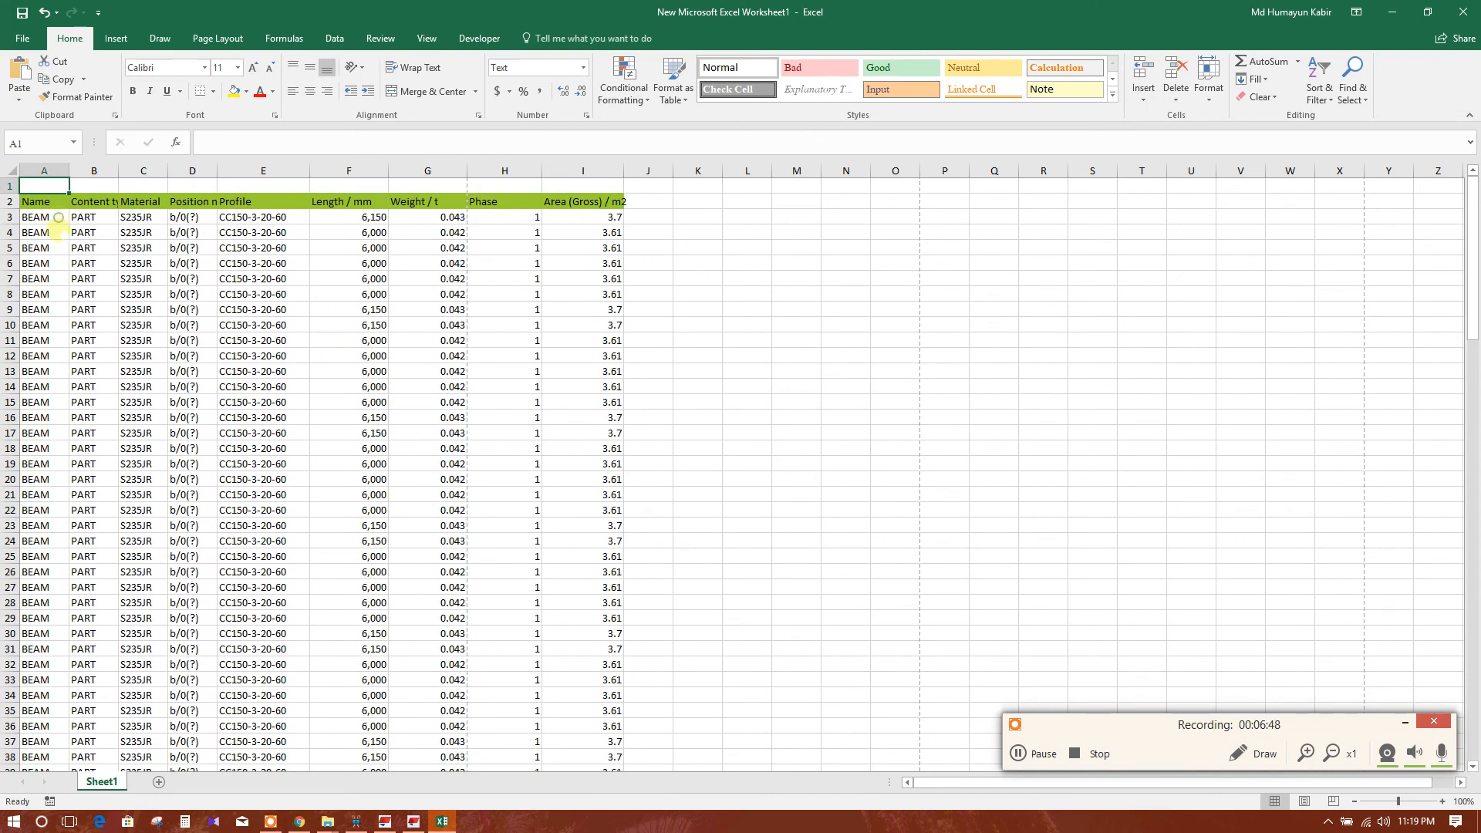
pyautogui.click(44, 447)
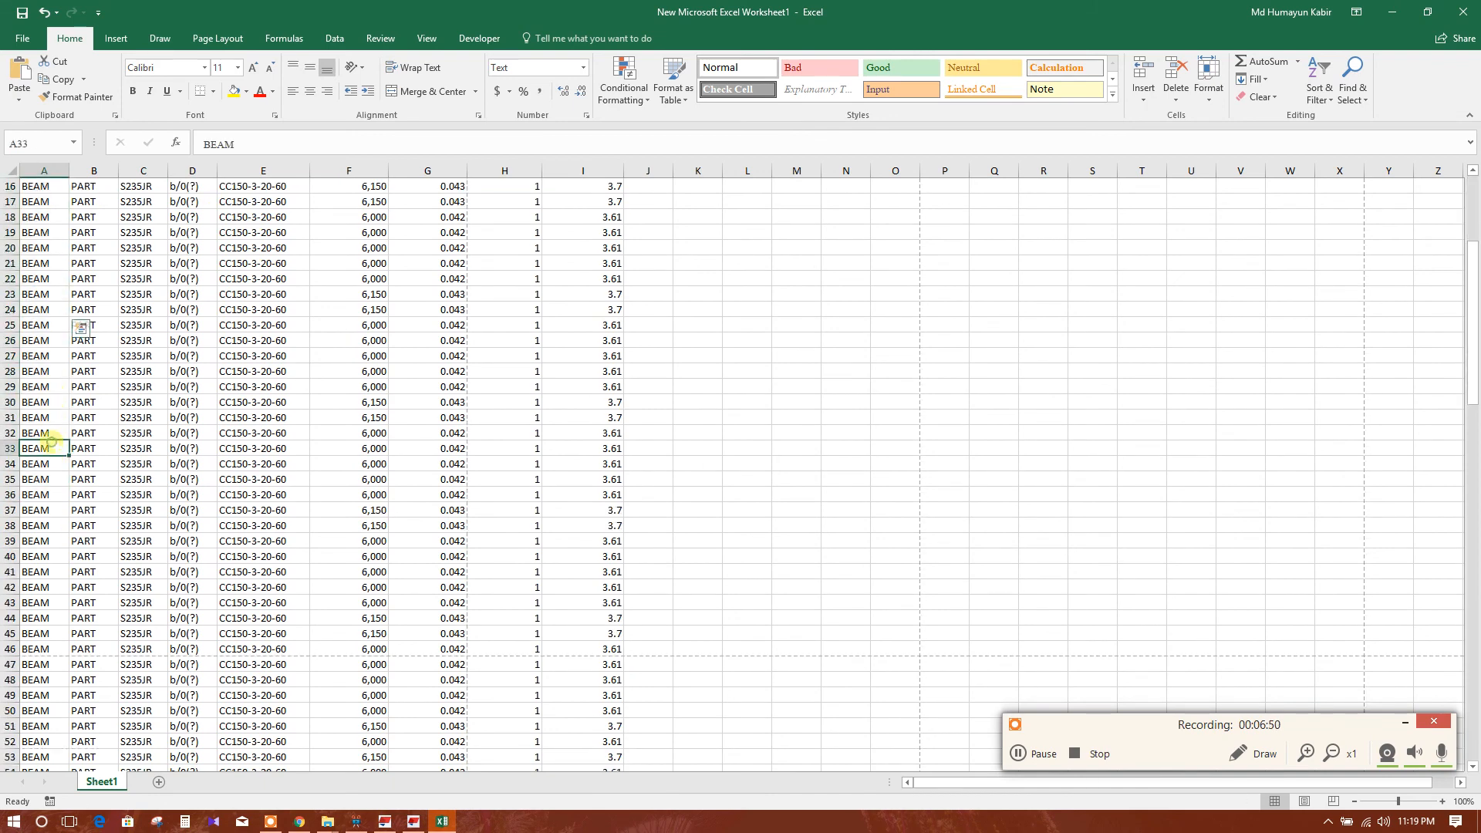
pyautogui.scroll(3)
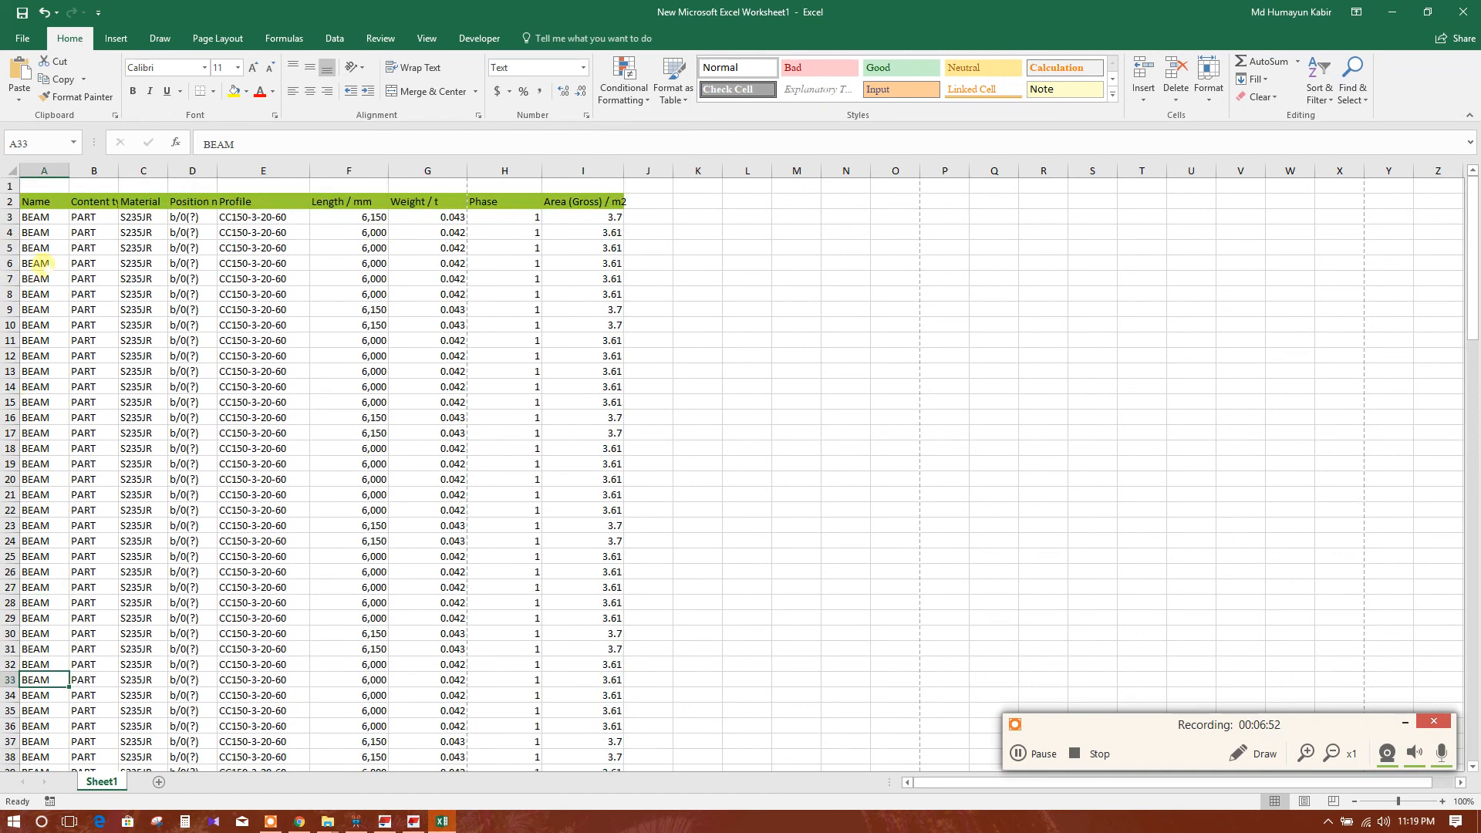
pyautogui.click(35, 308)
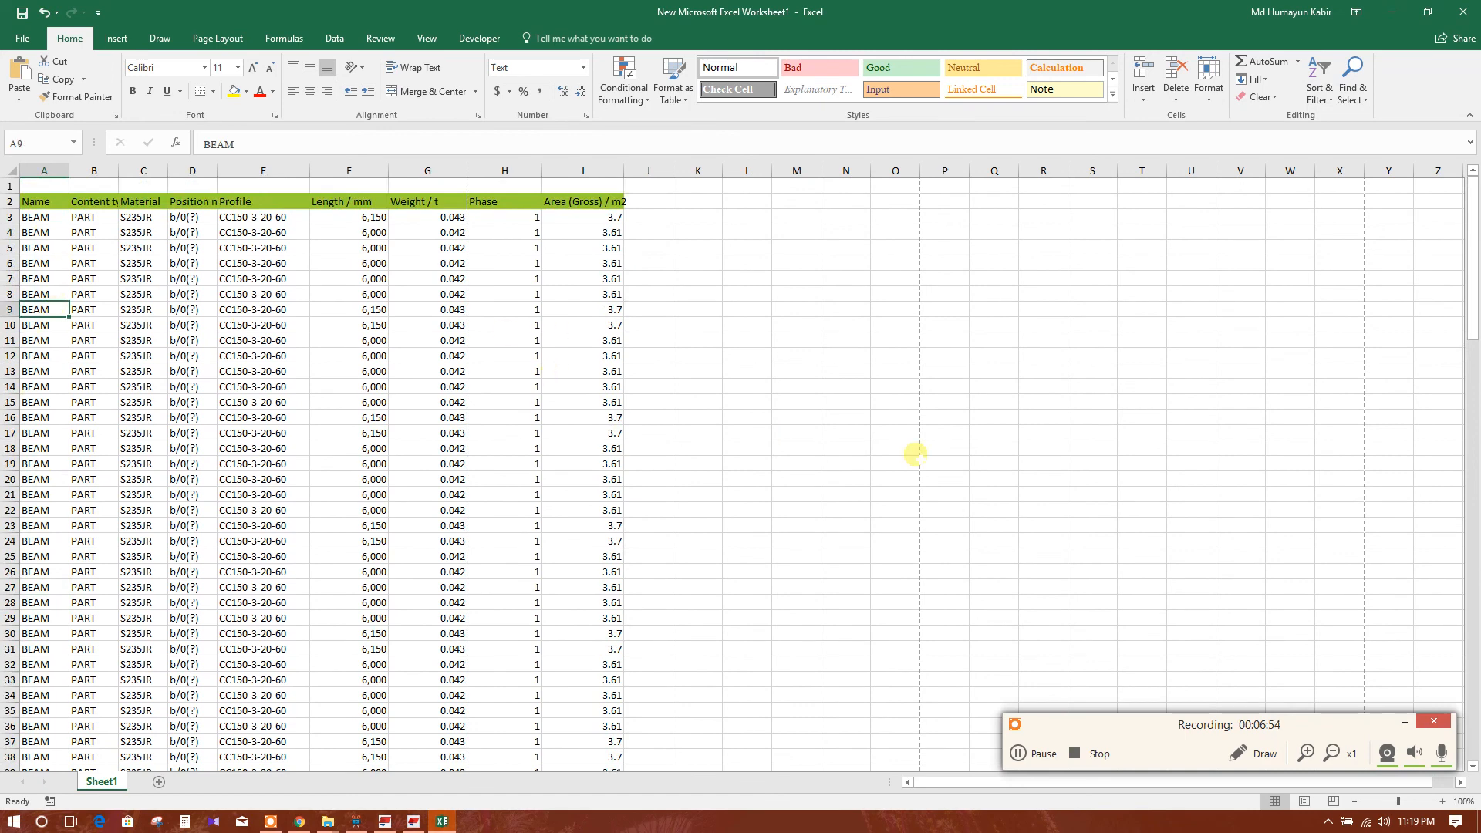
pyautogui.moveTo(520, 310)
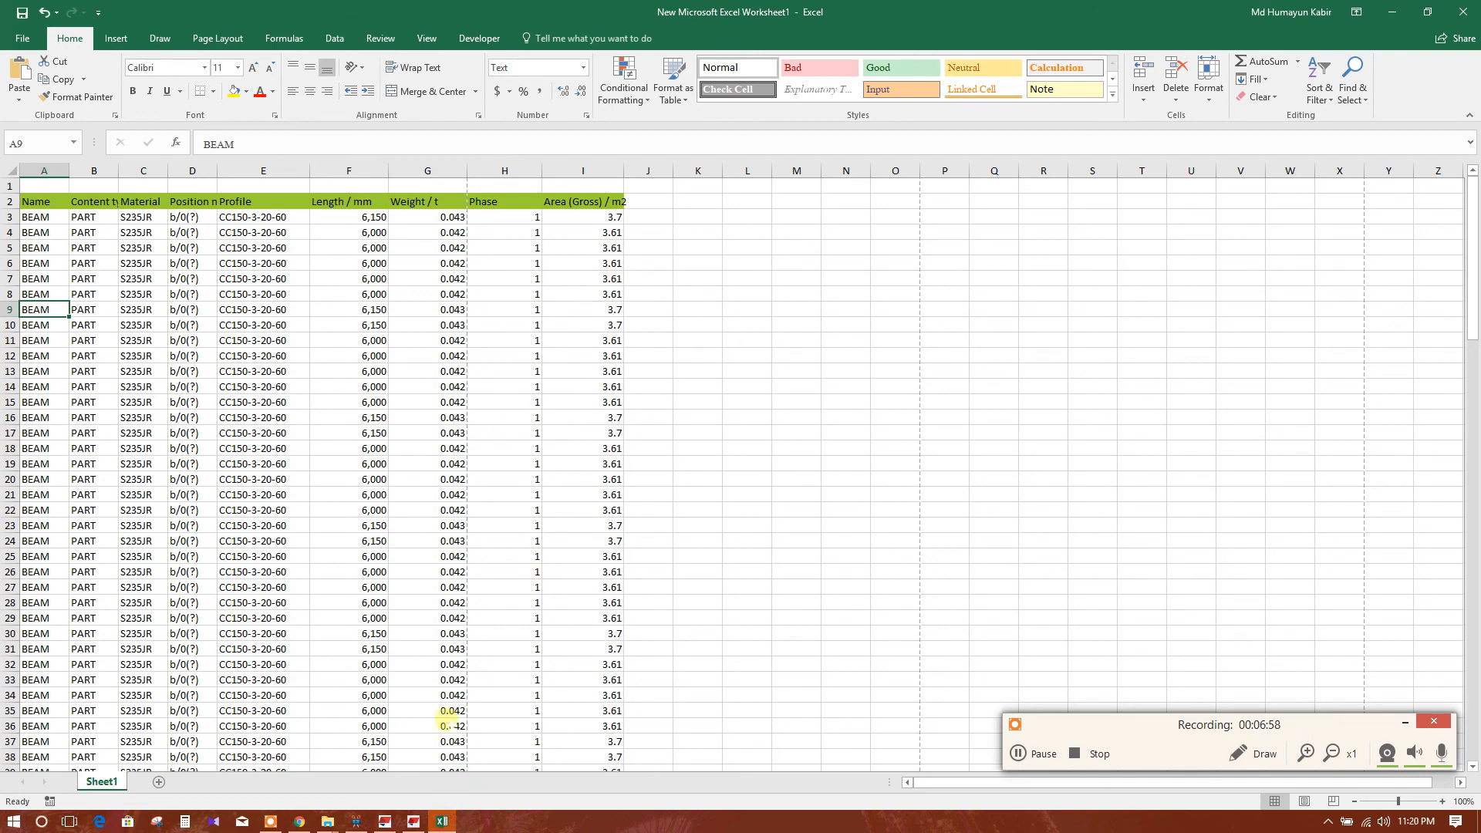
pyautogui.moveTo(1013, 683)
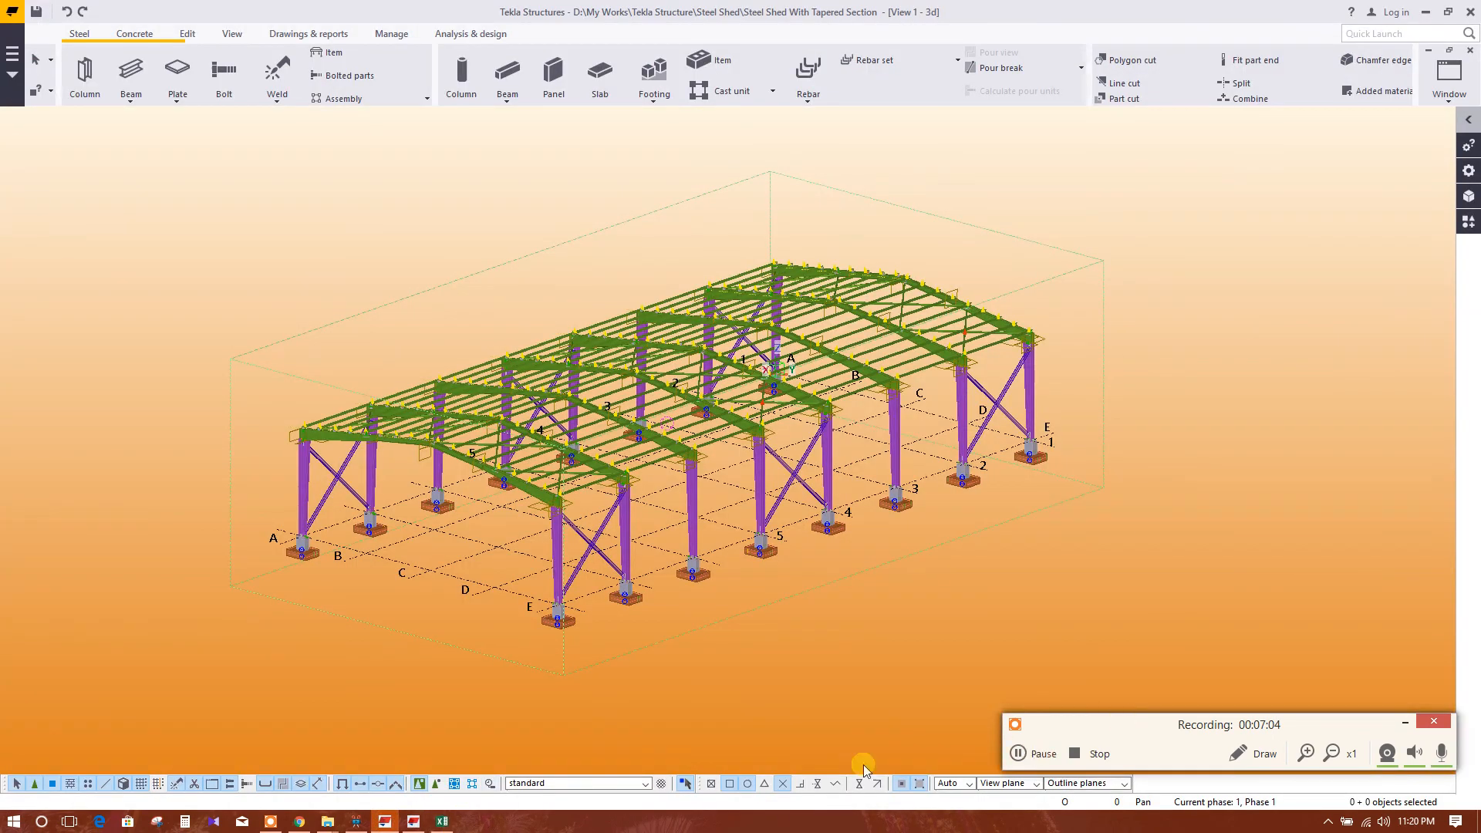
pyautogui.moveTo(991, 627)
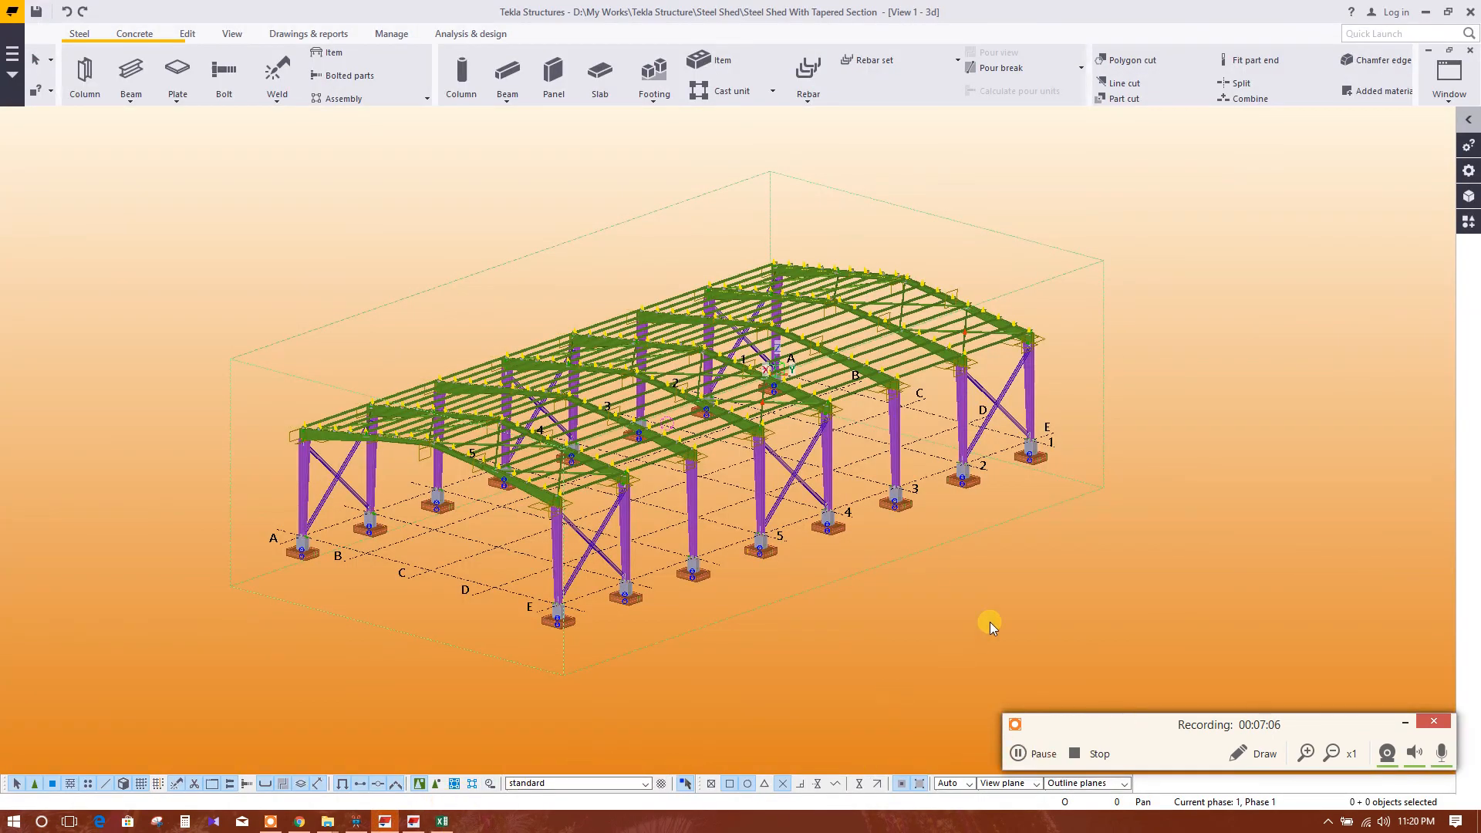